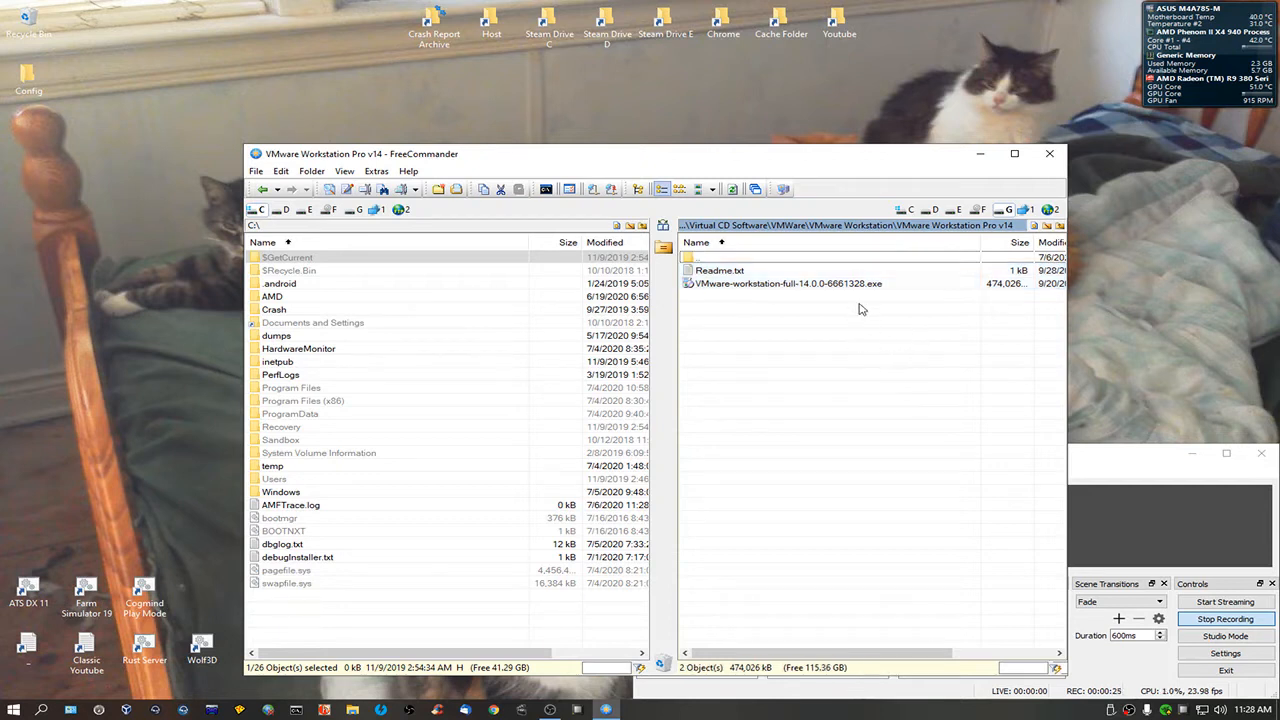
pyautogui.moveTo(800, 319)
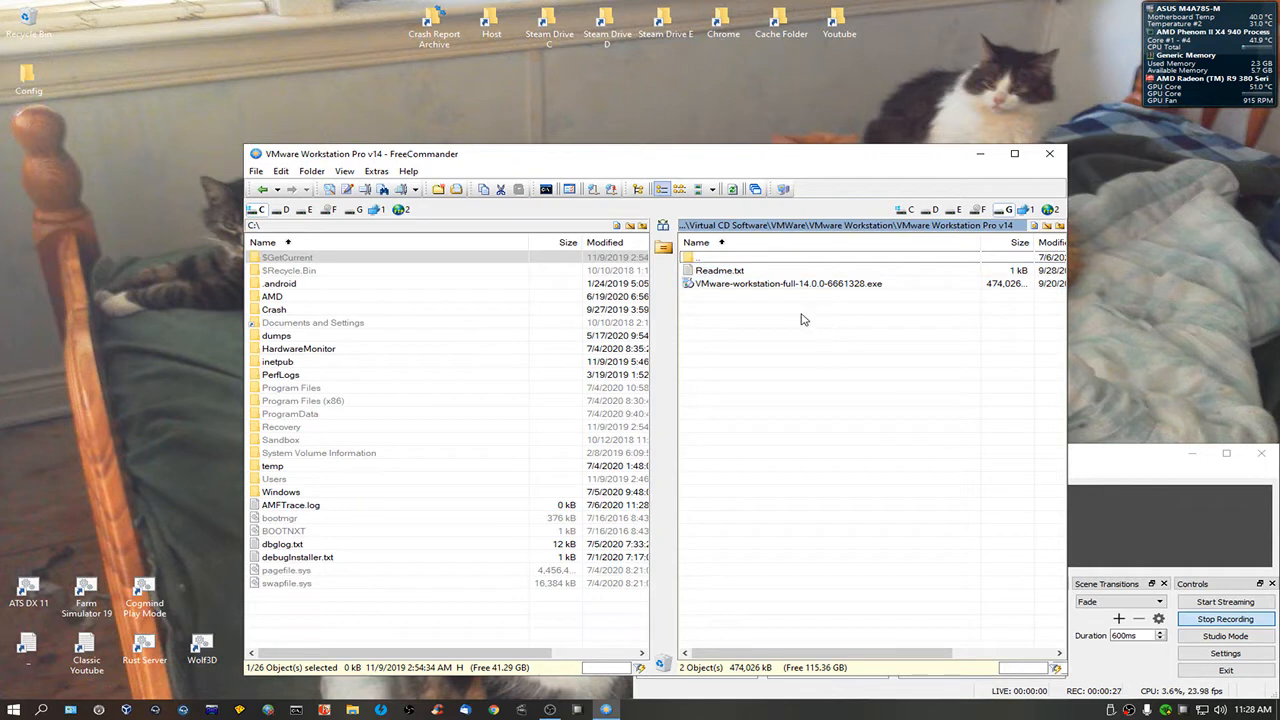
pyautogui.moveTo(735, 283)
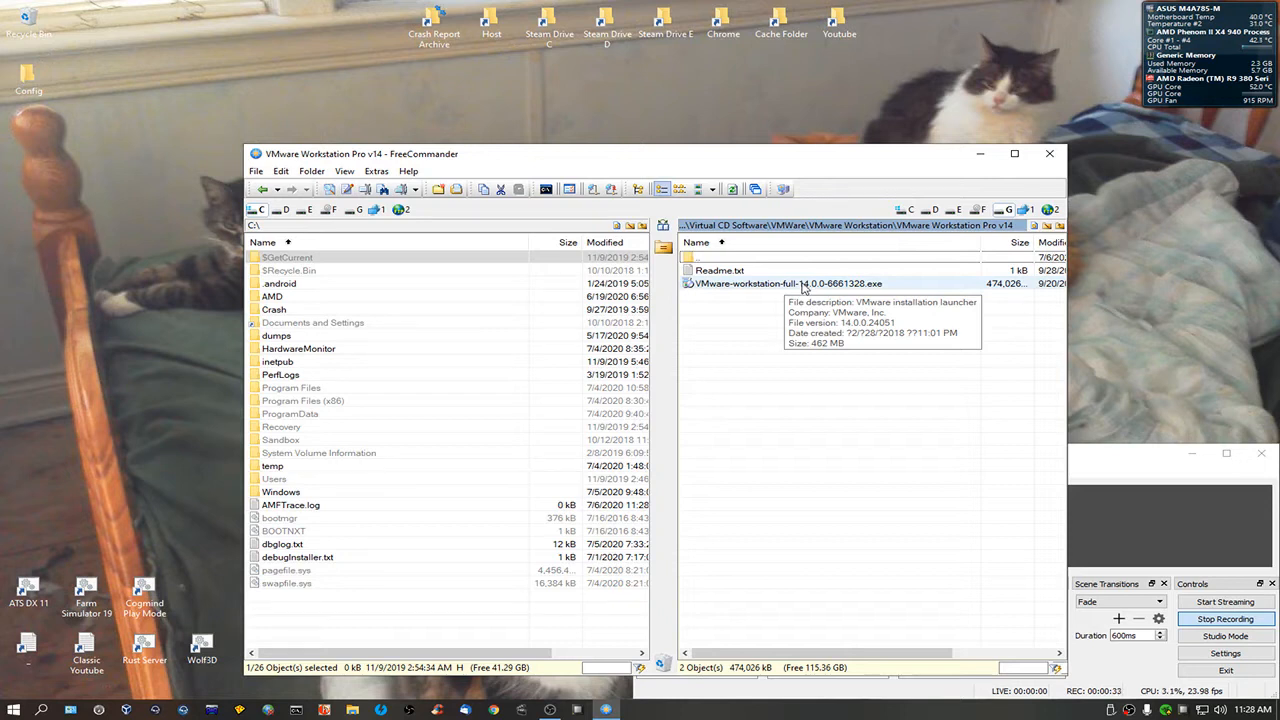
pyautogui.moveTo(800, 290)
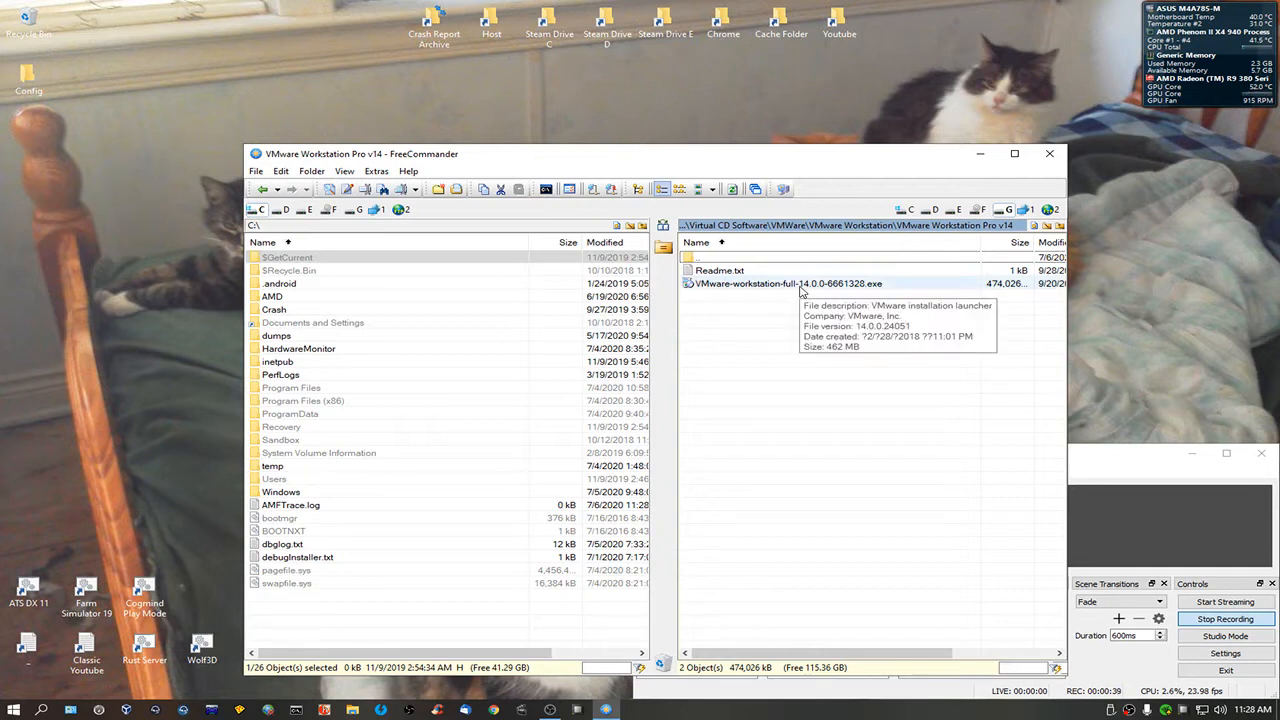
# Select VMware-workstation-full-14.0.0-6661328.exe in the VMware Workstation Pro v14 folder
pyautogui.click(788, 283)
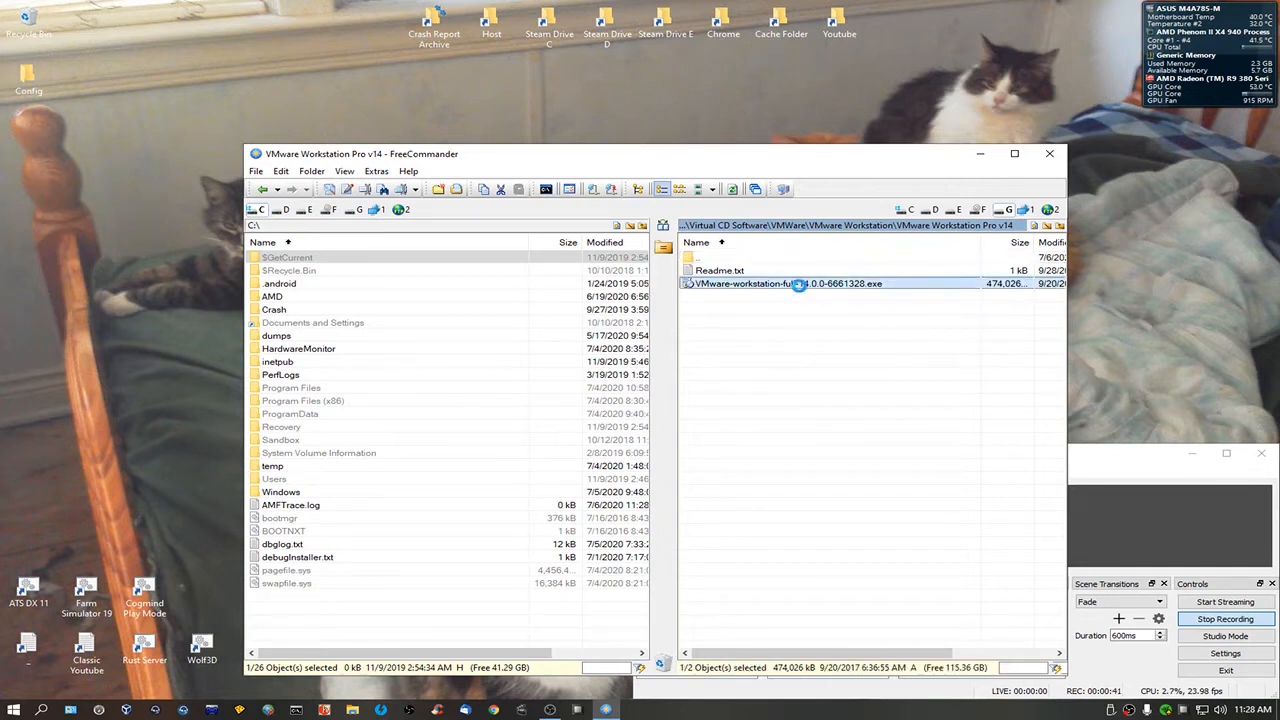
# Launch the VMware Workstation 14 installer and bring its setup wizard to Custom Setup
pyautogui.doubleClick(785, 283)
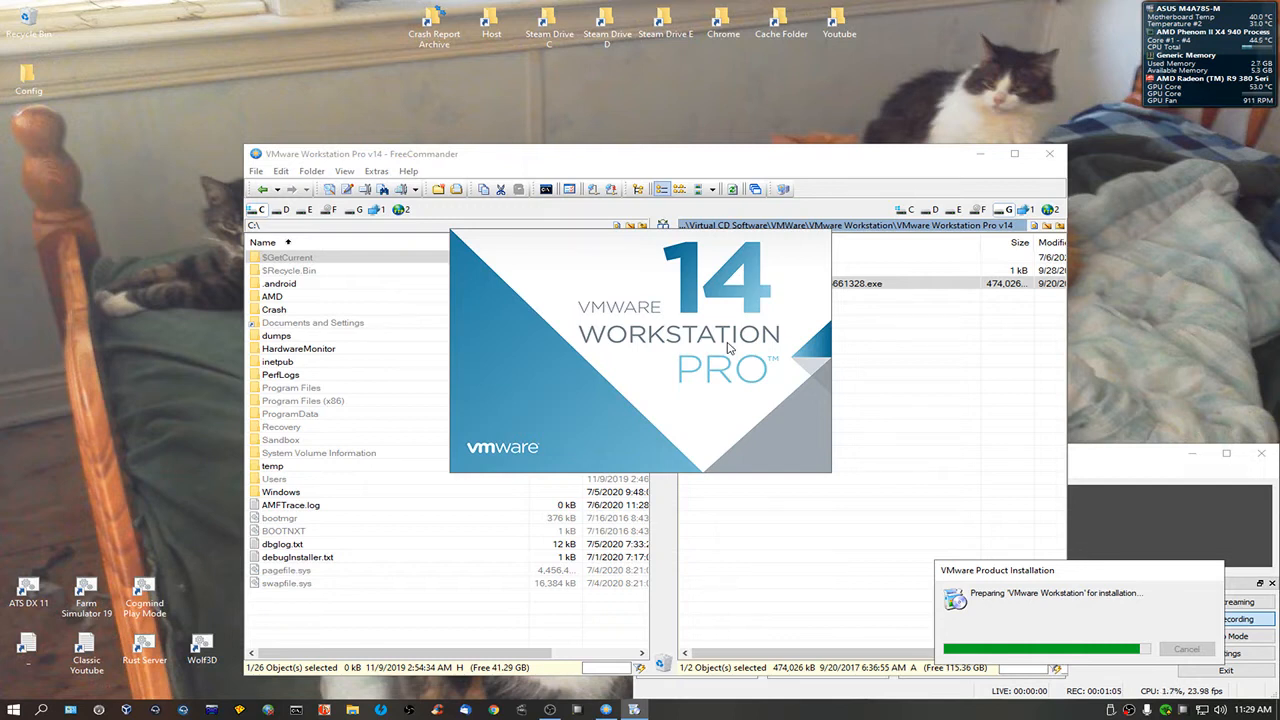
pyautogui.moveTo(696, 366)
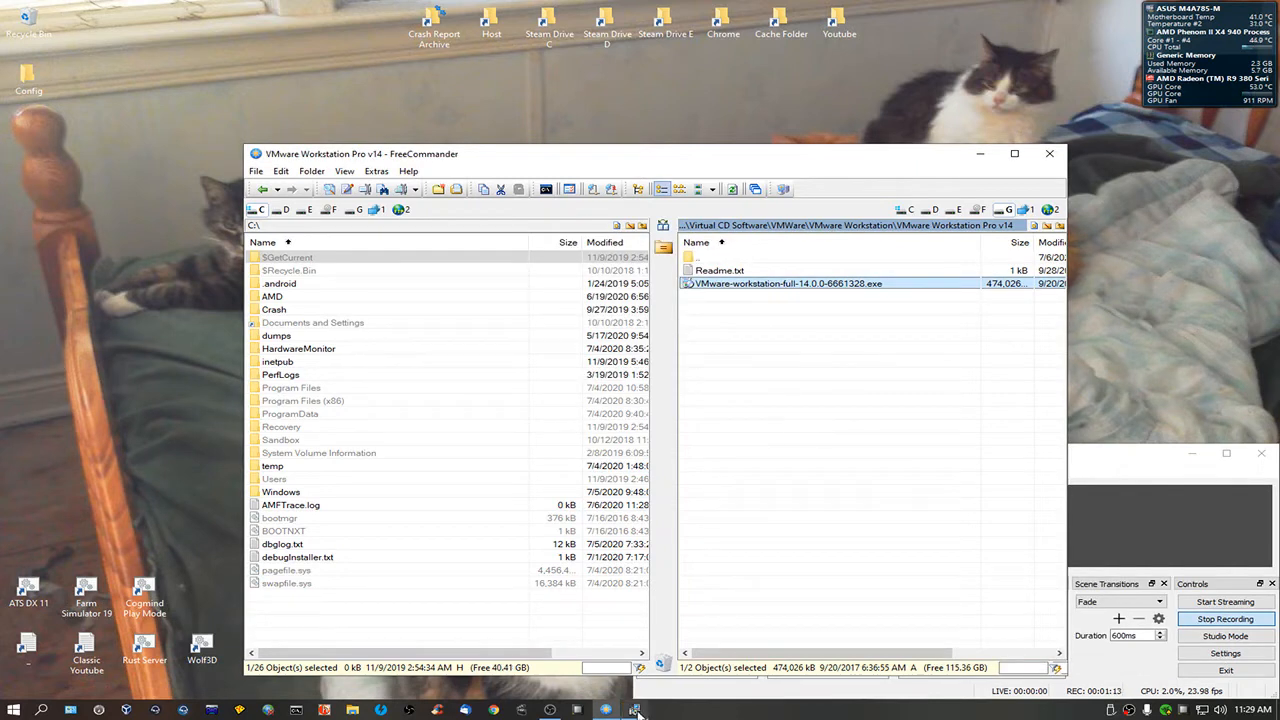
pyautogui.doubleClick(788, 283)
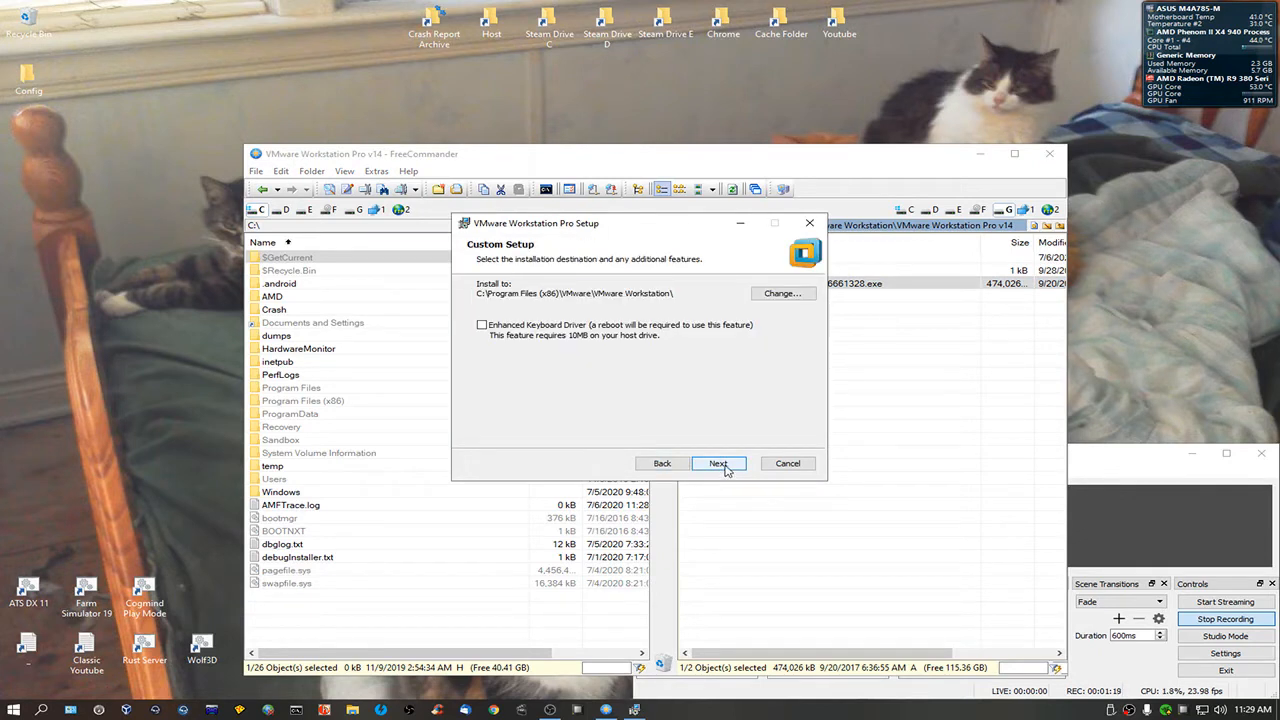
# Install to D:\VMware Workstation\ with update checks and CEIP off, keeping both shortcuts
pyautogui.click(782, 293)
pyautogui.write('d:\\VMware Workstation\\')
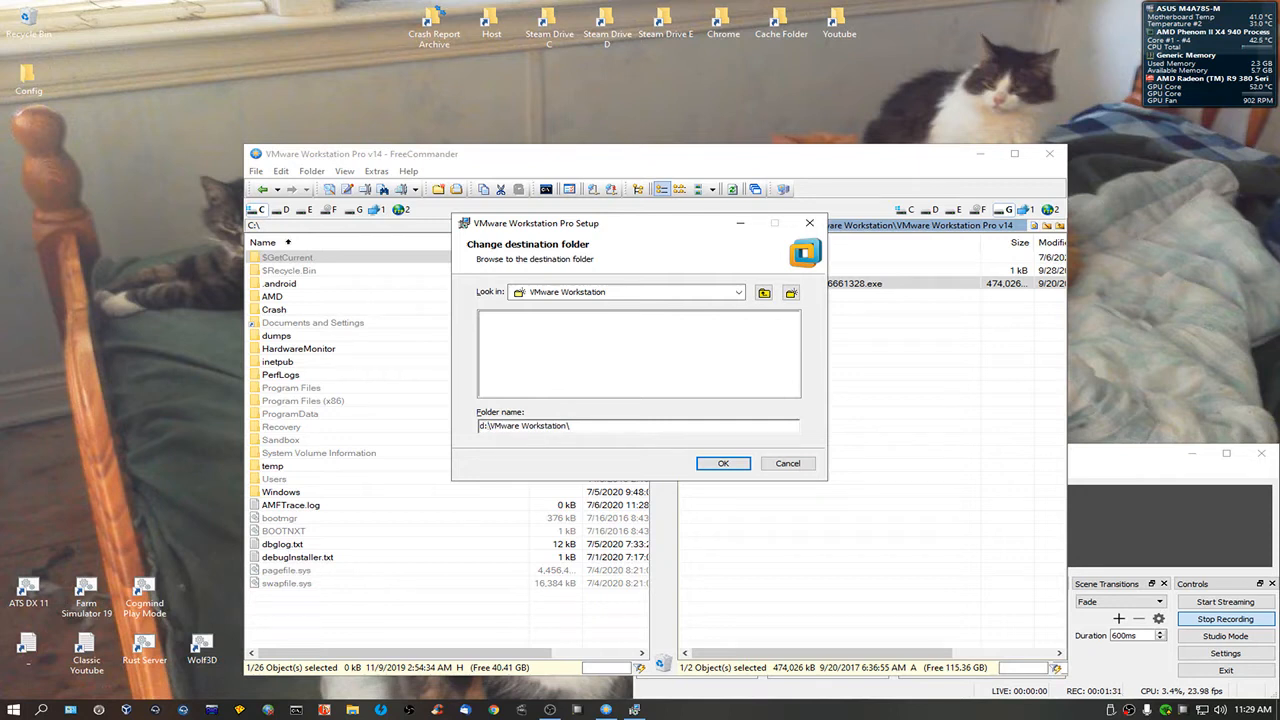
pyautogui.click(722, 462)
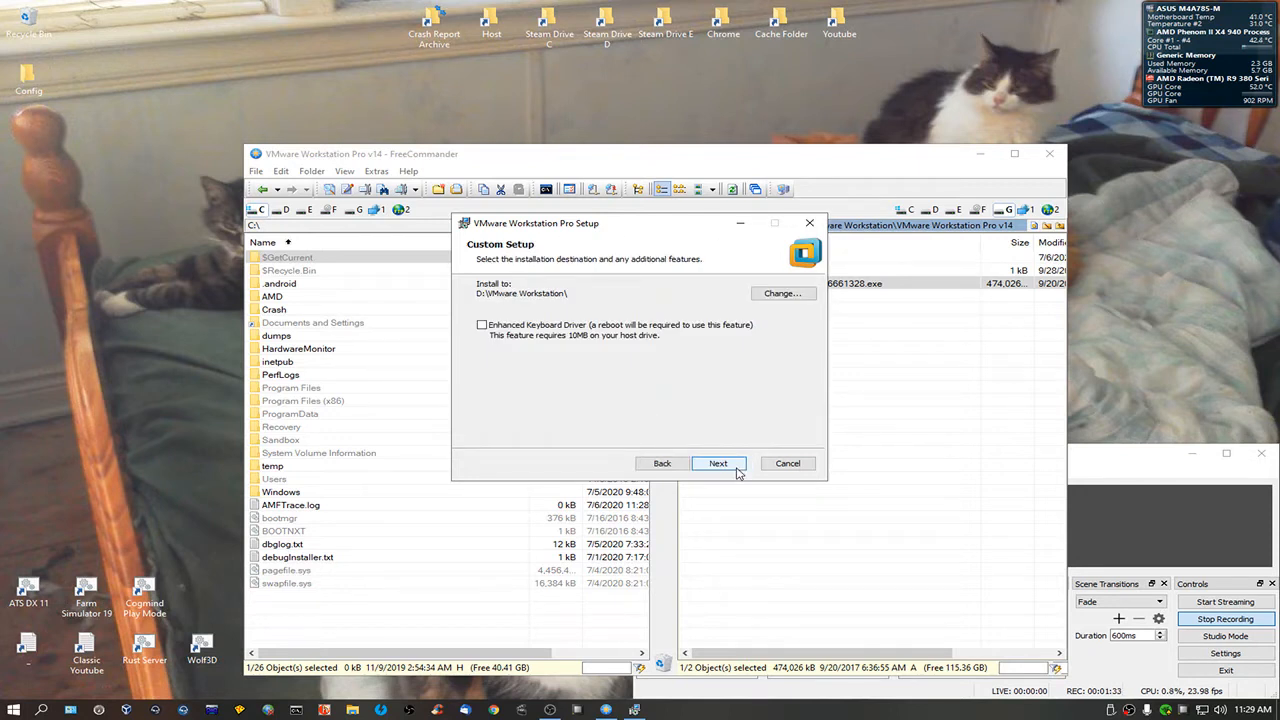
pyautogui.click(718, 463)
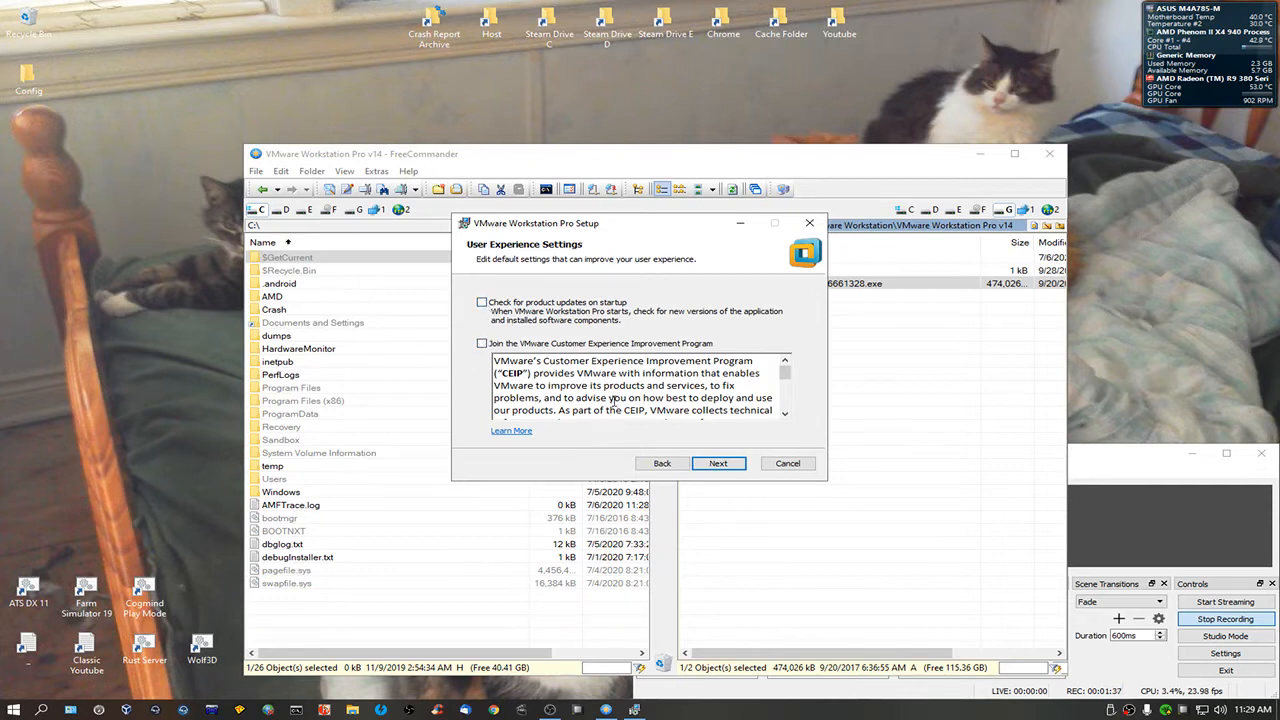
pyautogui.click(717, 463)
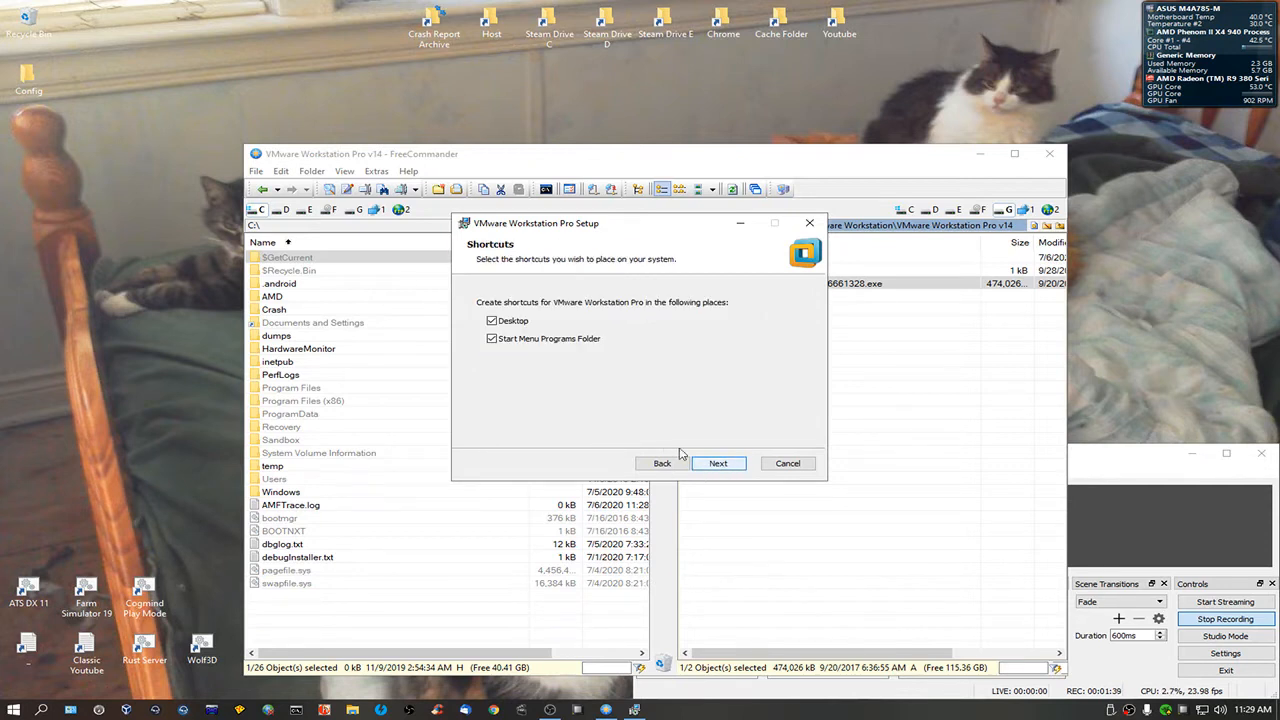
pyautogui.moveTo(718, 463)
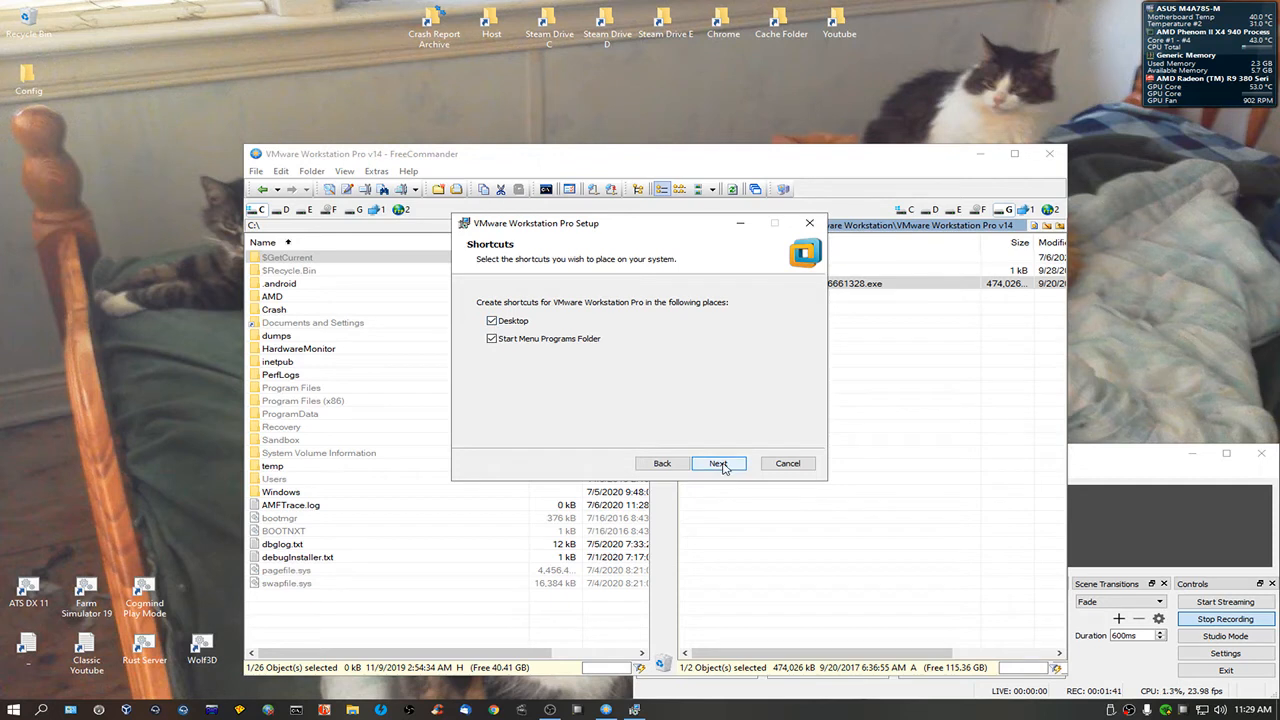
pyautogui.click(718, 463)
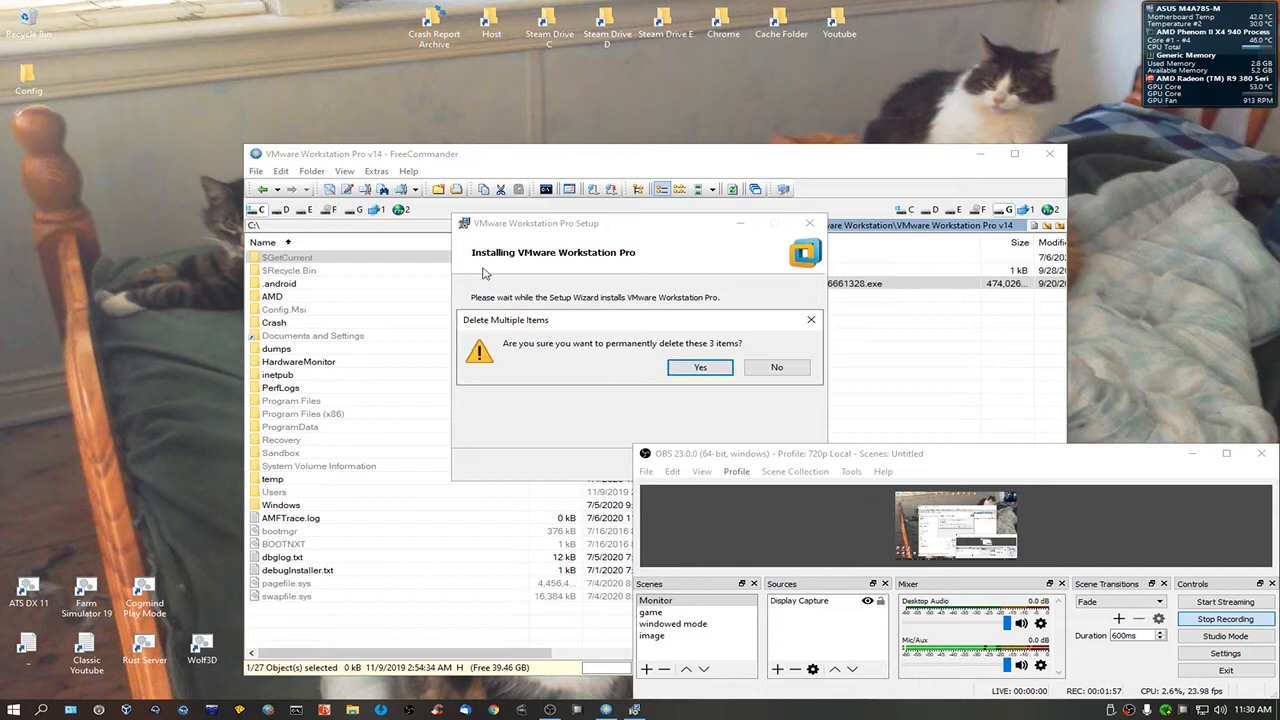
# Answer the delete-items prompt, let installation complete, and finish the setup wizard
pyautogui.click(700, 367)
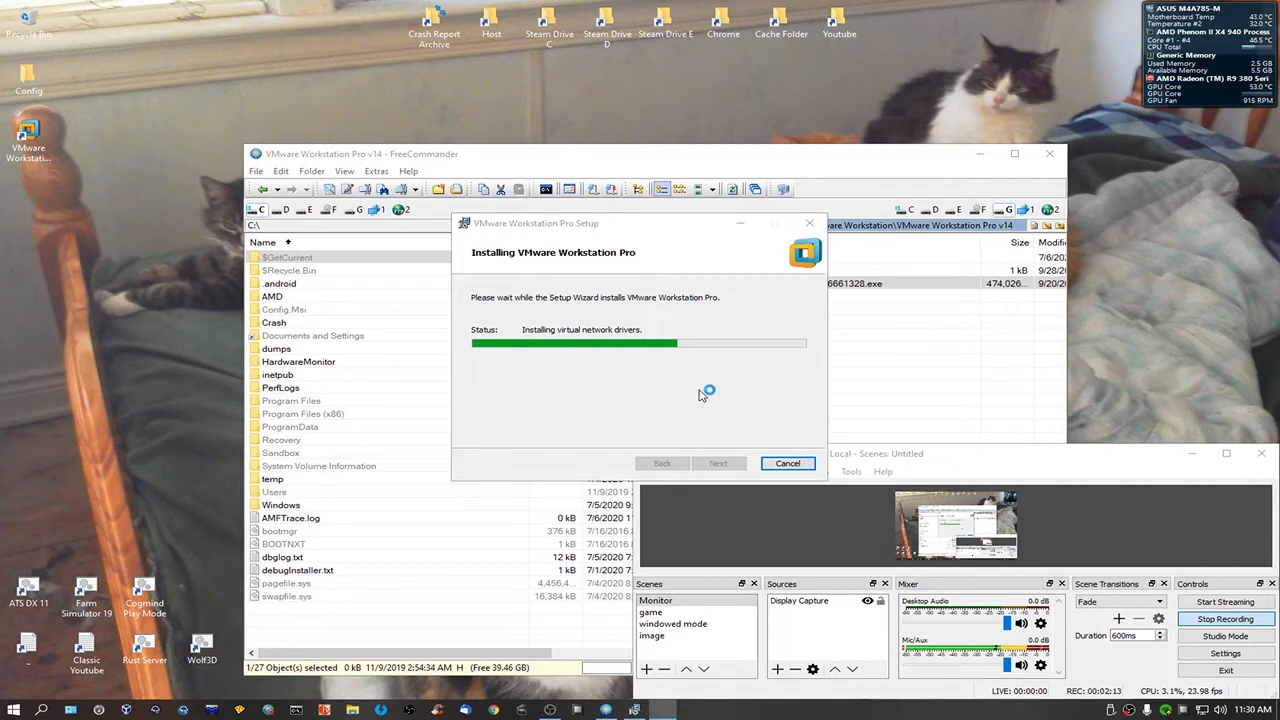
pyautogui.moveTo(700, 373)
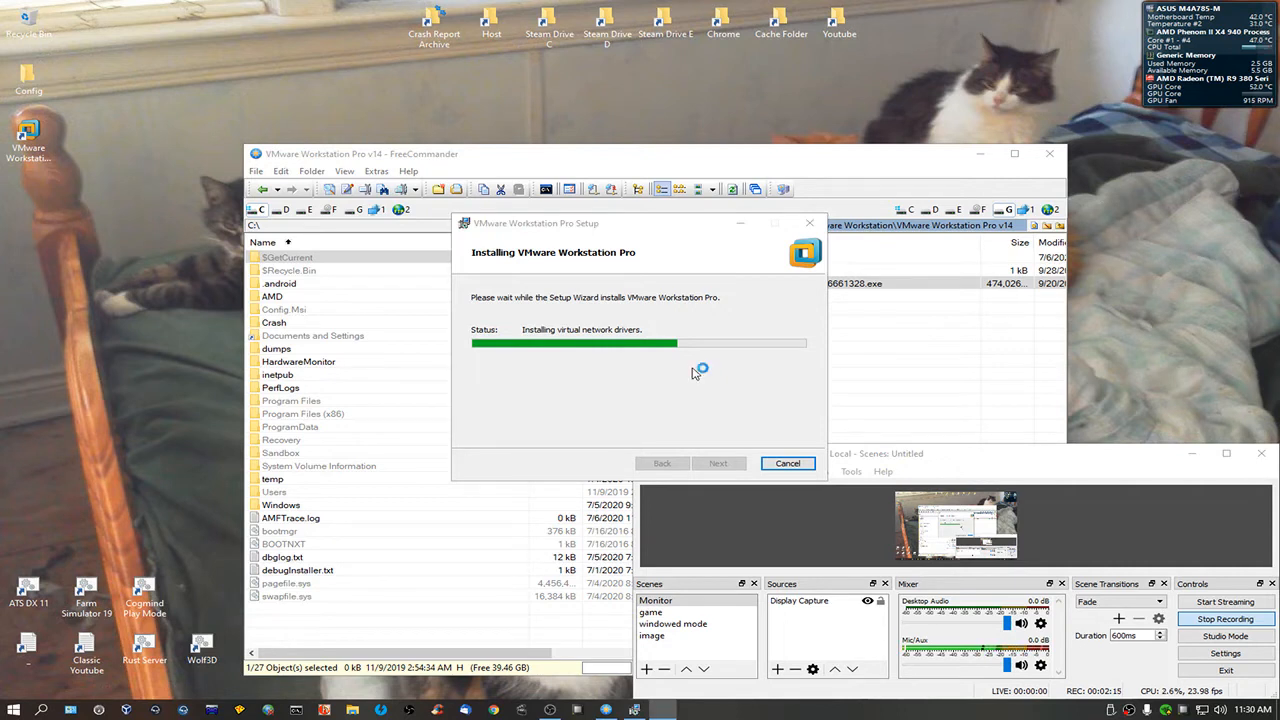
pyautogui.moveTo(693, 417)
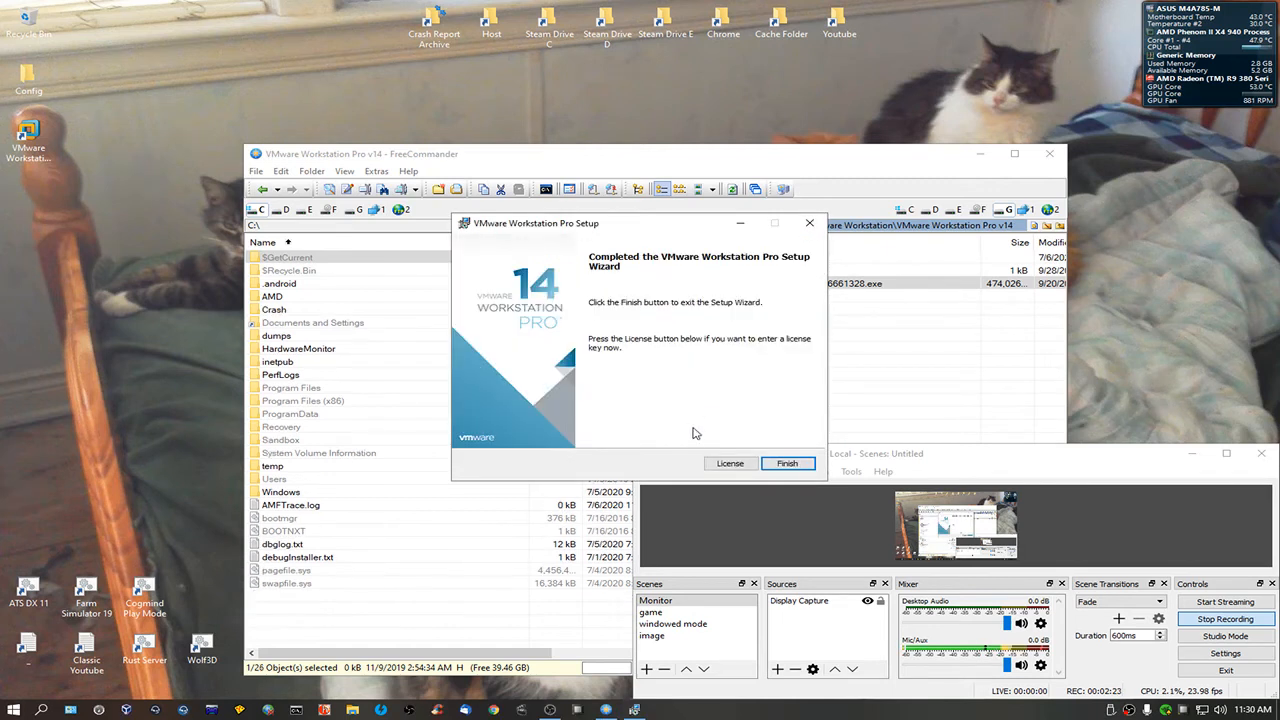
pyautogui.click(787, 463)
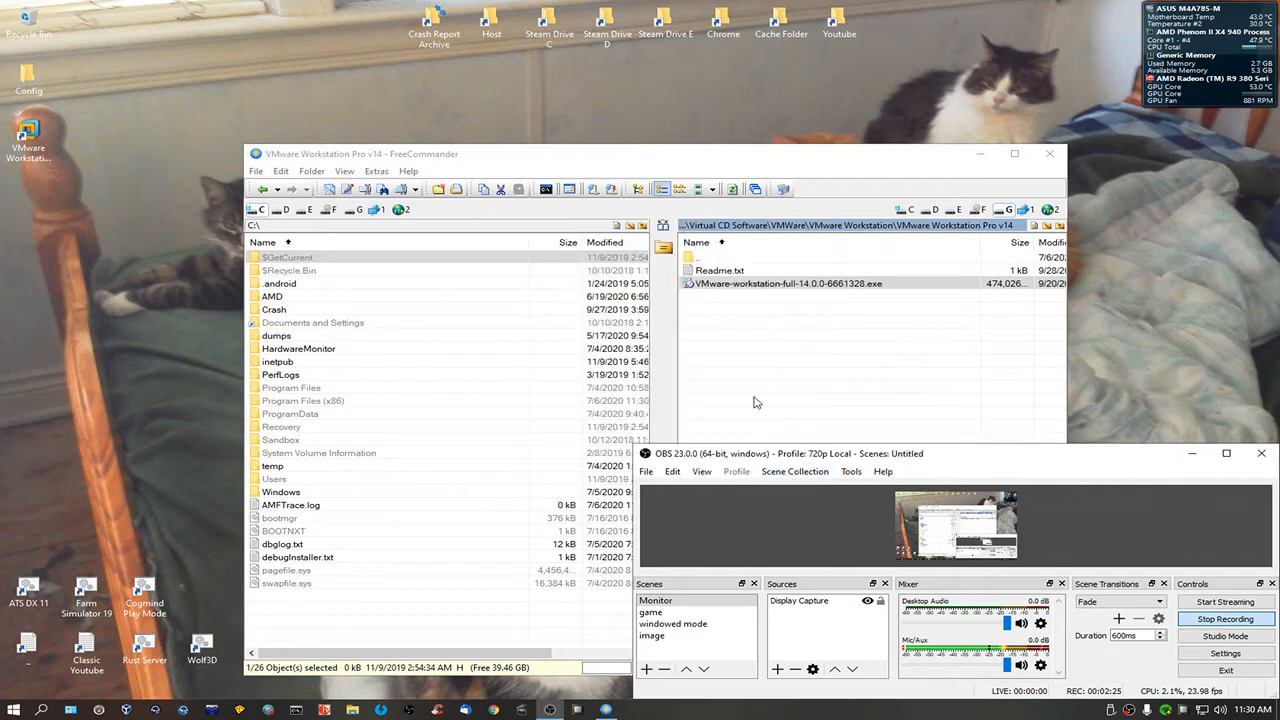
pyautogui.moveTo(890, 390)
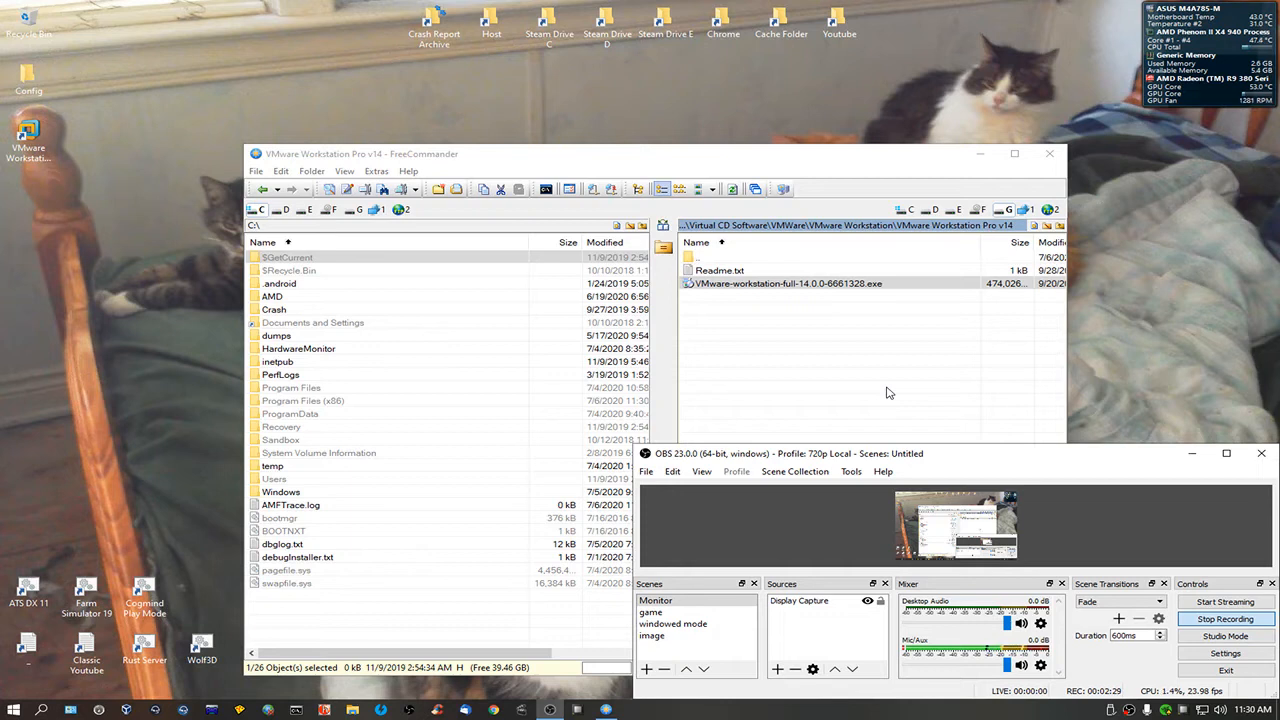
pyautogui.moveTo(70, 154)
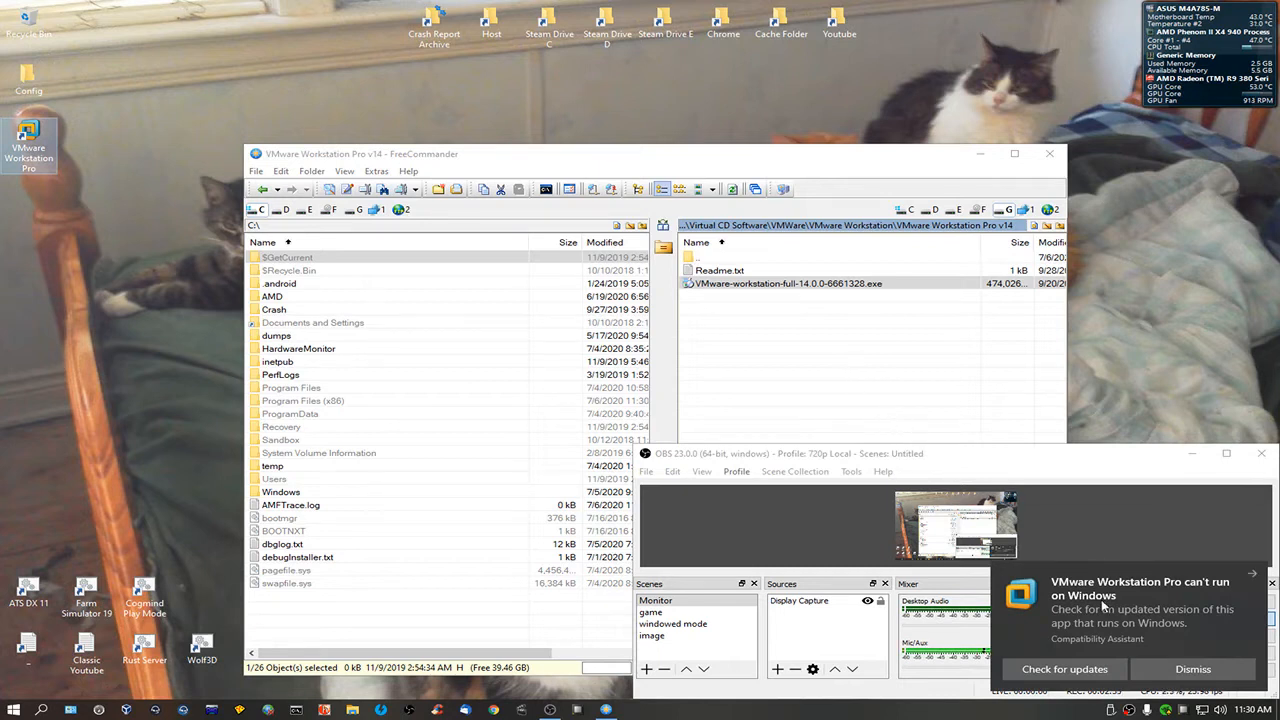
pyautogui.moveTo(1178, 605)
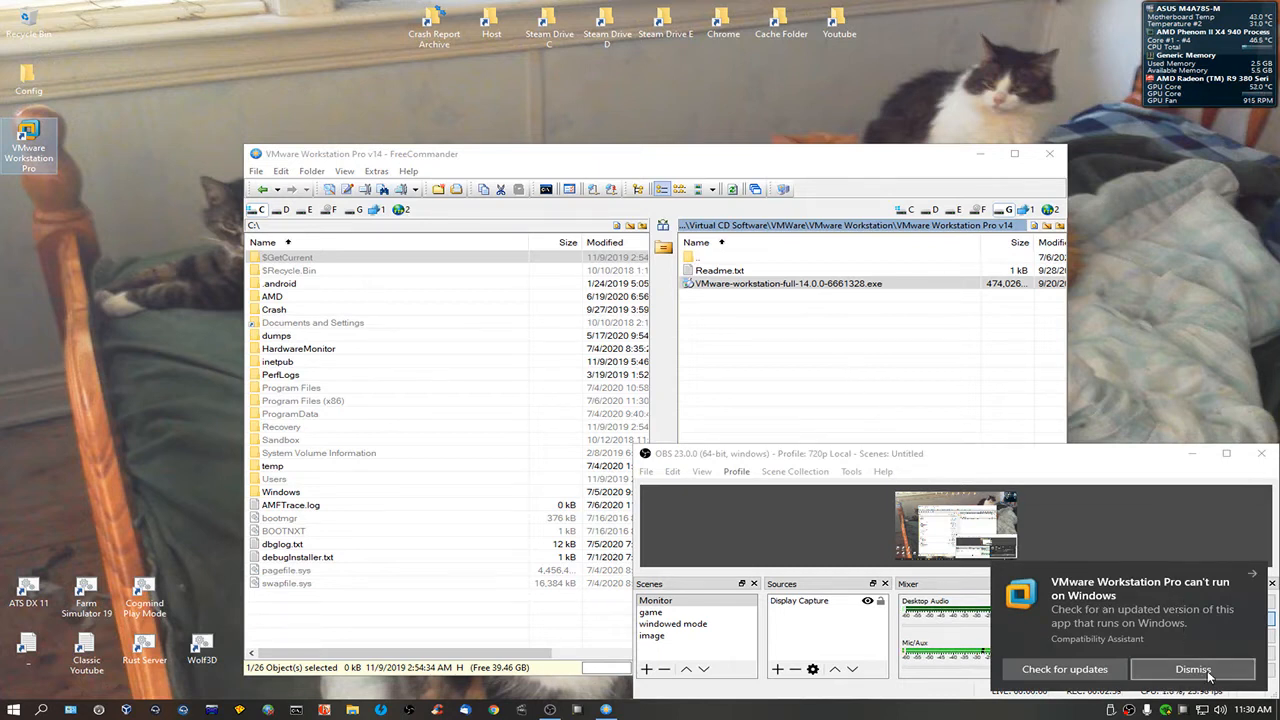
pyautogui.click(1193, 669)
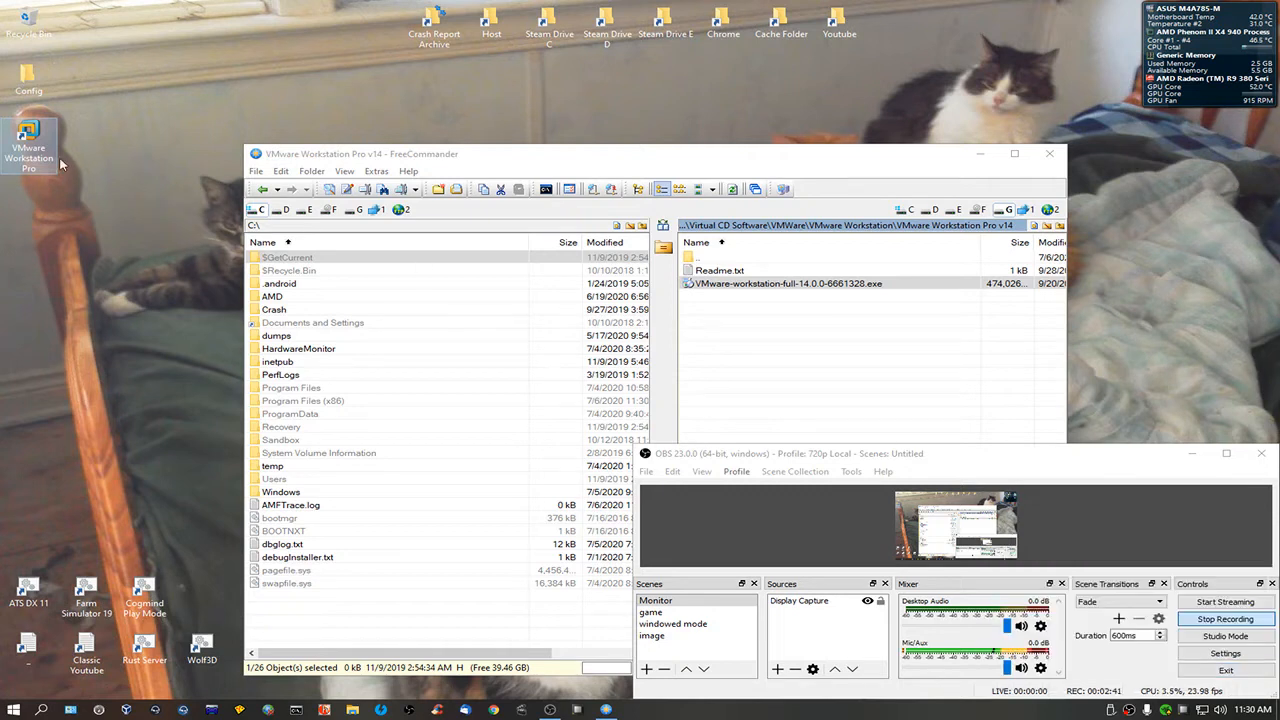
# Rename vmware.exe to vmware1.exe, retarget the shortcut, and launch Workstation to Home
pyautogui.rightClick(28, 135)
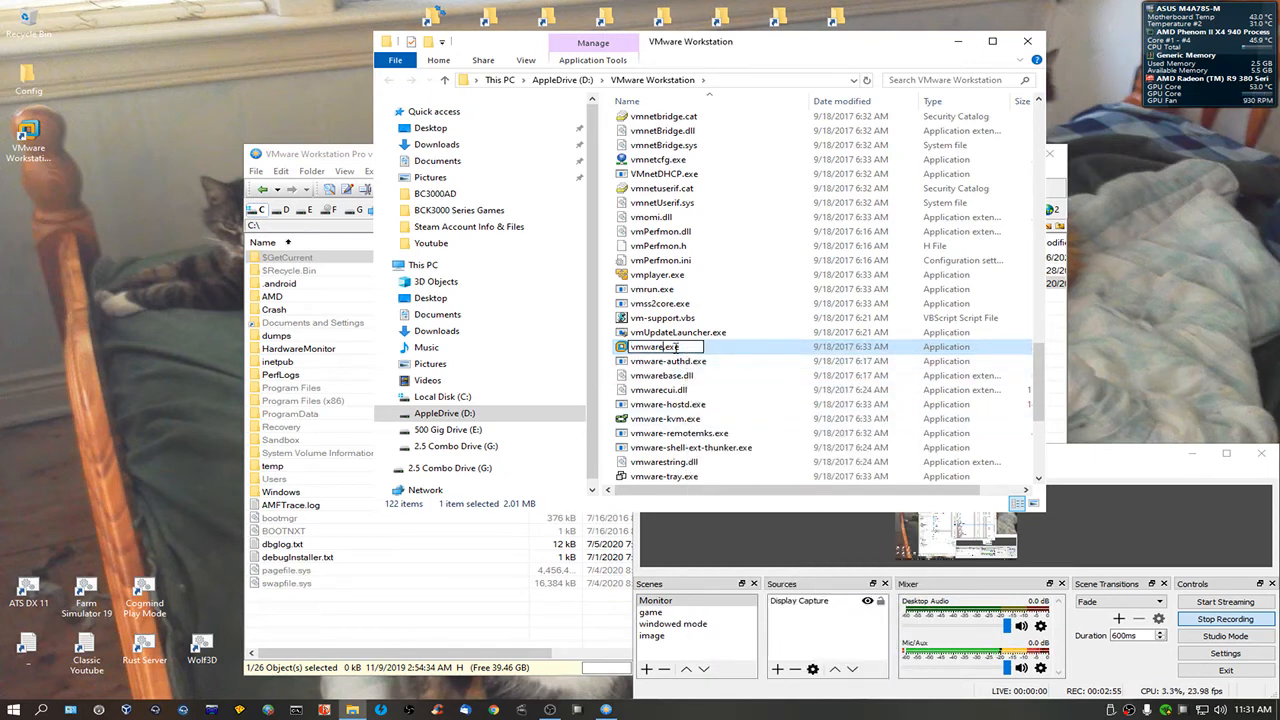
pyautogui.write('1.exe"')
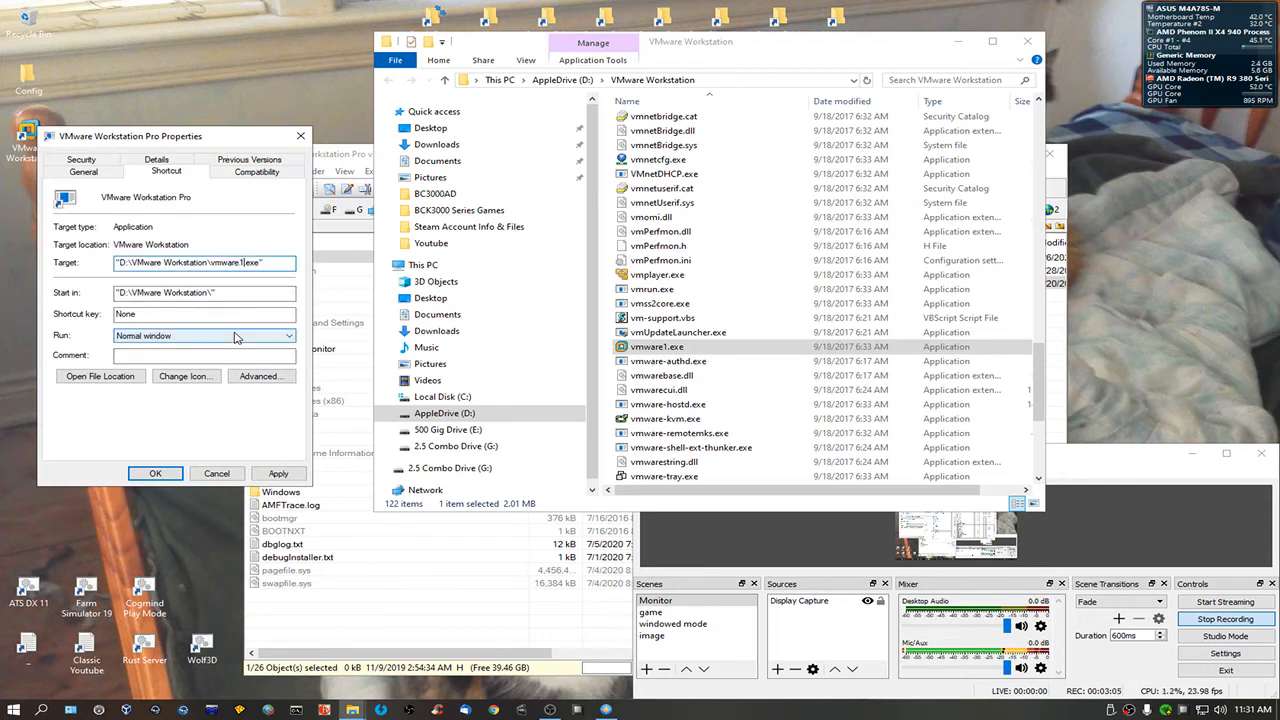
pyautogui.click(155, 473)
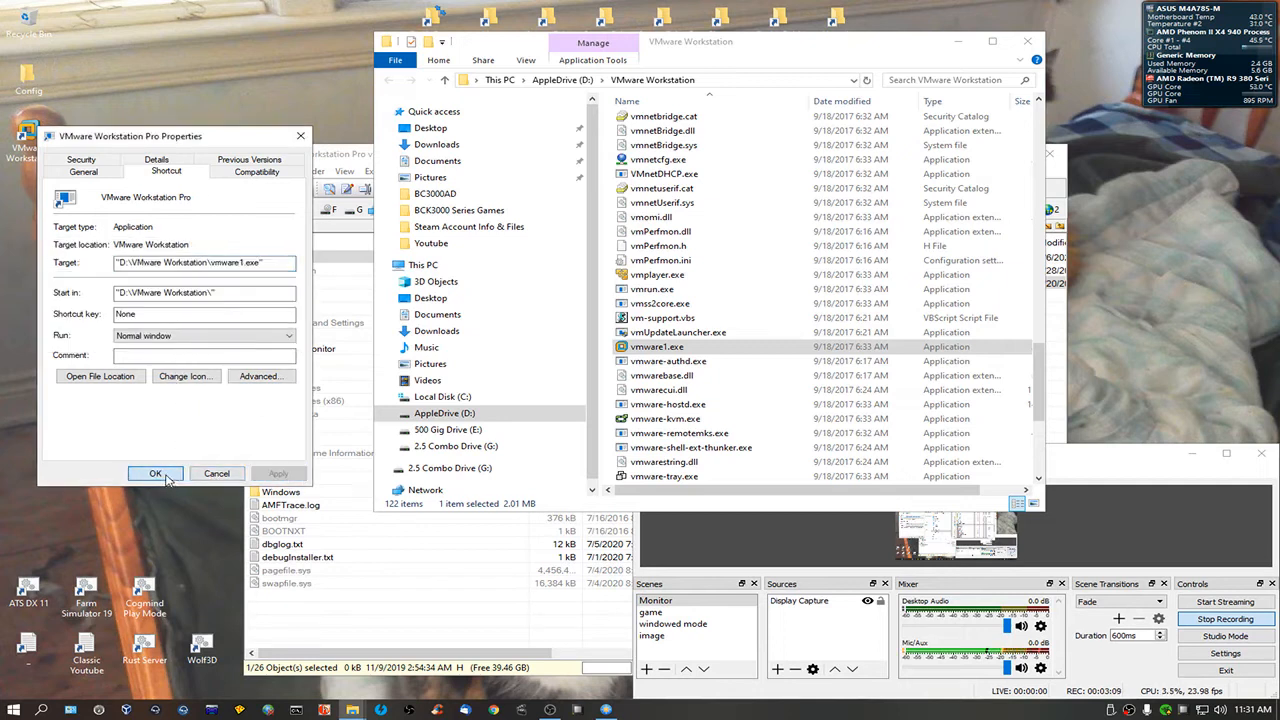
pyautogui.click(154, 473)
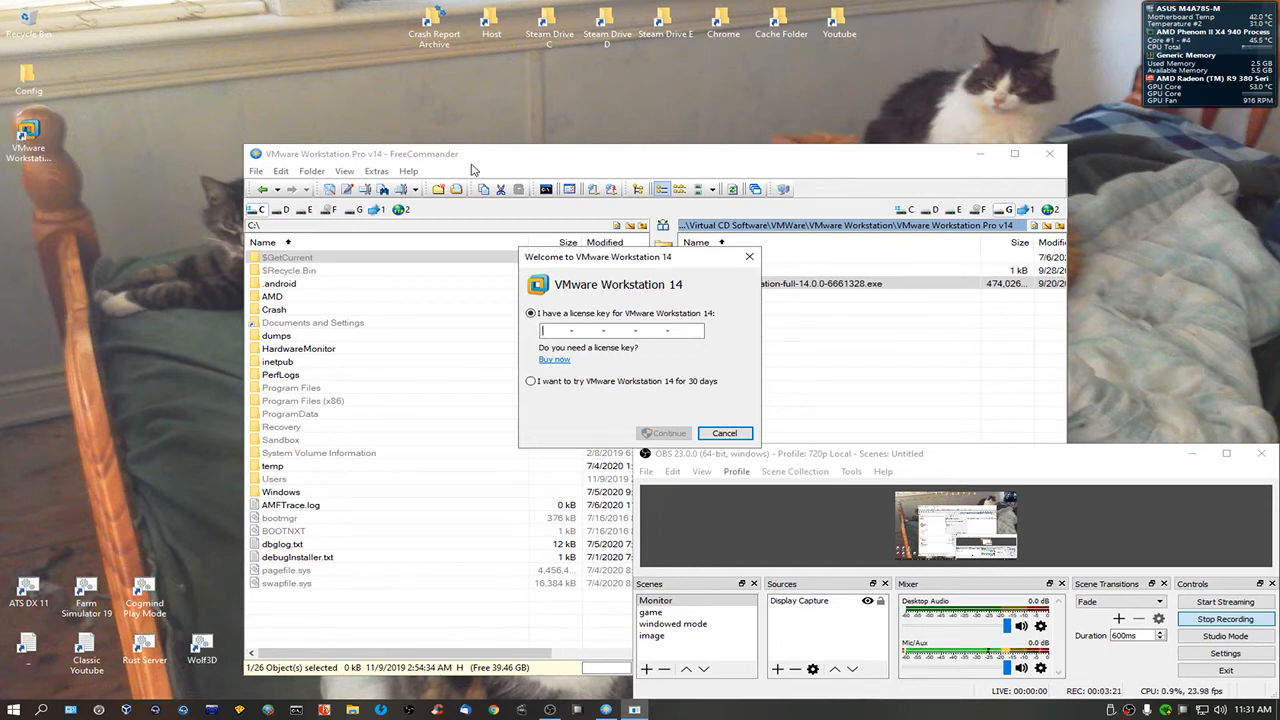
pyautogui.click(663, 433)
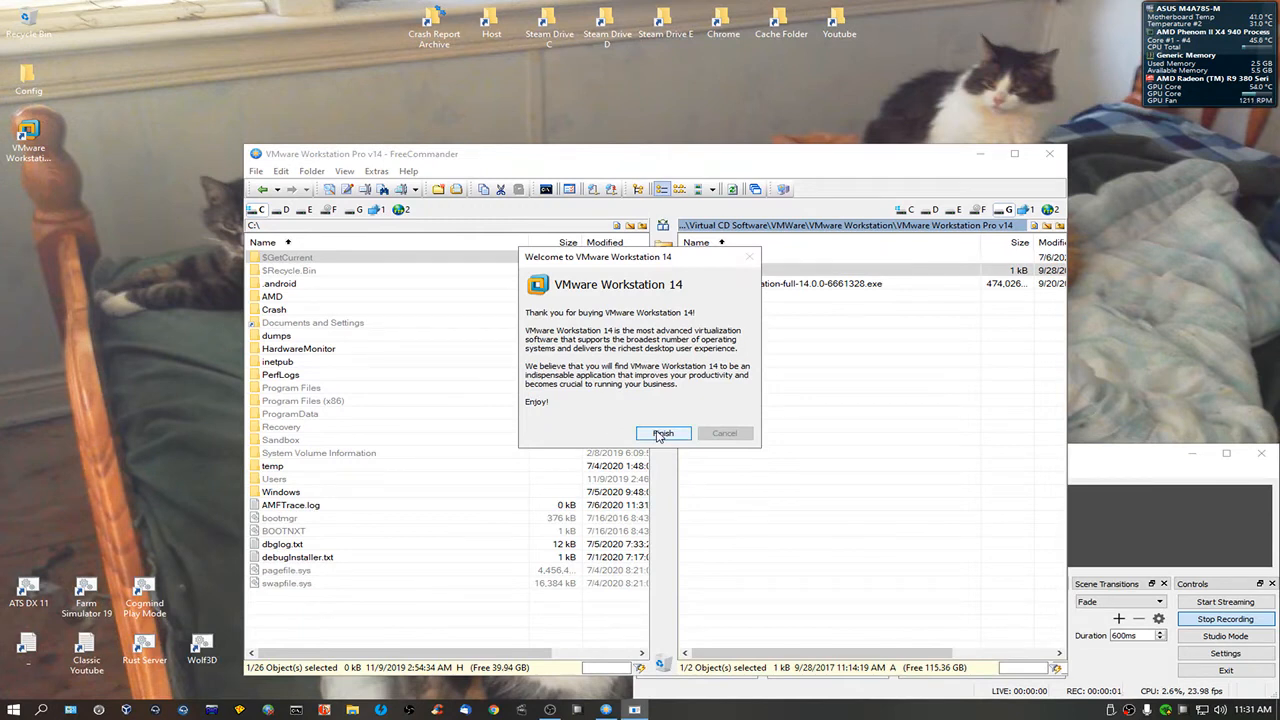
pyautogui.click(662, 433)
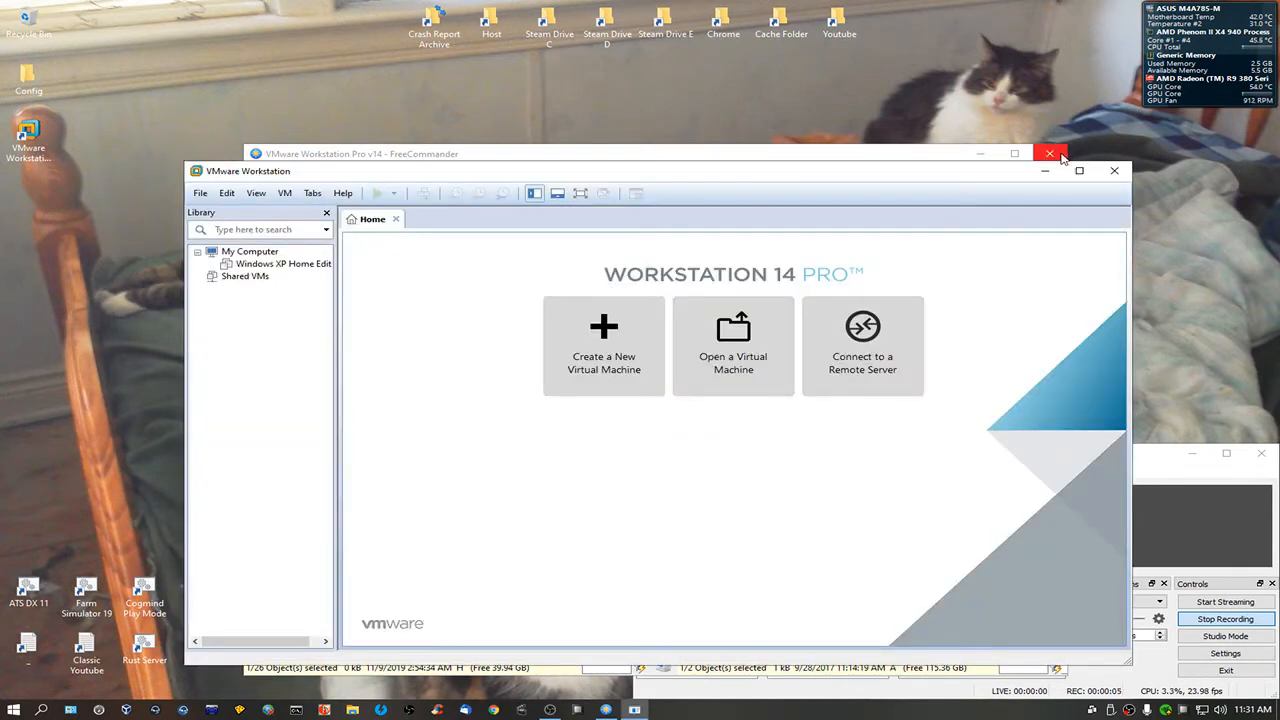
# Remove the Windows XP Home Edition VM from the Workstation library
pyautogui.click(1050, 153)
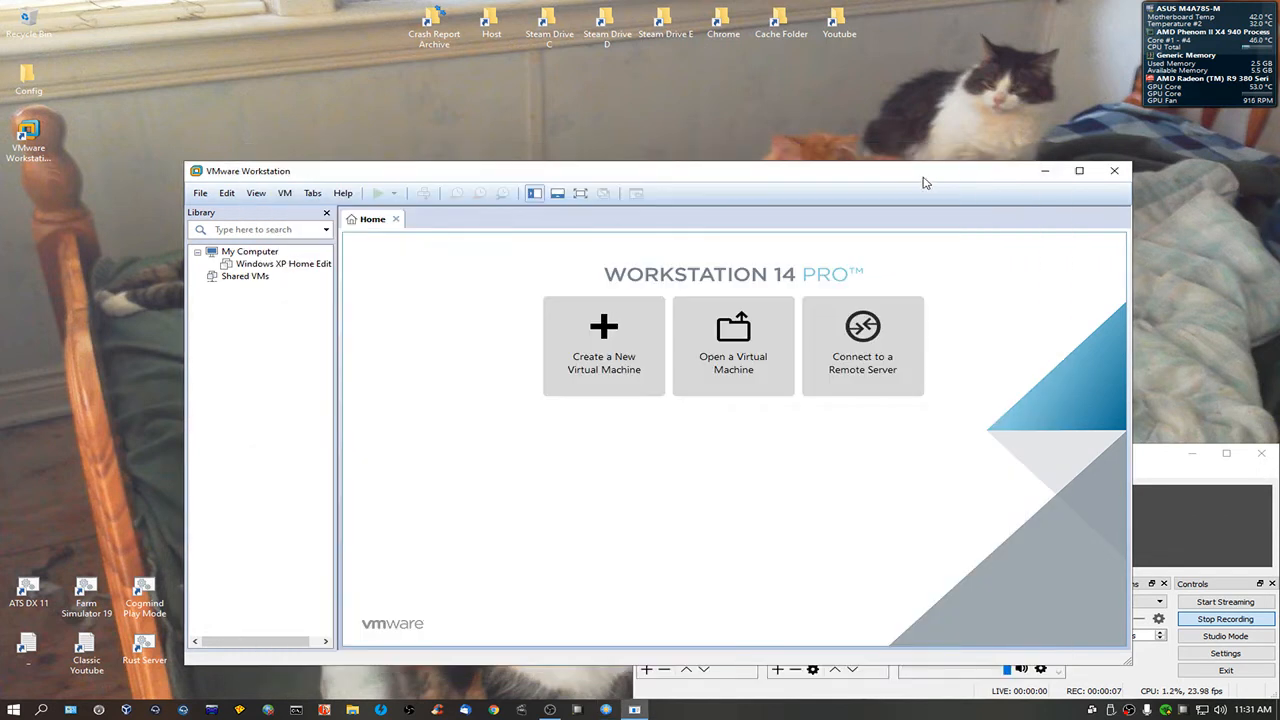
pyautogui.moveTo(770, 180)
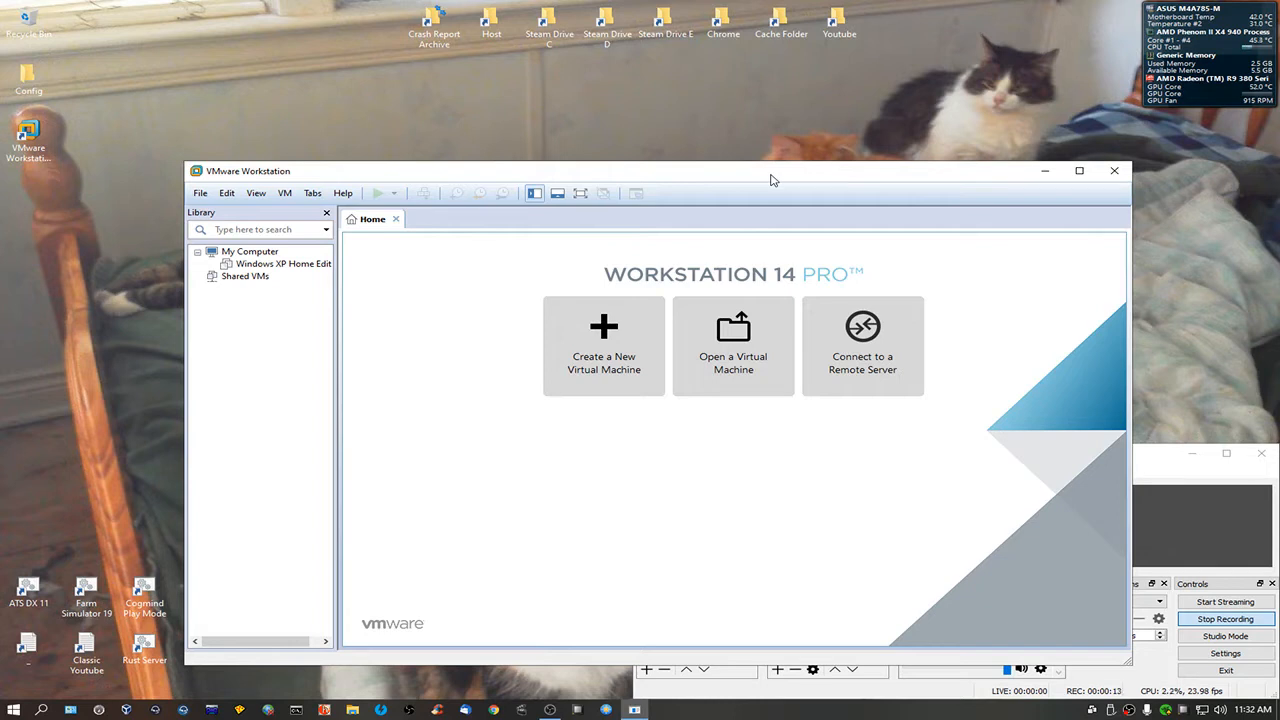
pyautogui.moveTo(295, 280)
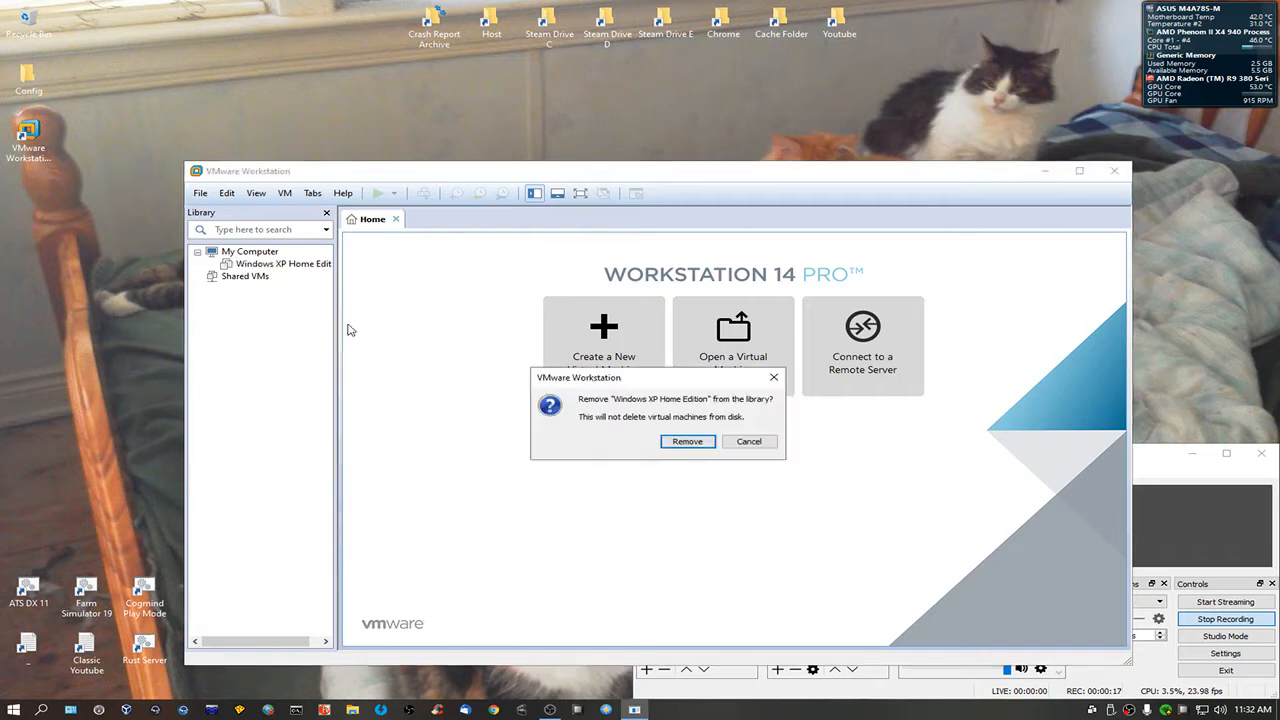
pyautogui.click(687, 441)
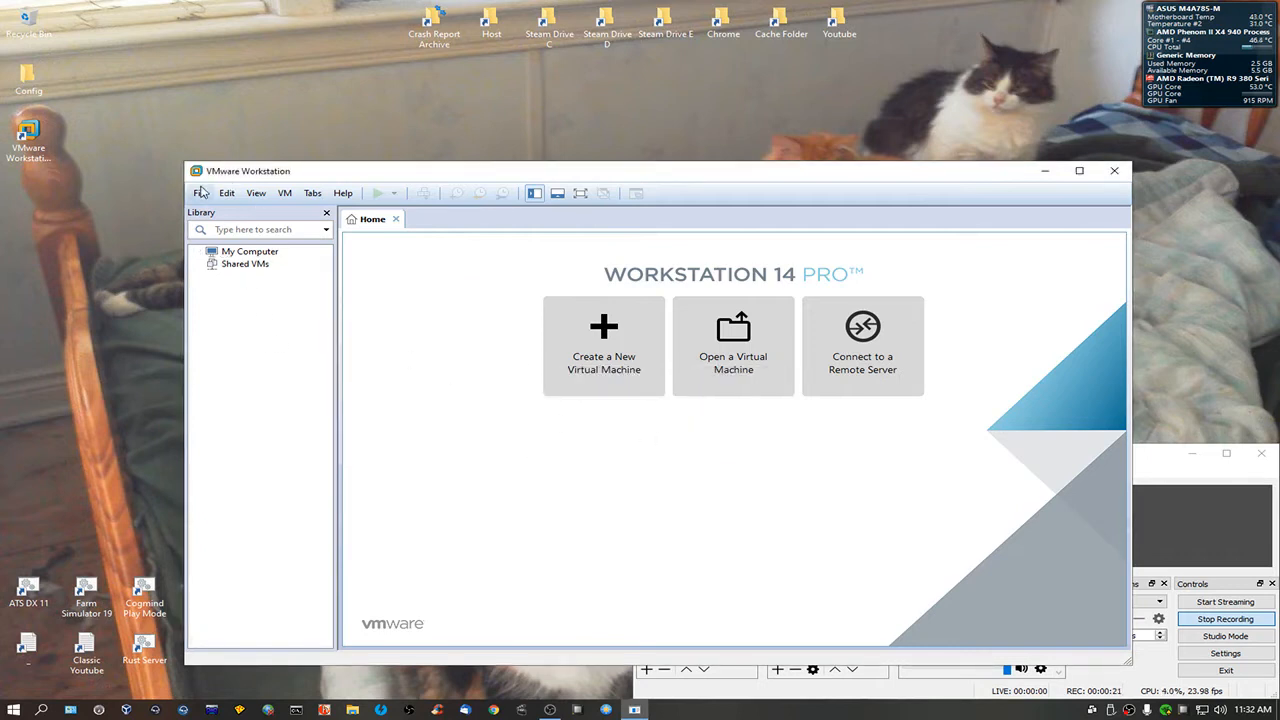
pyautogui.click(201, 193)
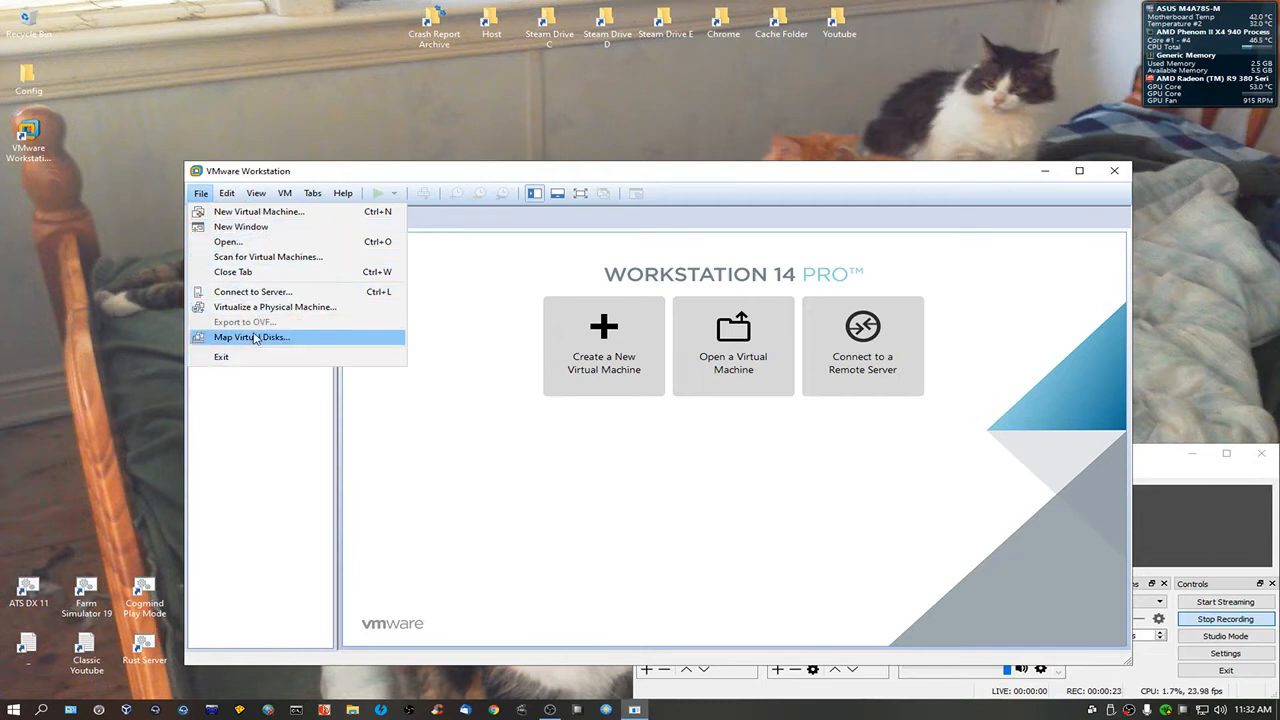
pyautogui.moveTo(240, 226)
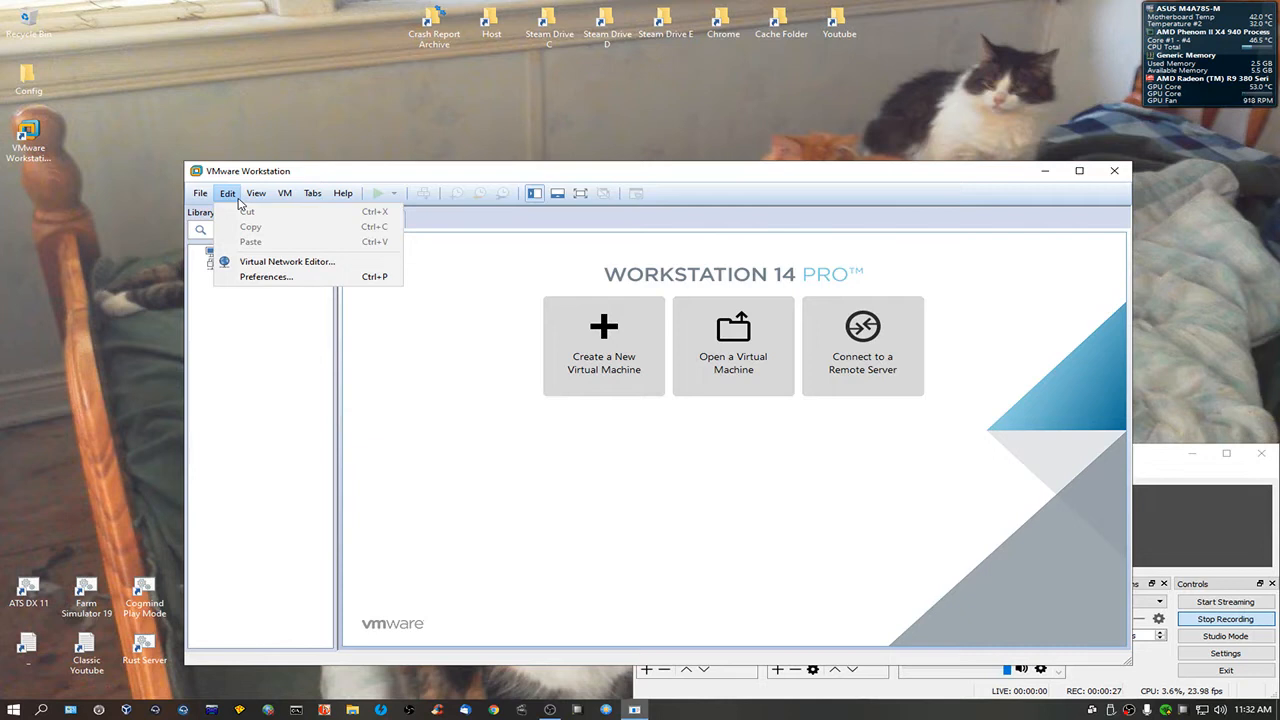
# Open Preferences to view the Workspace default virtual machine location
pyautogui.click(266, 277)
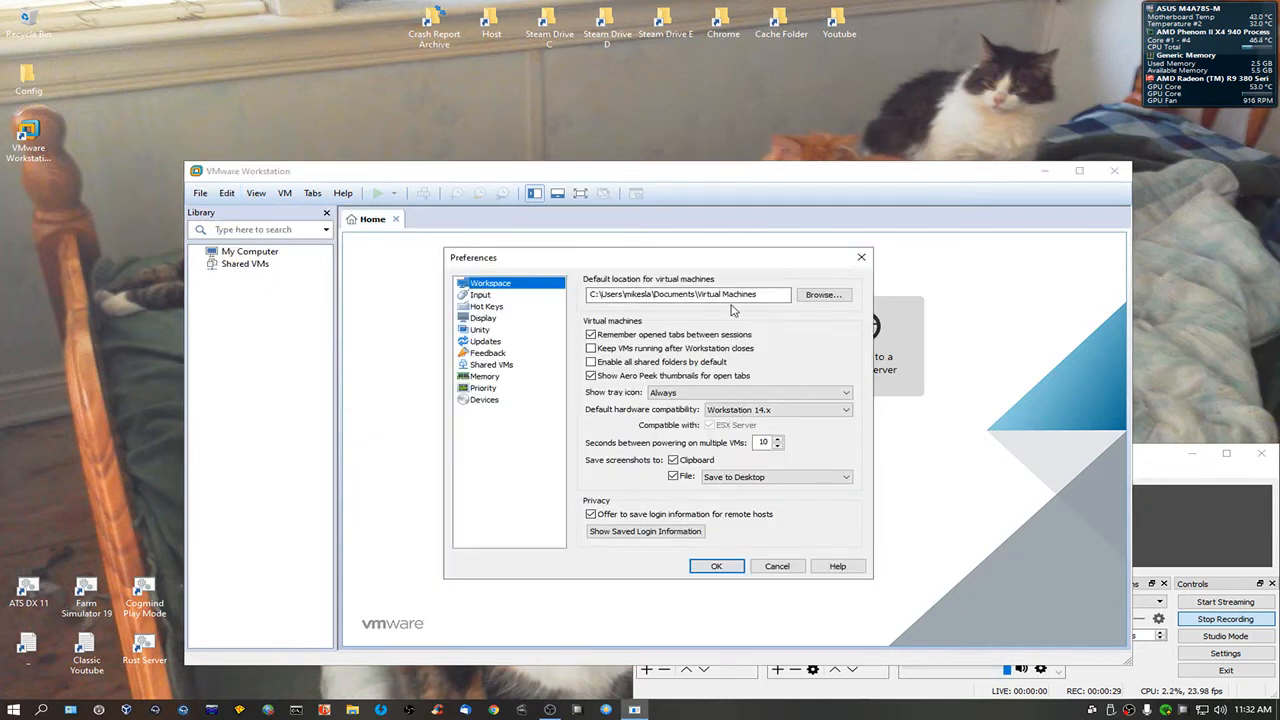
pyautogui.click(687, 294)
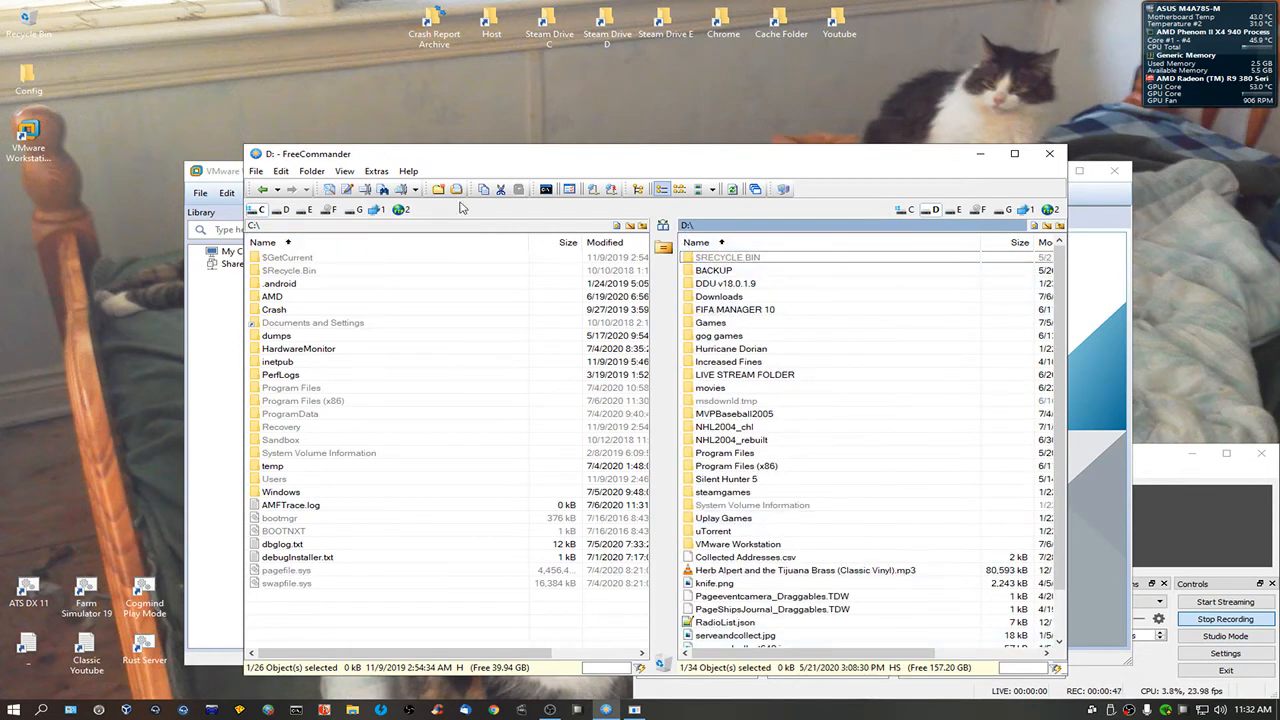
# Create a new folder named vmware at the root of drive D
pyautogui.click(438, 189)
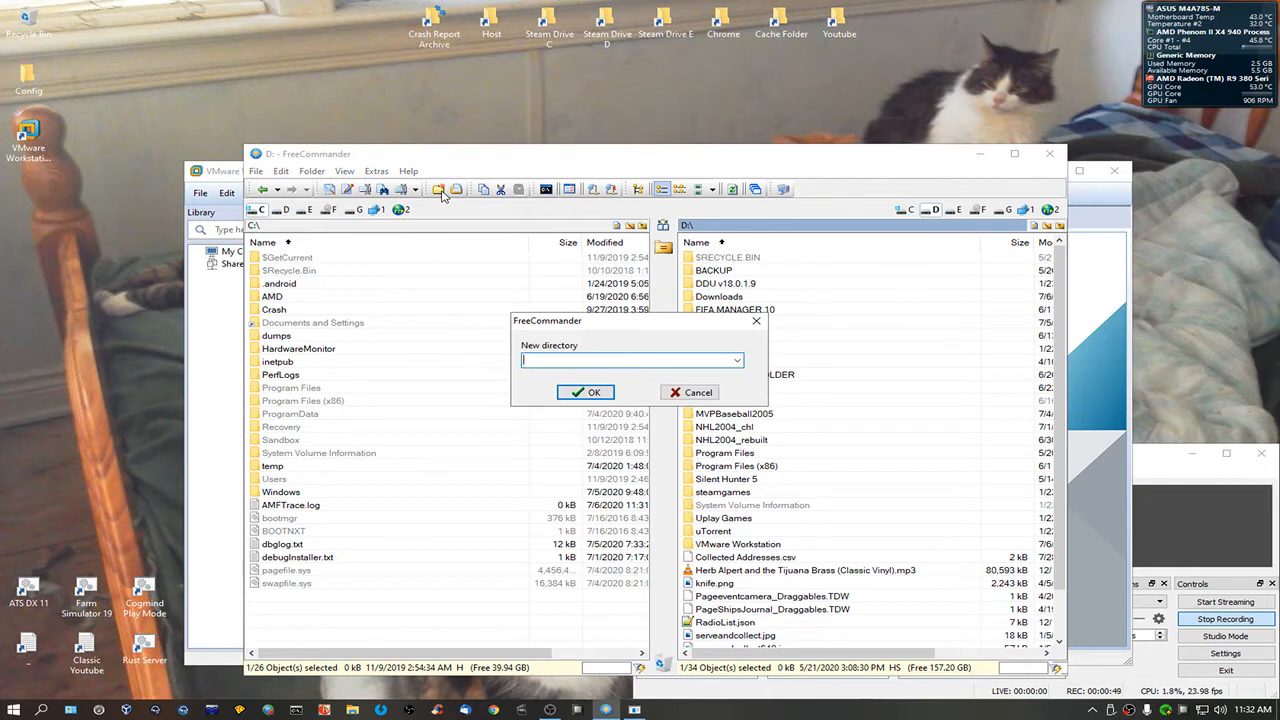
pyautogui.write('vm')
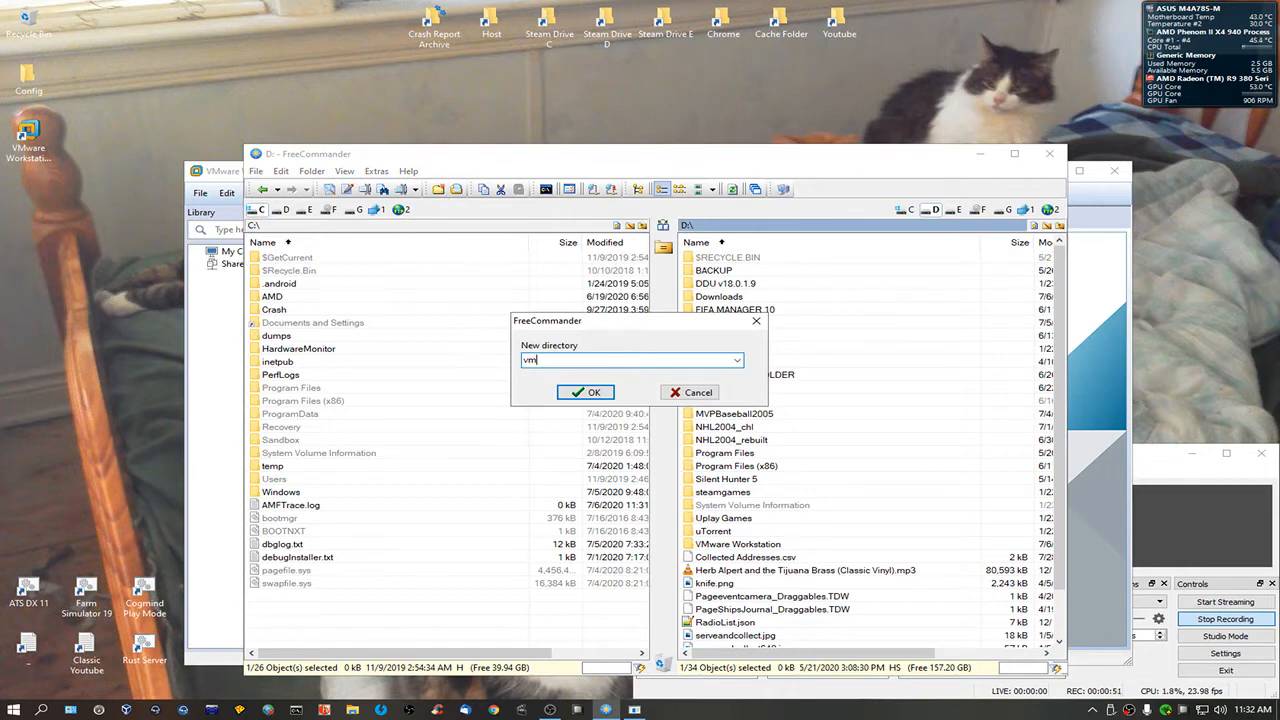
pyautogui.click(586, 392)
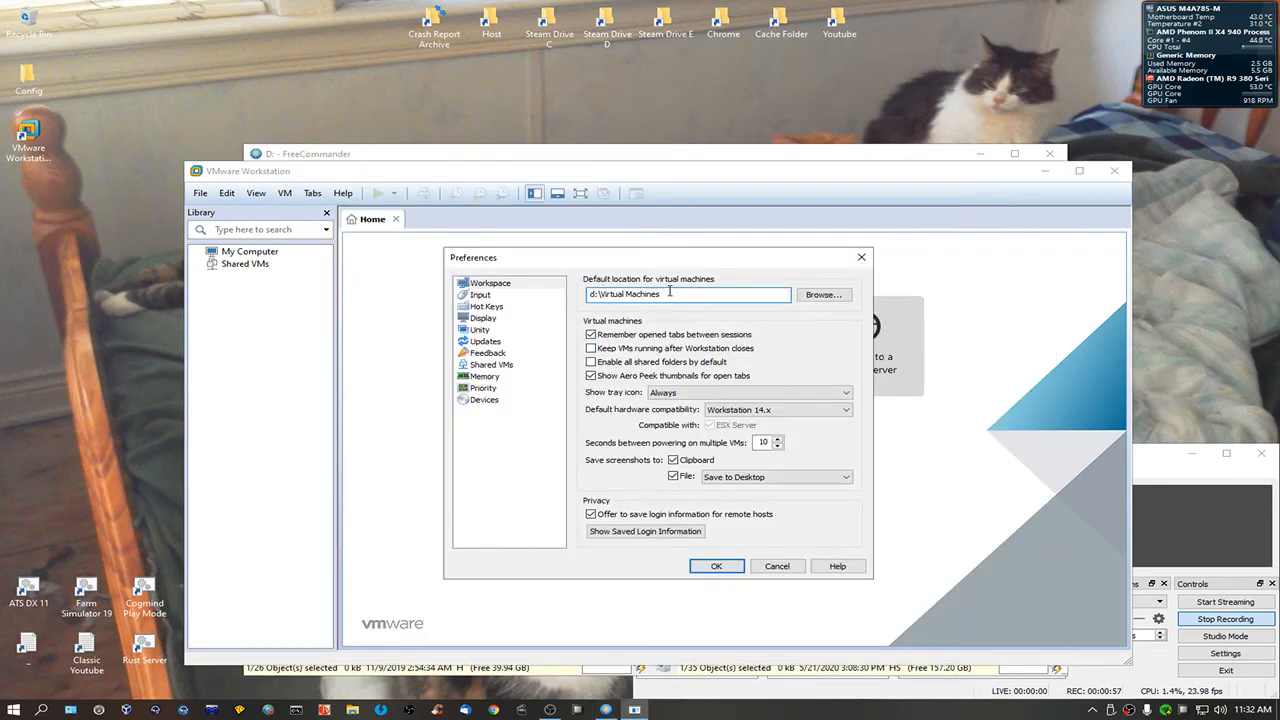
# Browse to D:\vmware as the default VM folder and save Preferences
pyautogui.click(822, 294)
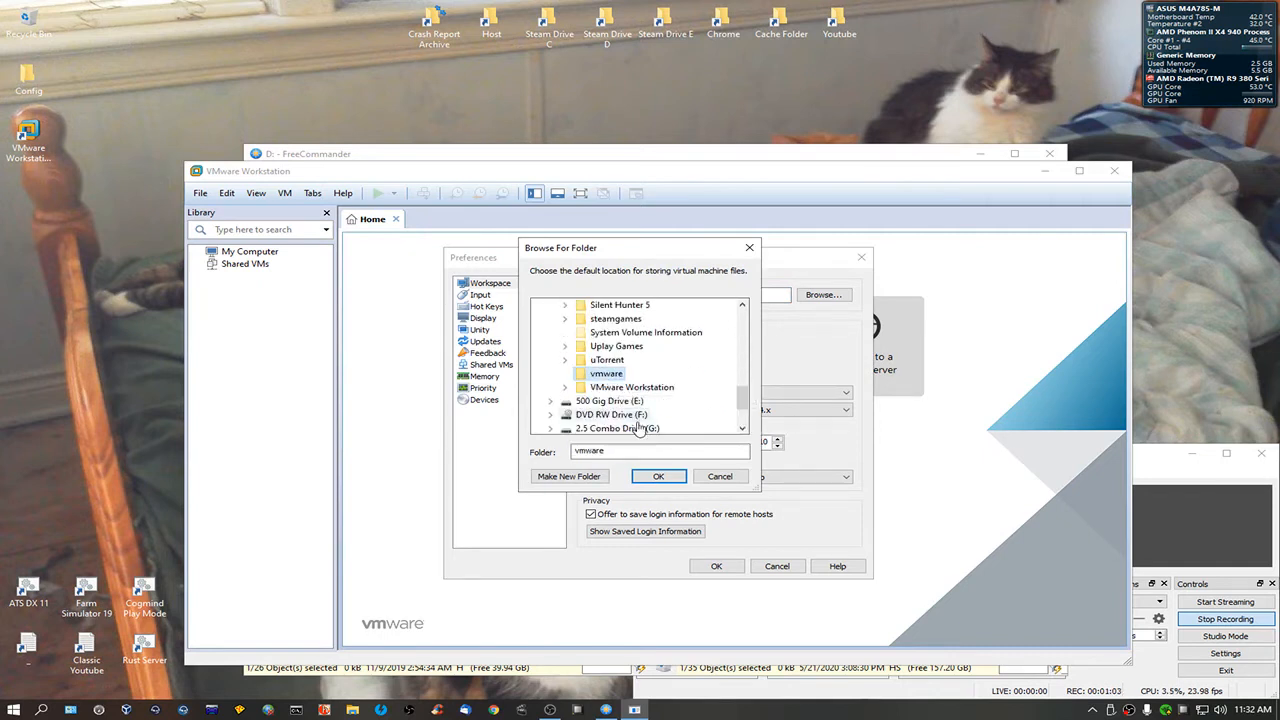
pyautogui.click(658, 475)
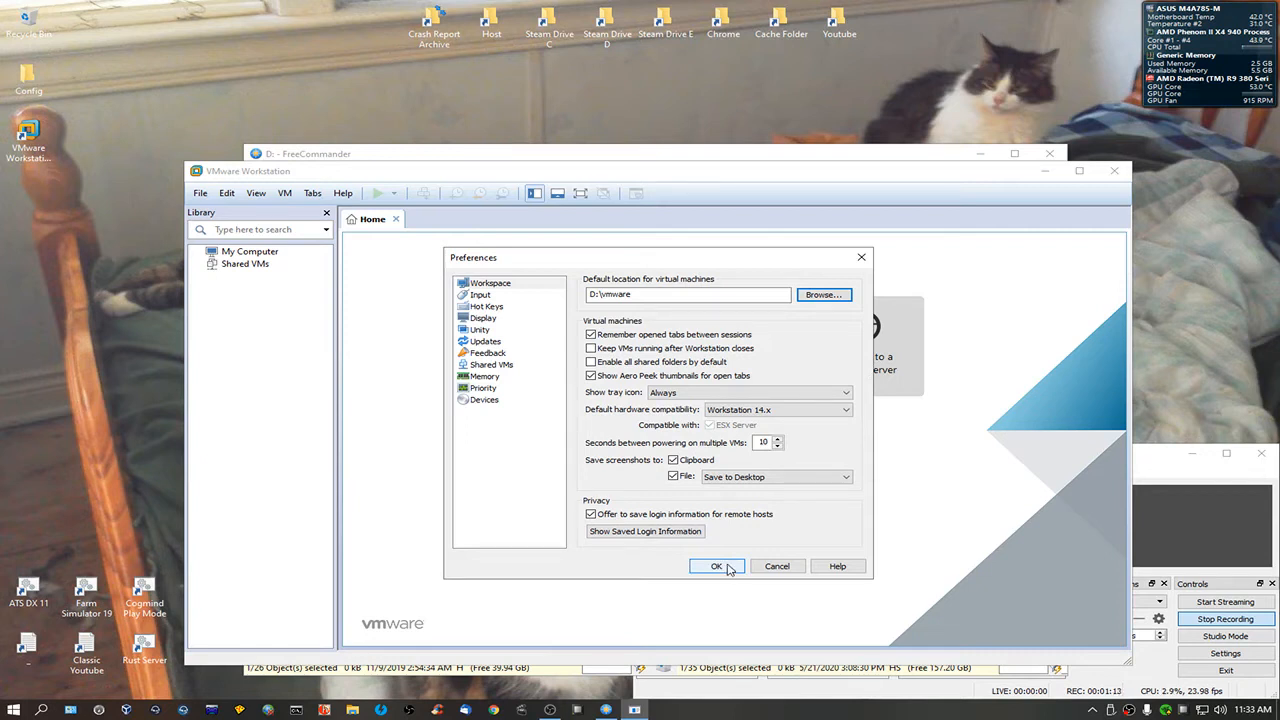
pyautogui.click(716, 566)
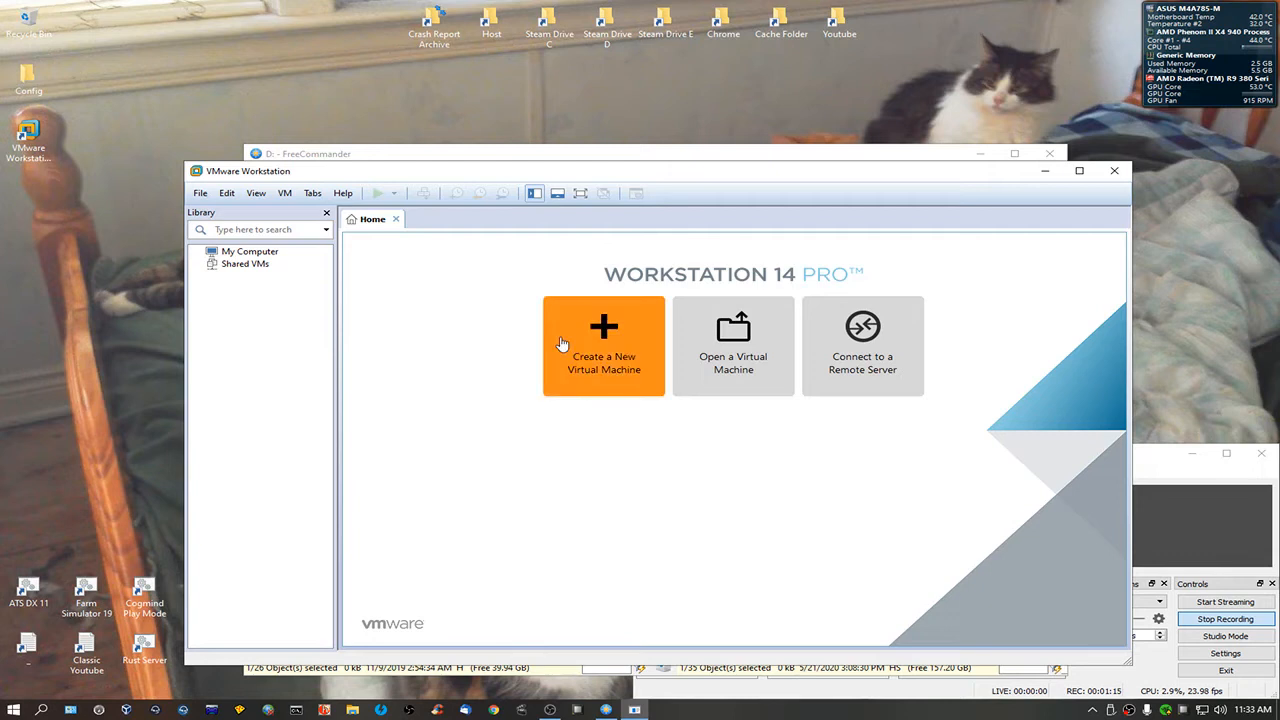
# Start a Custom (advanced) new virtual machine with Workstation 14.x hardware compatibility
pyautogui.click(603, 345)
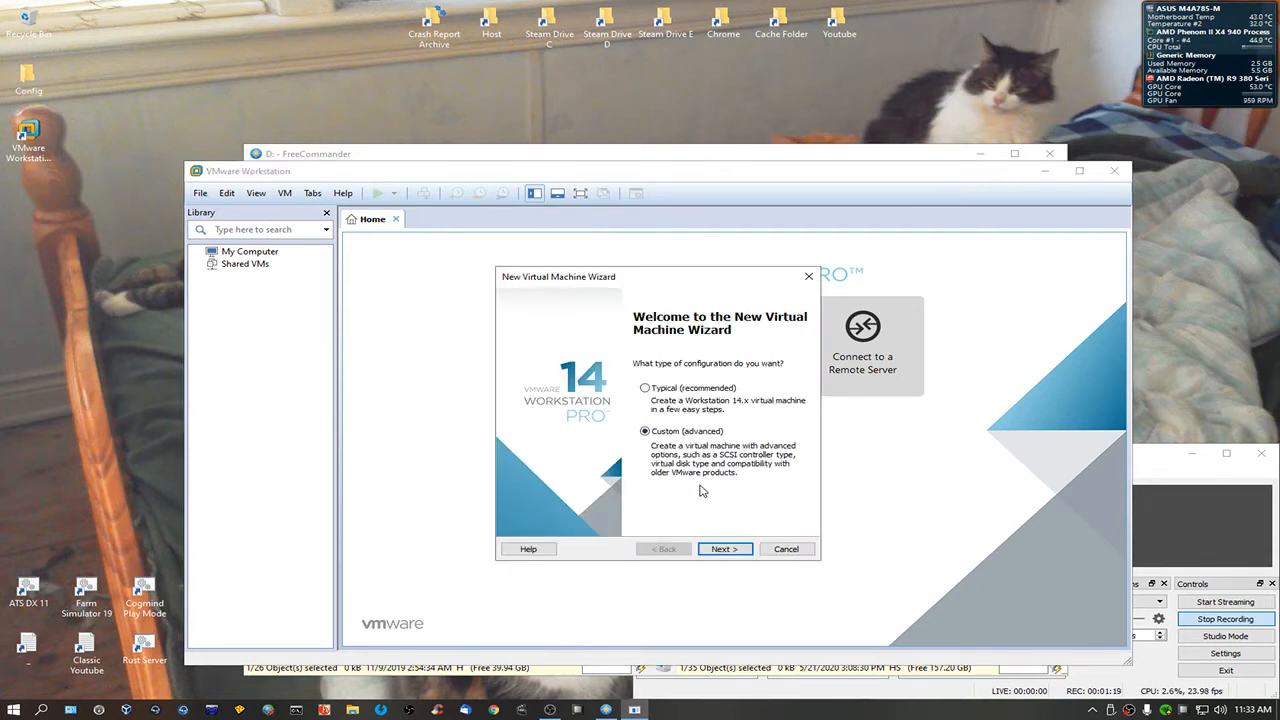
pyautogui.click(724, 548)
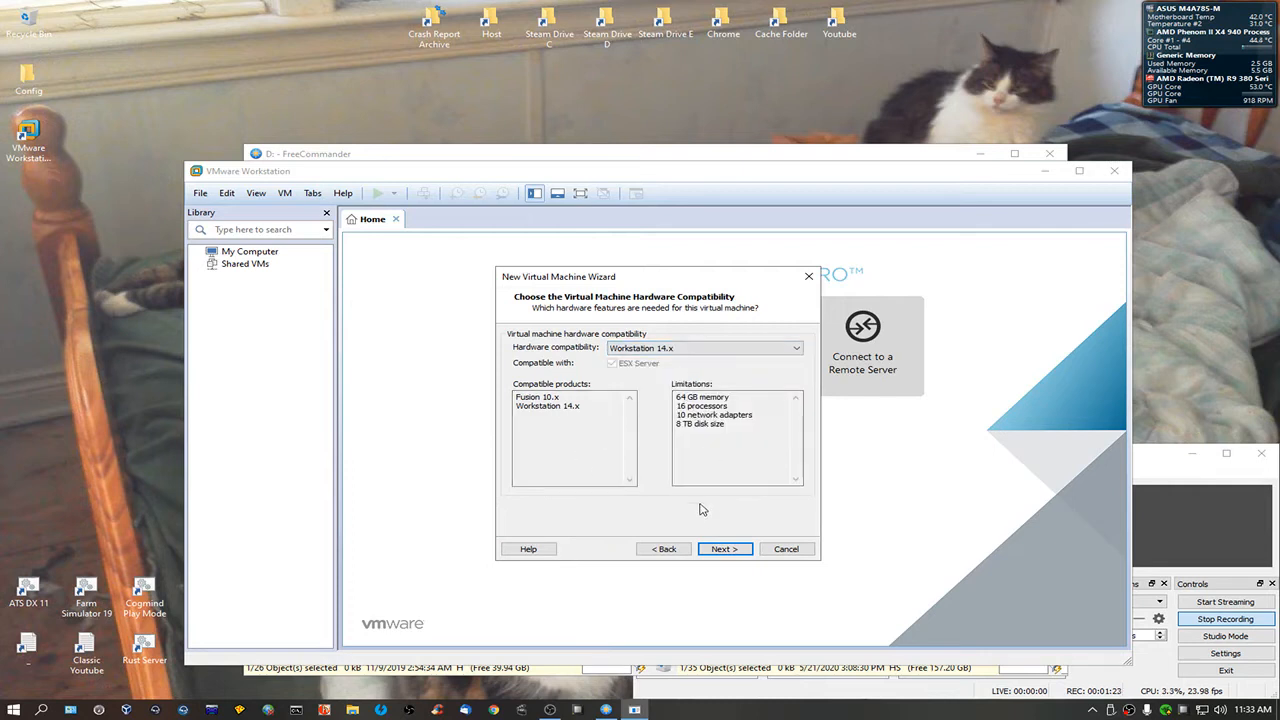
pyautogui.click(724, 548)
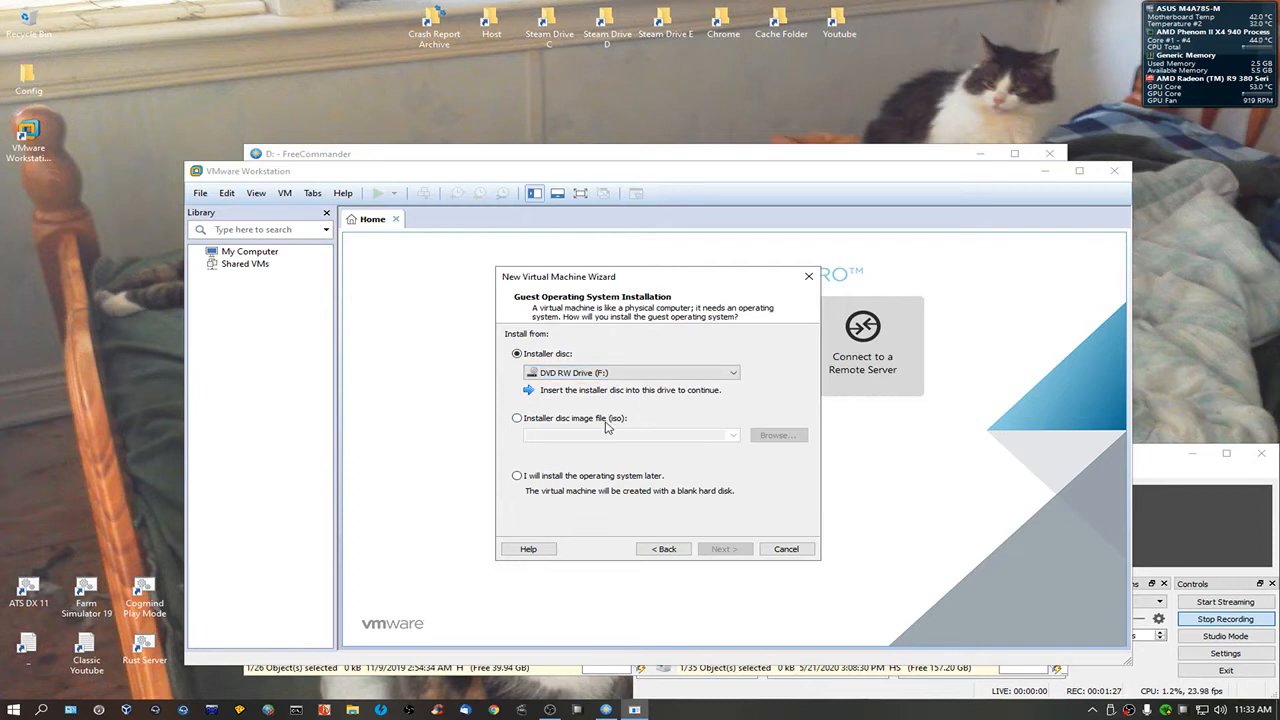
# Select G:\BACKUP\Windows XP Files\Windows XP Pro SP3\WXPVOL_EN.iso as the installer disc image
pyautogui.click(777, 434)
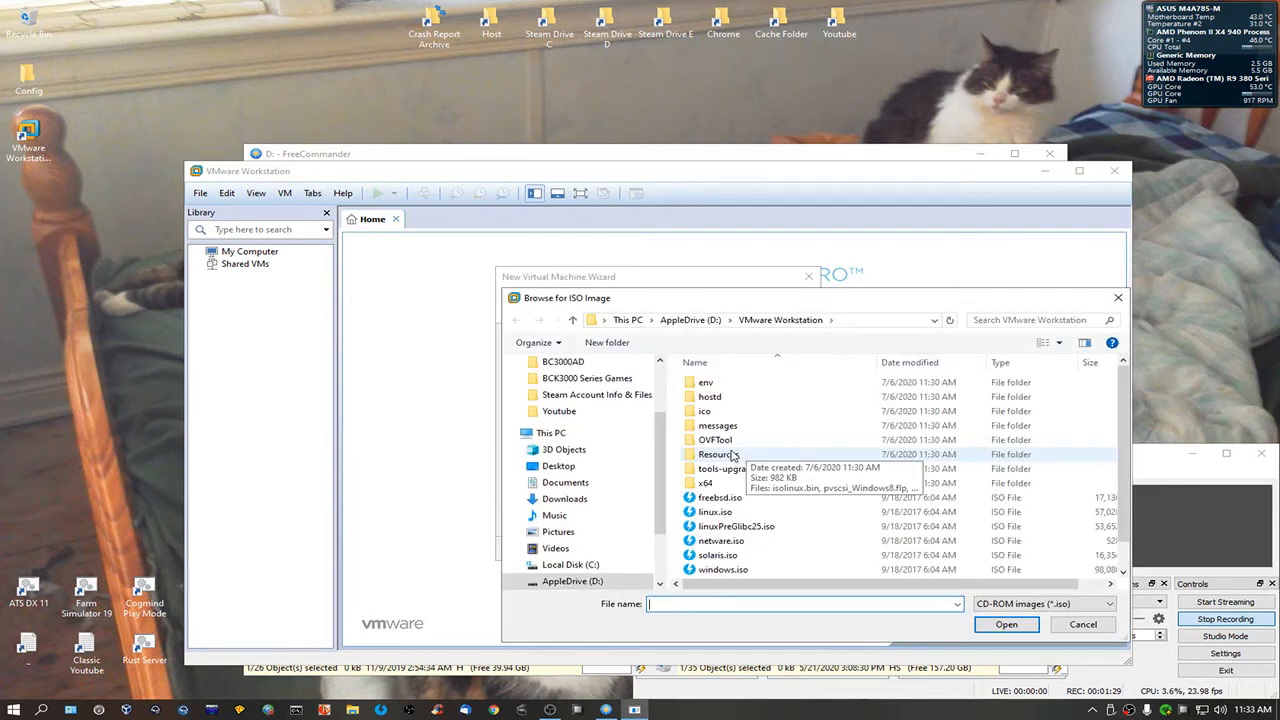
pyautogui.scroll(-3)
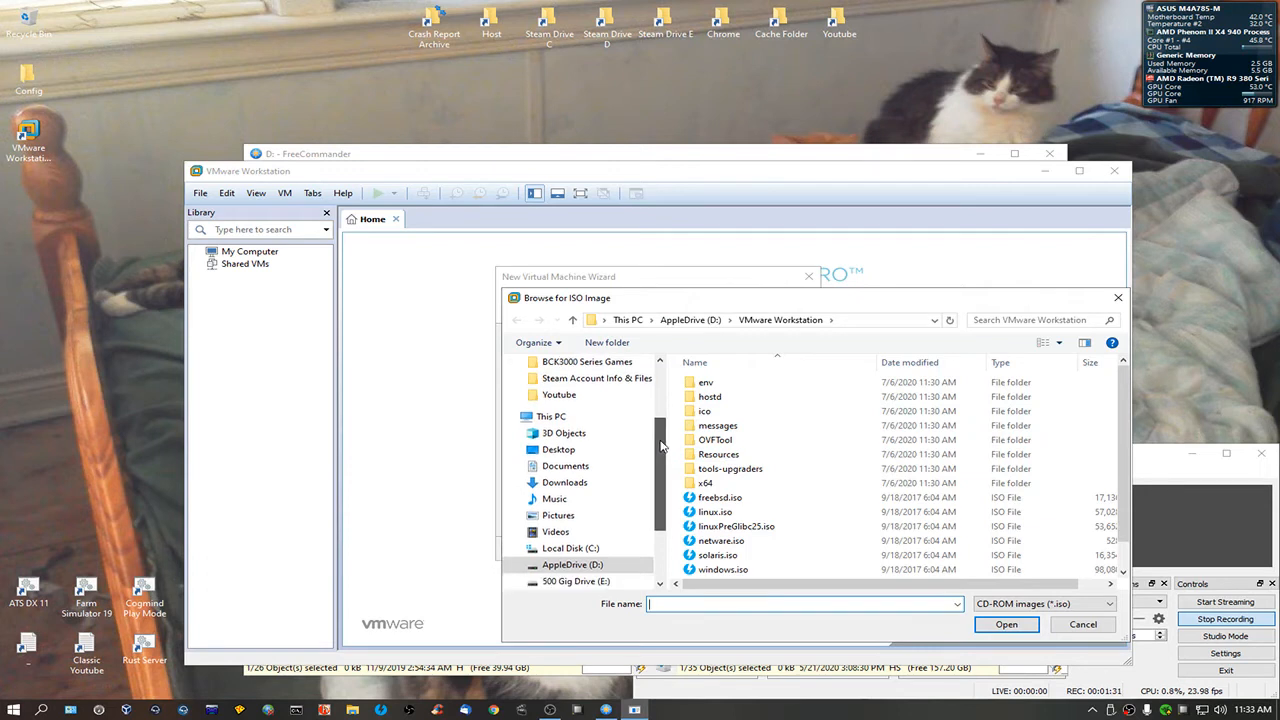
pyautogui.click(584, 493)
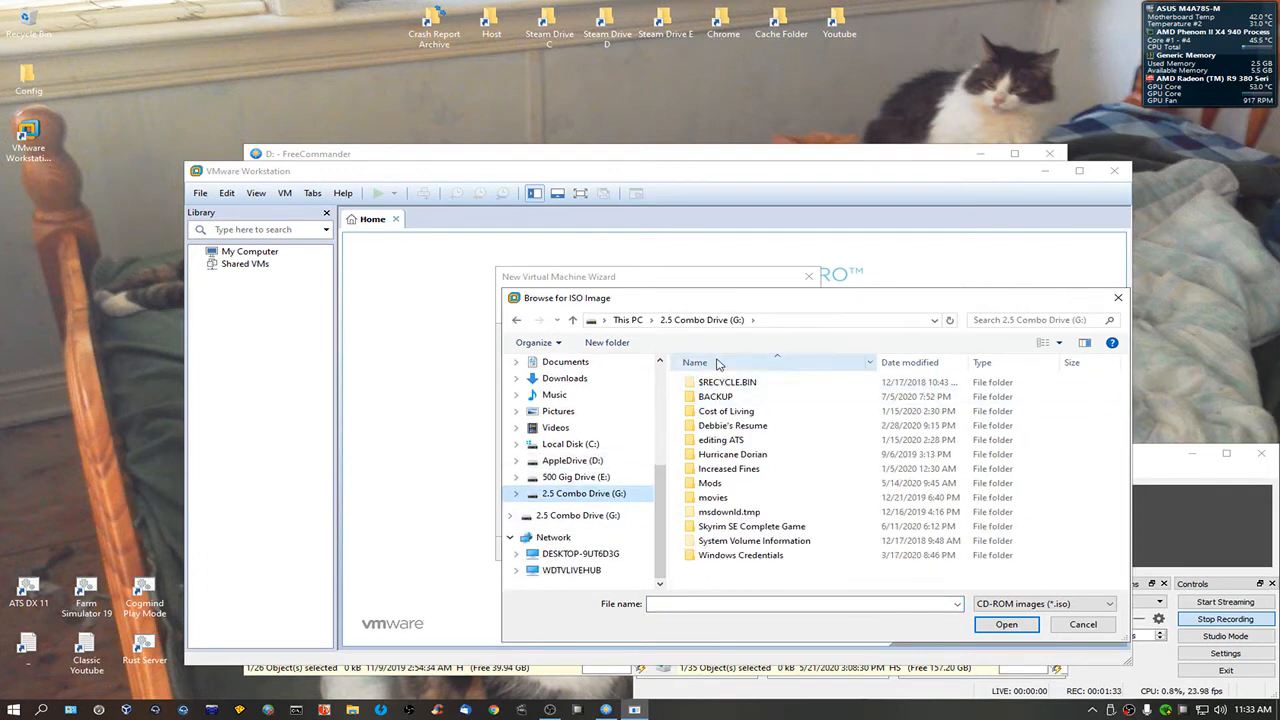
pyautogui.click(716, 396)
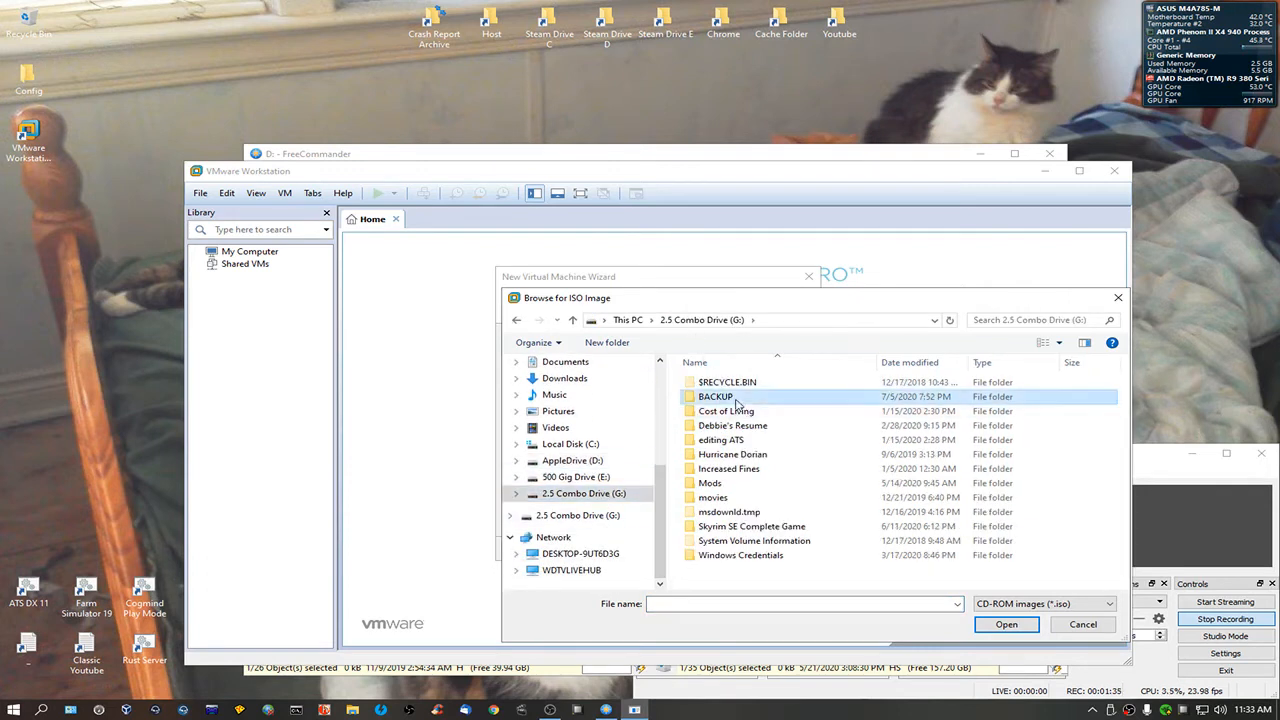
pyautogui.doubleClick(715, 396)
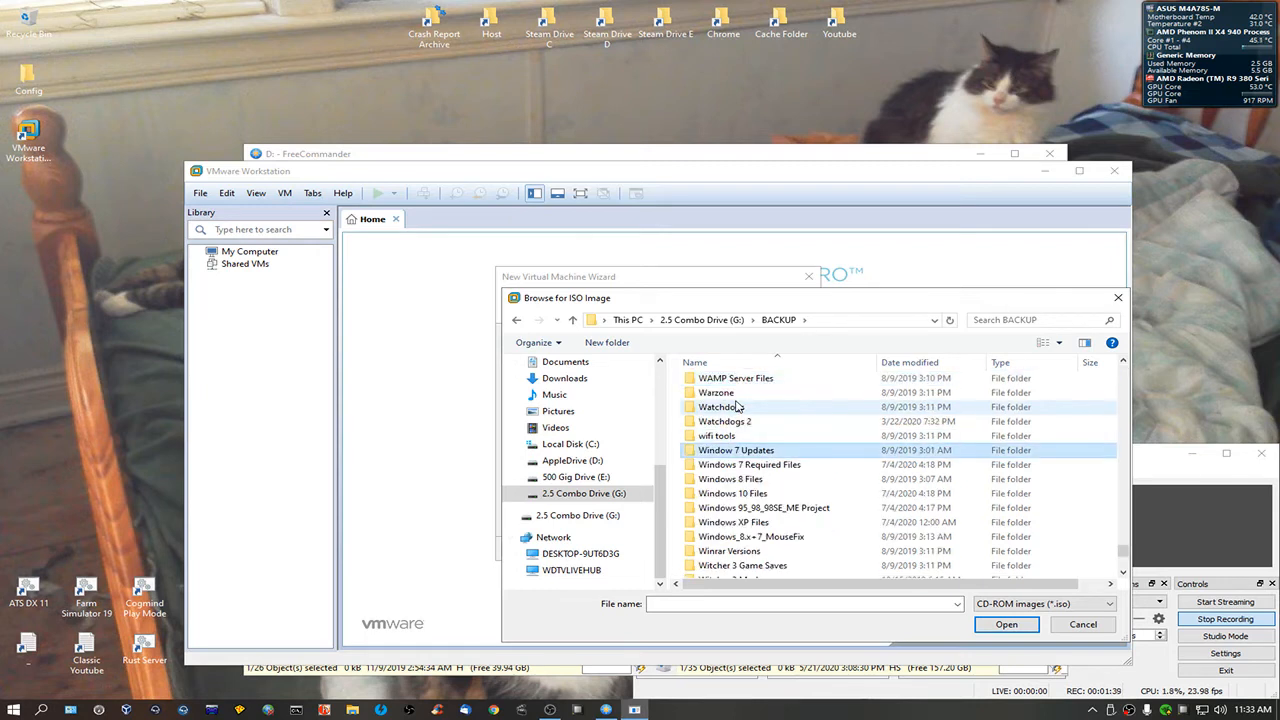
pyautogui.doubleClick(733, 522)
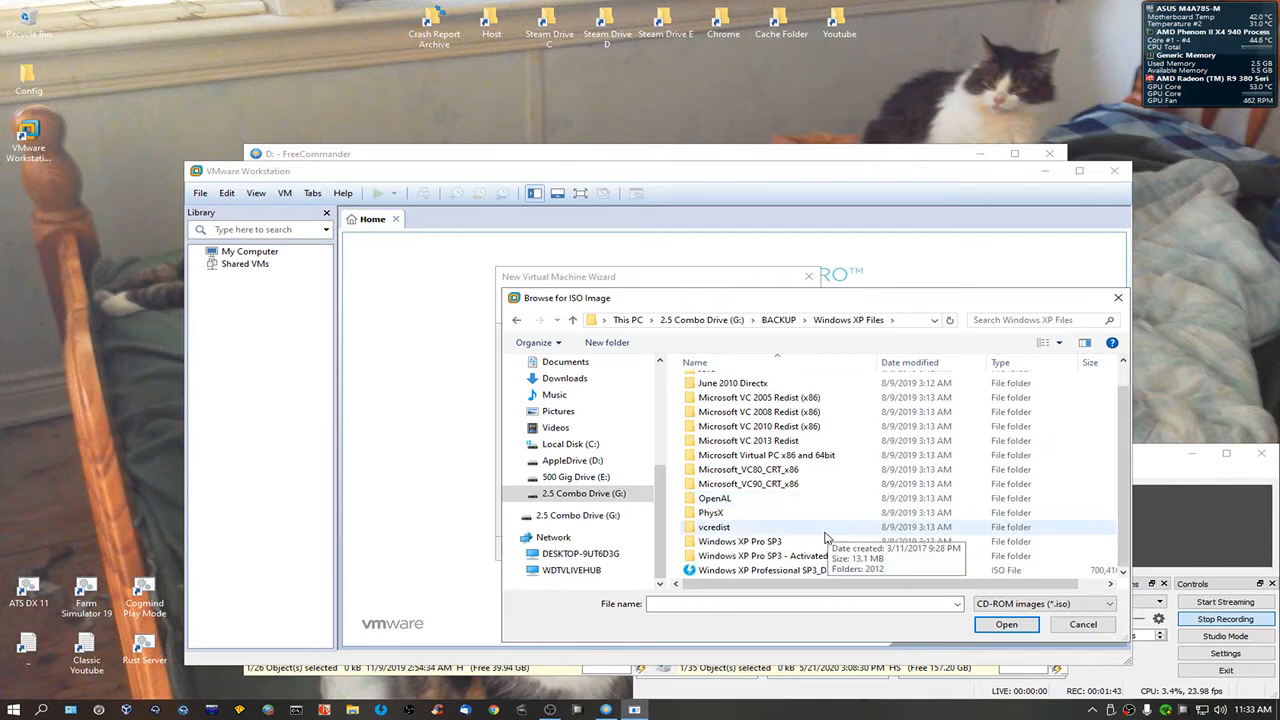
pyautogui.doubleClick(740, 541)
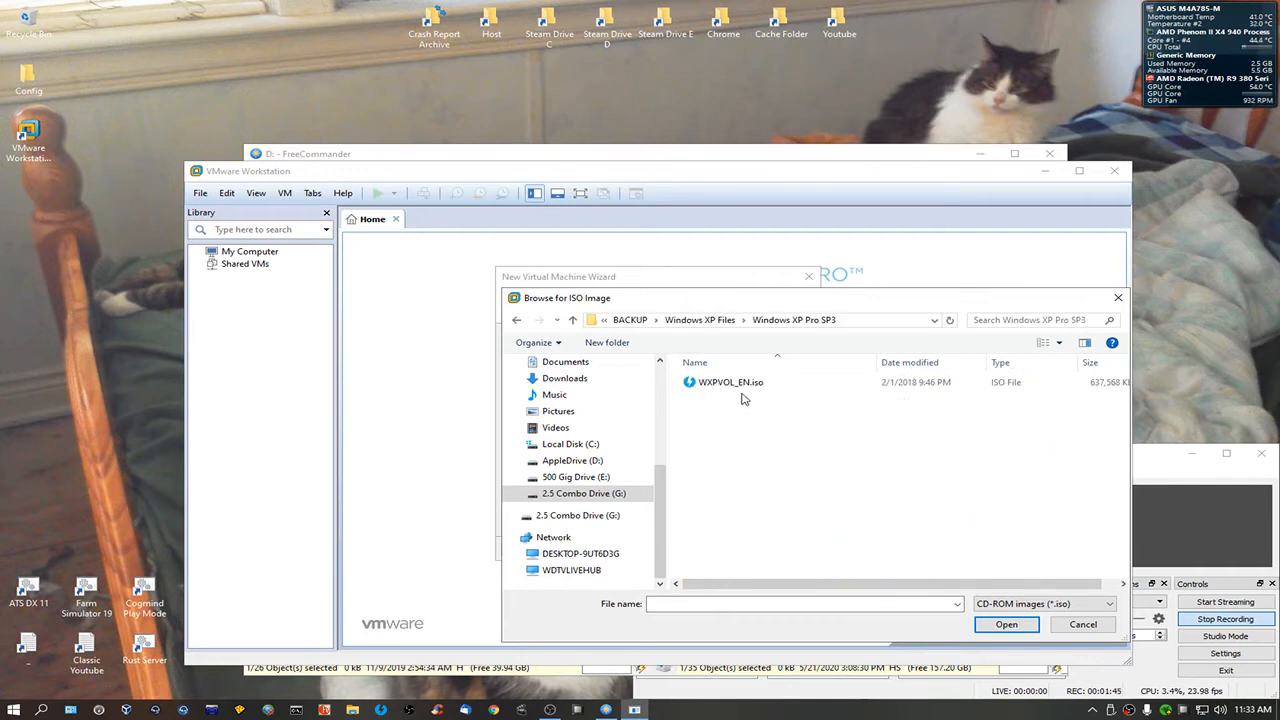
pyautogui.click(1006, 624)
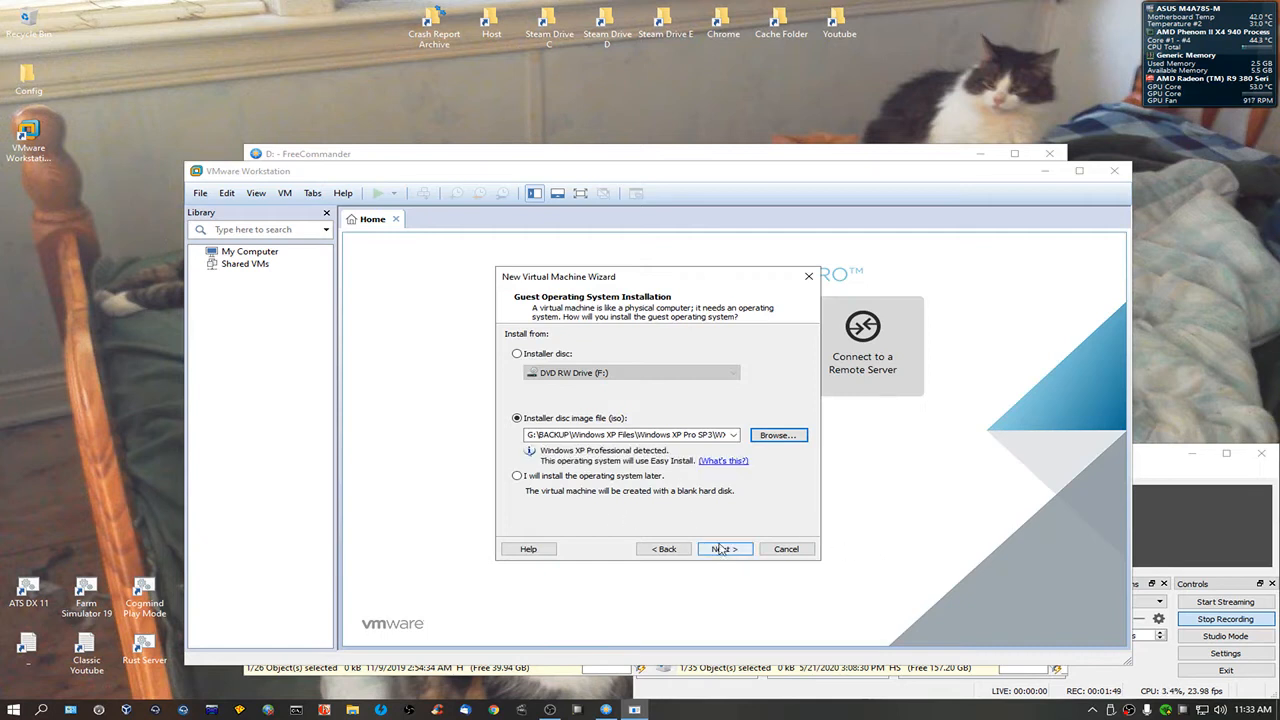
# Choose Microsoft Windows, Windows XP Professional as the guest operating system version
pyautogui.click(724, 548)
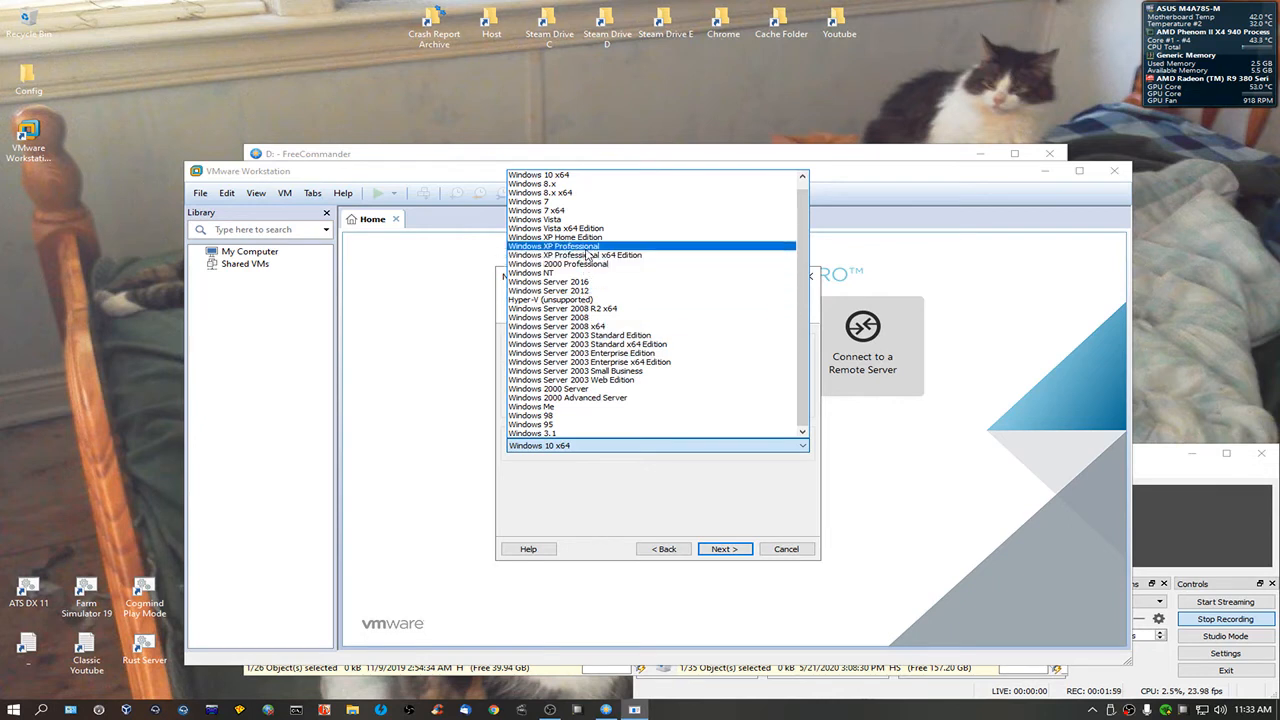
pyautogui.click(553, 246)
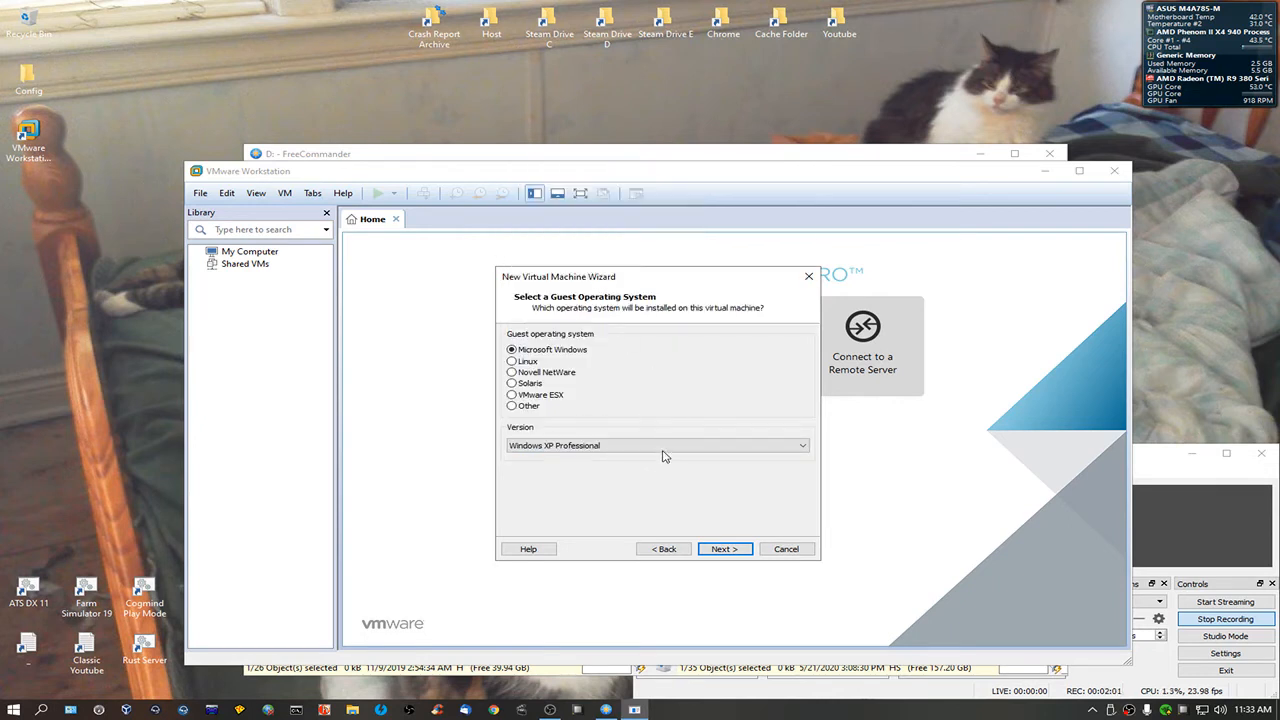
pyautogui.click(724, 548)
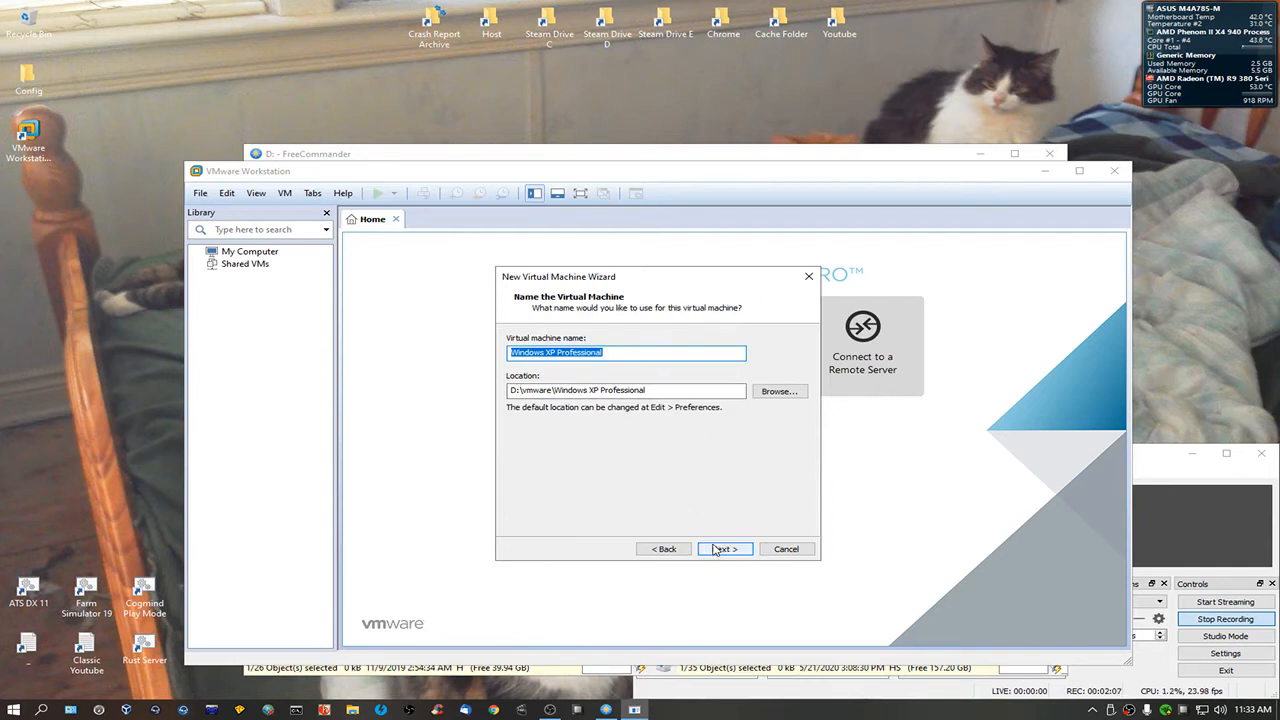
# Give the virtual machine 4 cores per processor
pyautogui.click(724, 548)
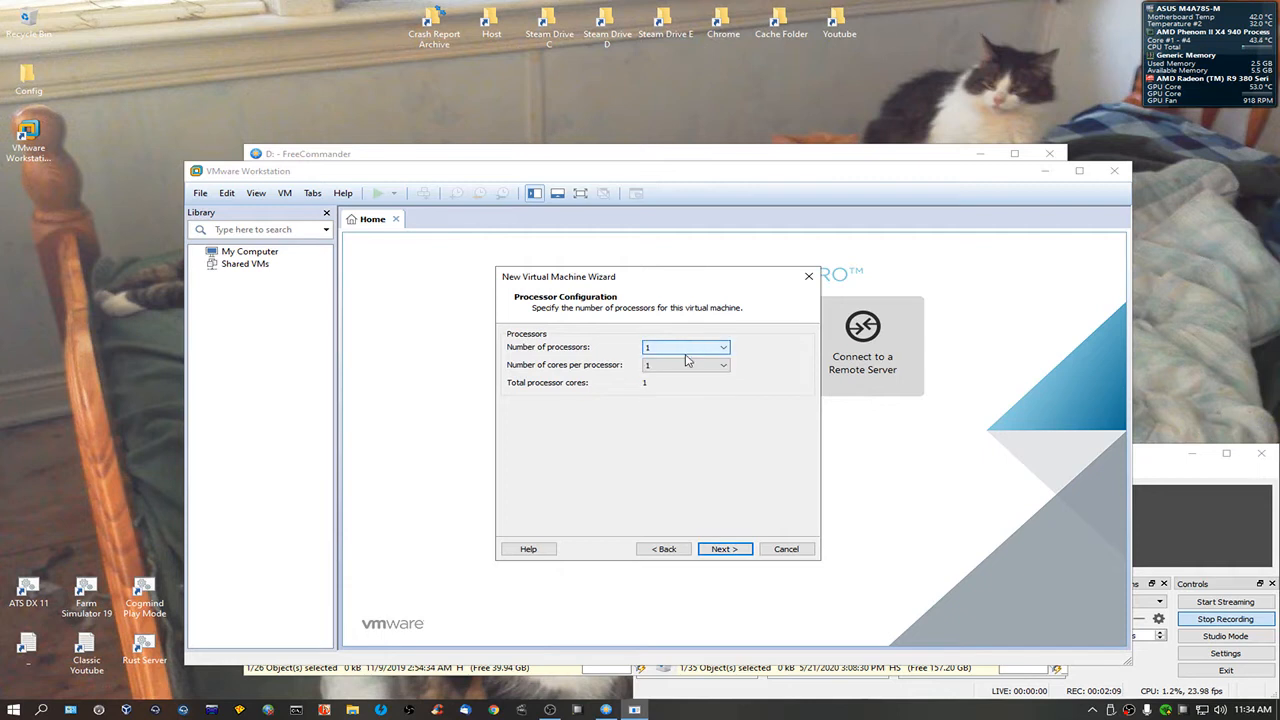
pyautogui.click(685, 364)
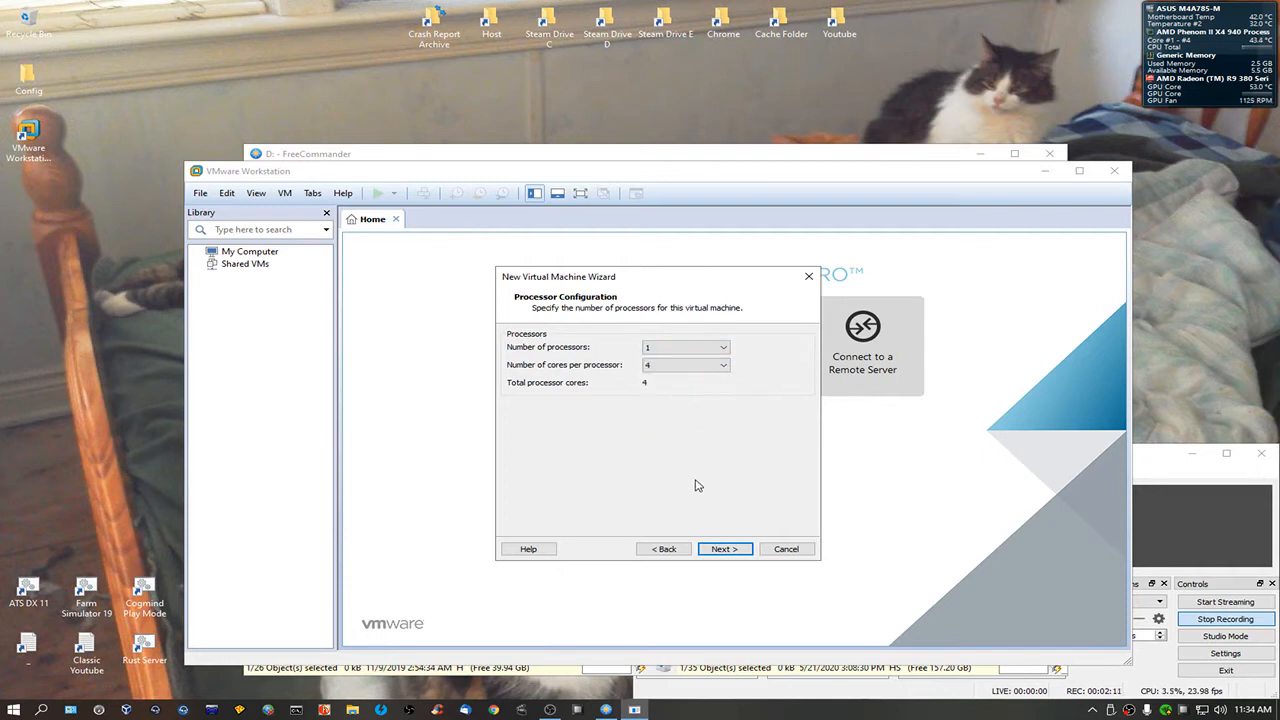
pyautogui.click(724, 548)
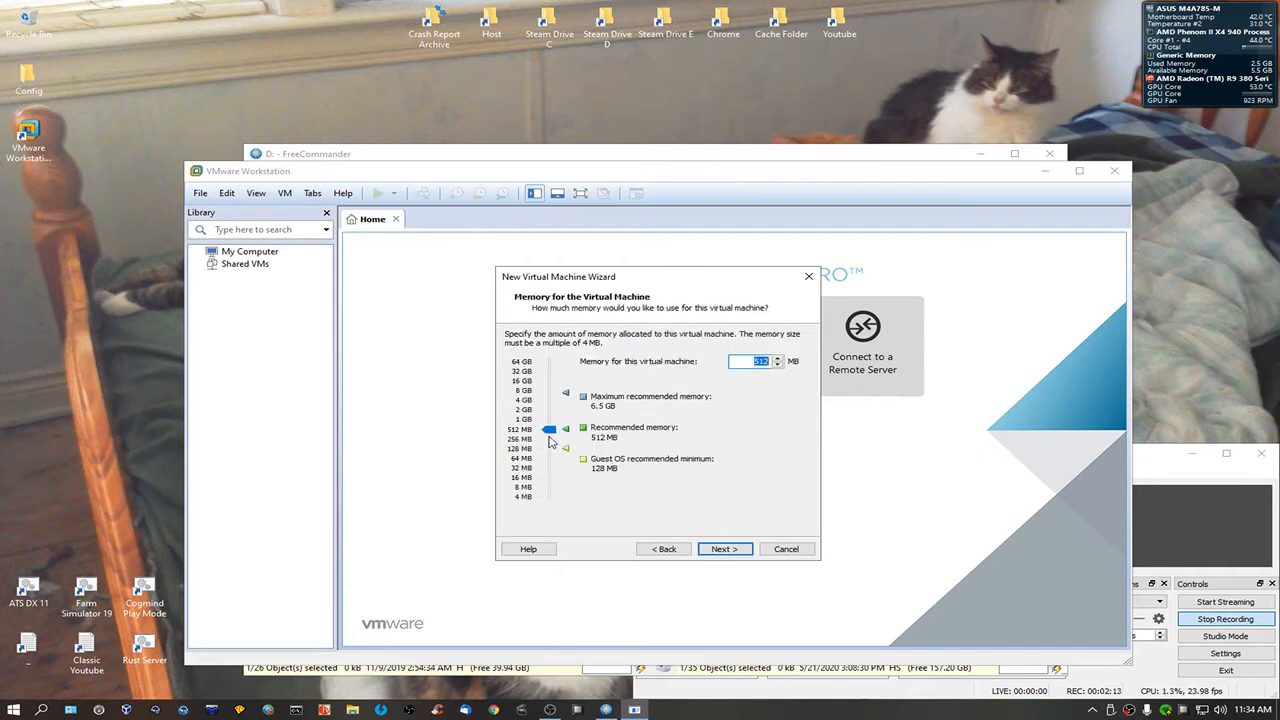
# Set memory to 4096 MB and accept NAT, BusLogic and IDE defaults
pyautogui.moveTo(549, 442); pyautogui.dragTo(549, 400)
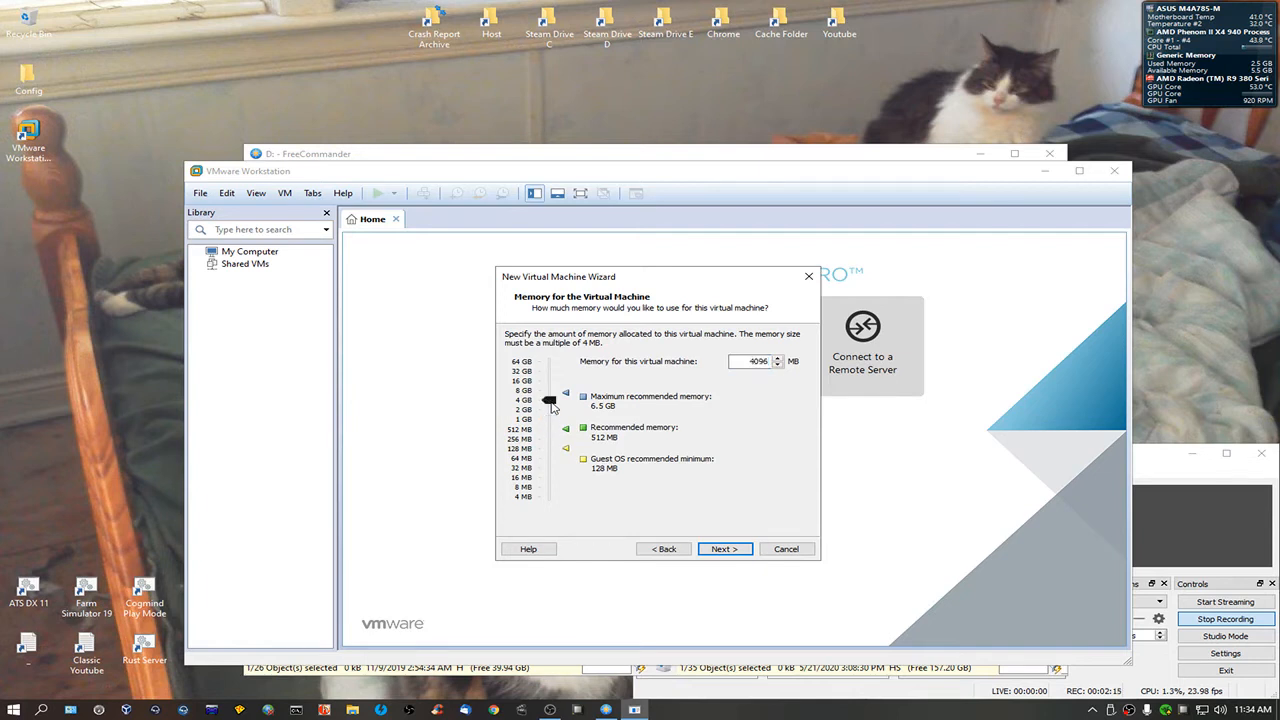
pyautogui.click(723, 548)
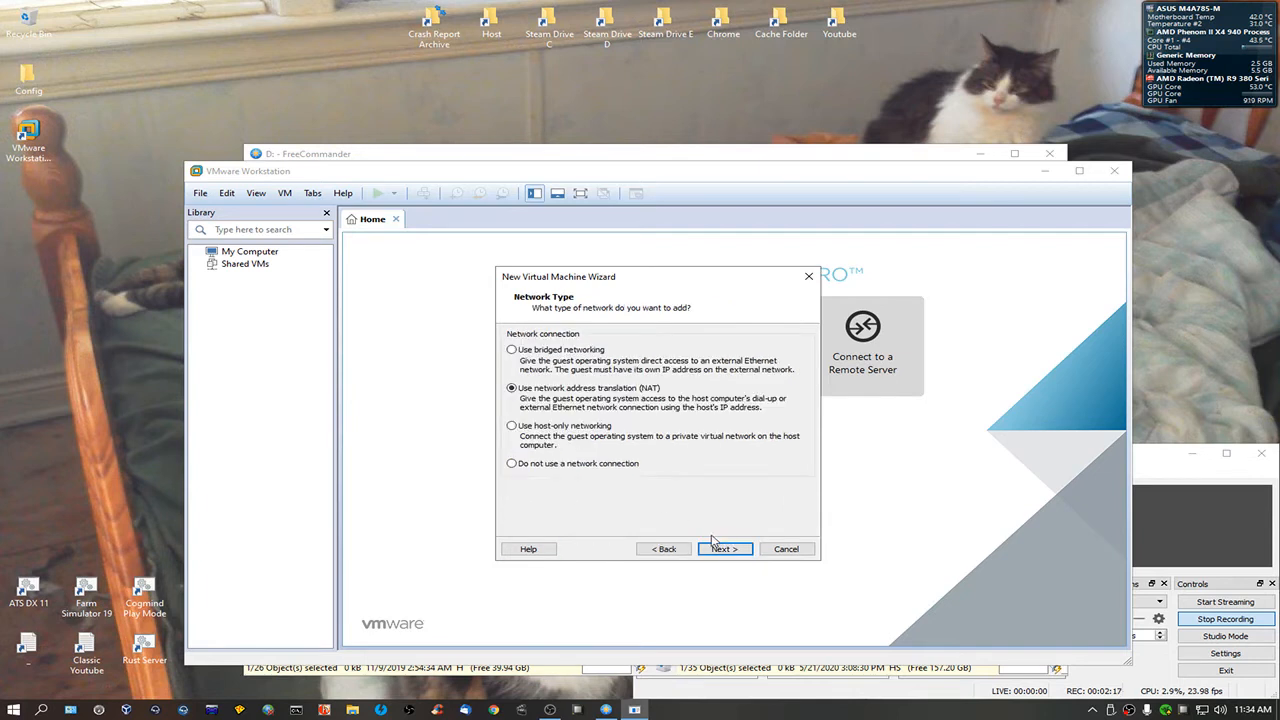
pyautogui.click(723, 548)
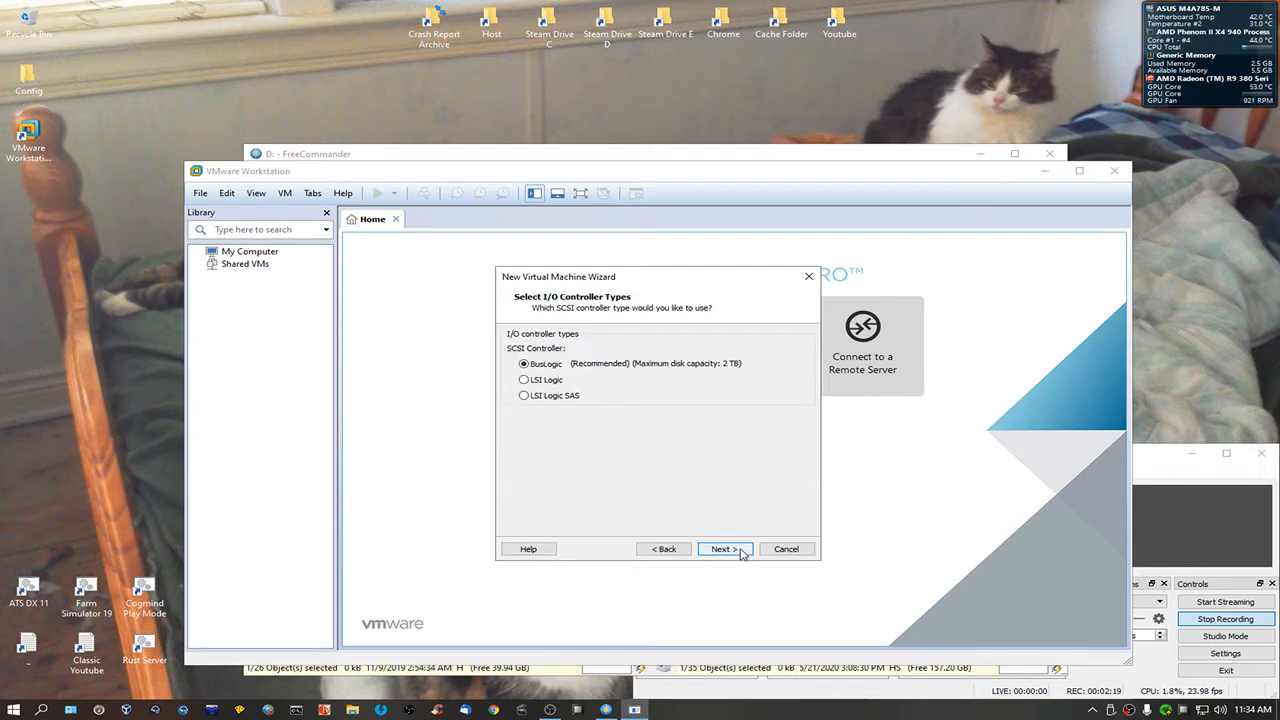
pyautogui.click(723, 548)
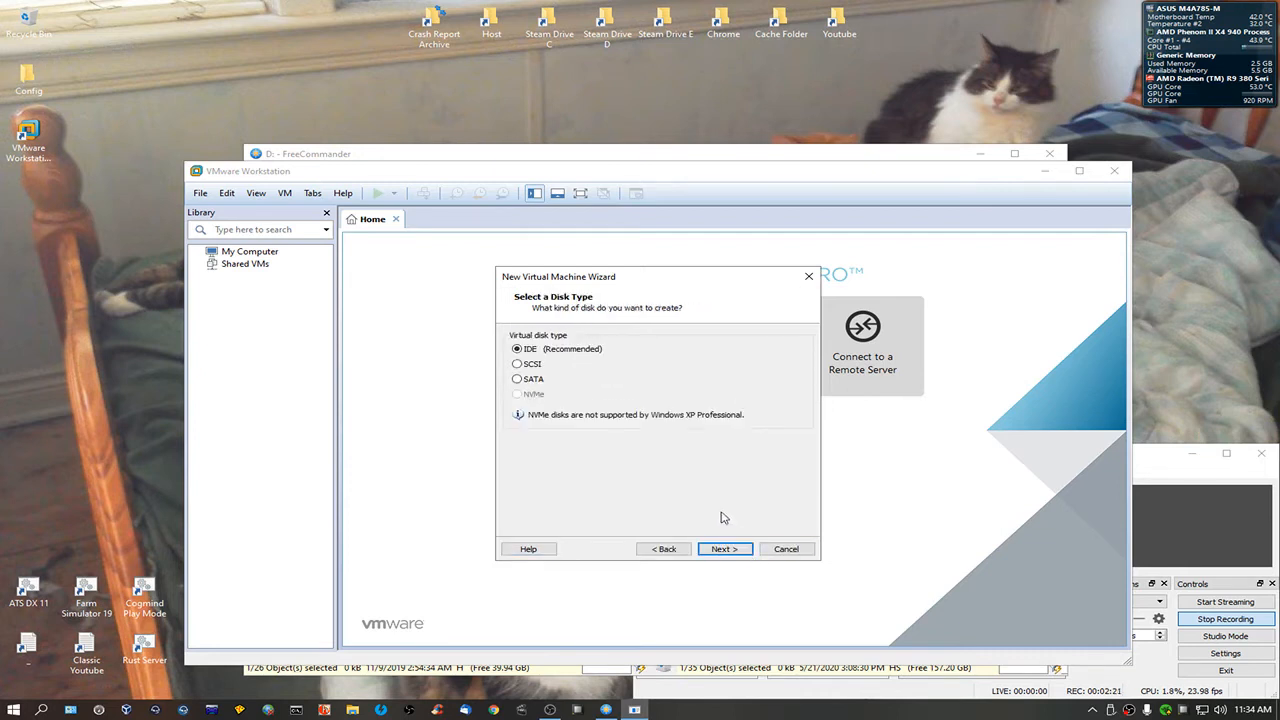
pyautogui.click(723, 548)
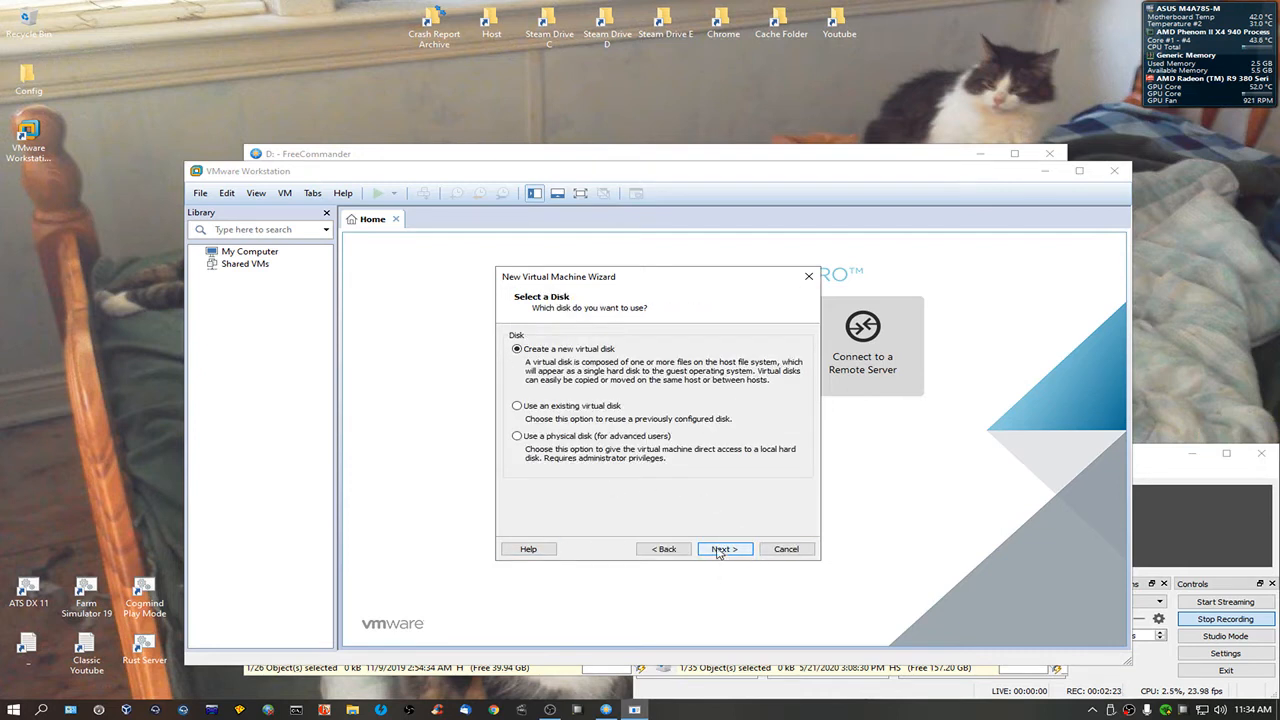
# Choose to create a new virtual disk after checking the existing and physical disk options
pyautogui.click(516, 405)
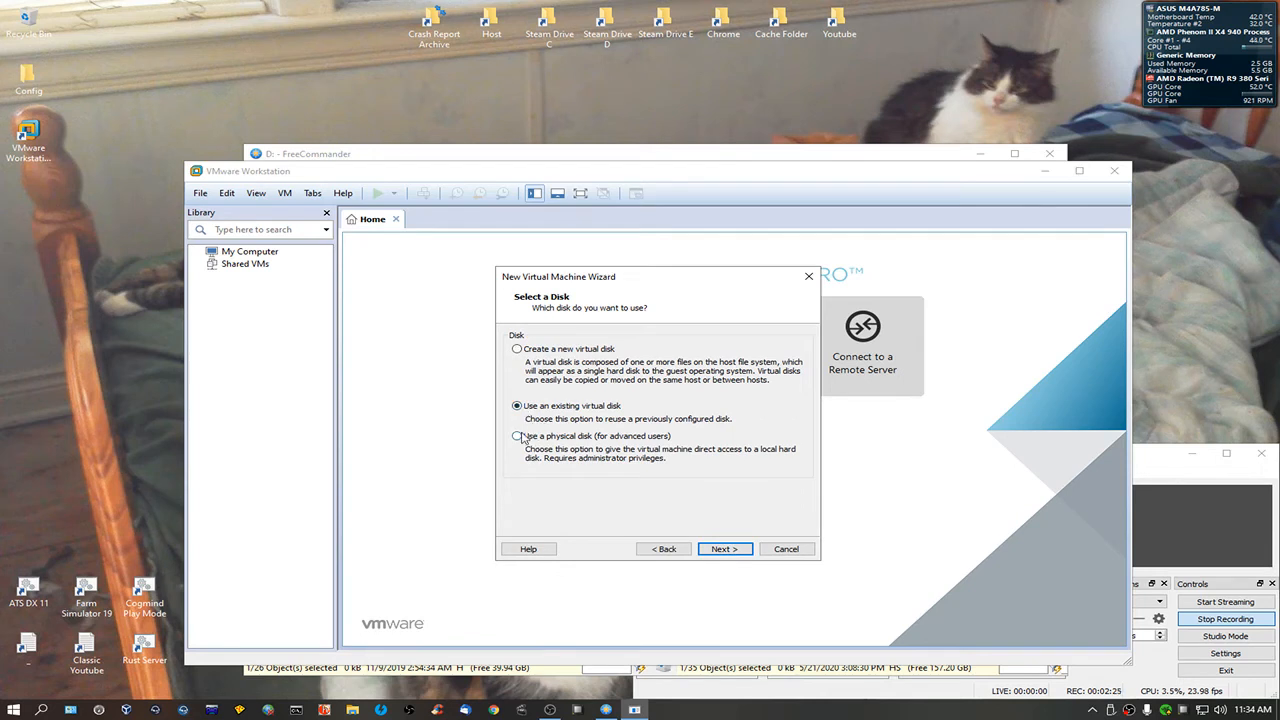
pyautogui.click(517, 436)
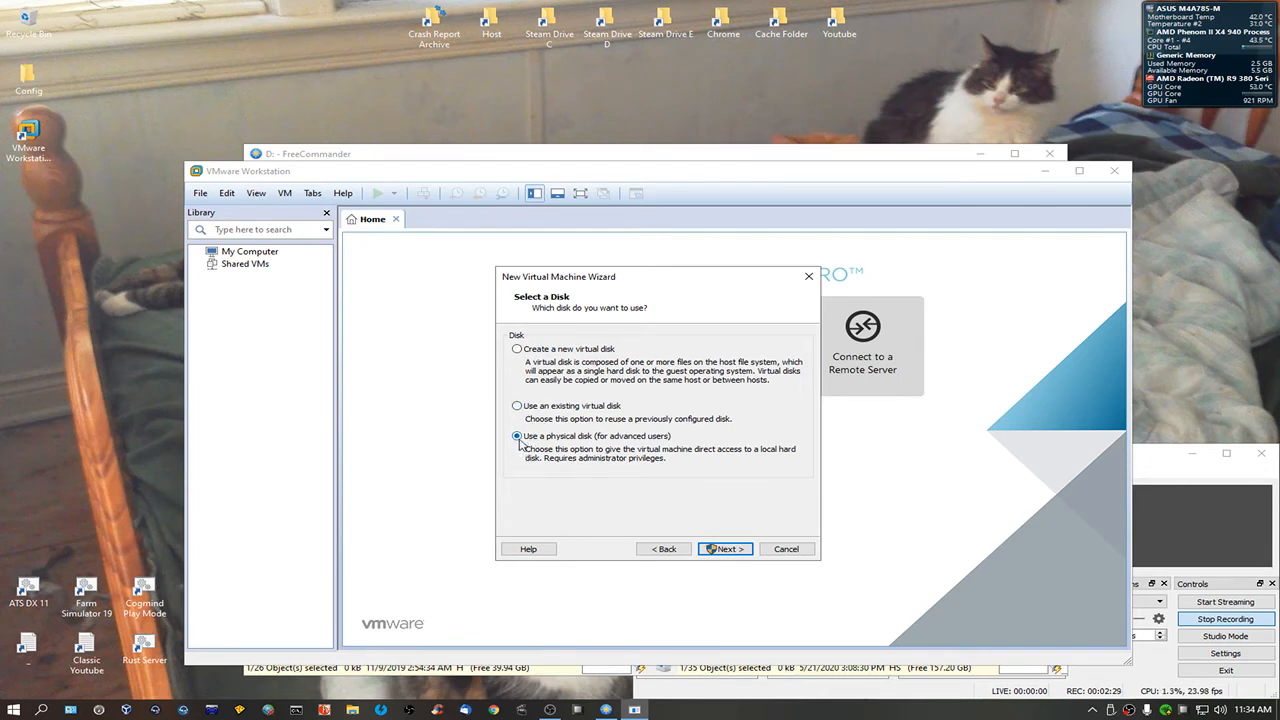
pyautogui.click(517, 406)
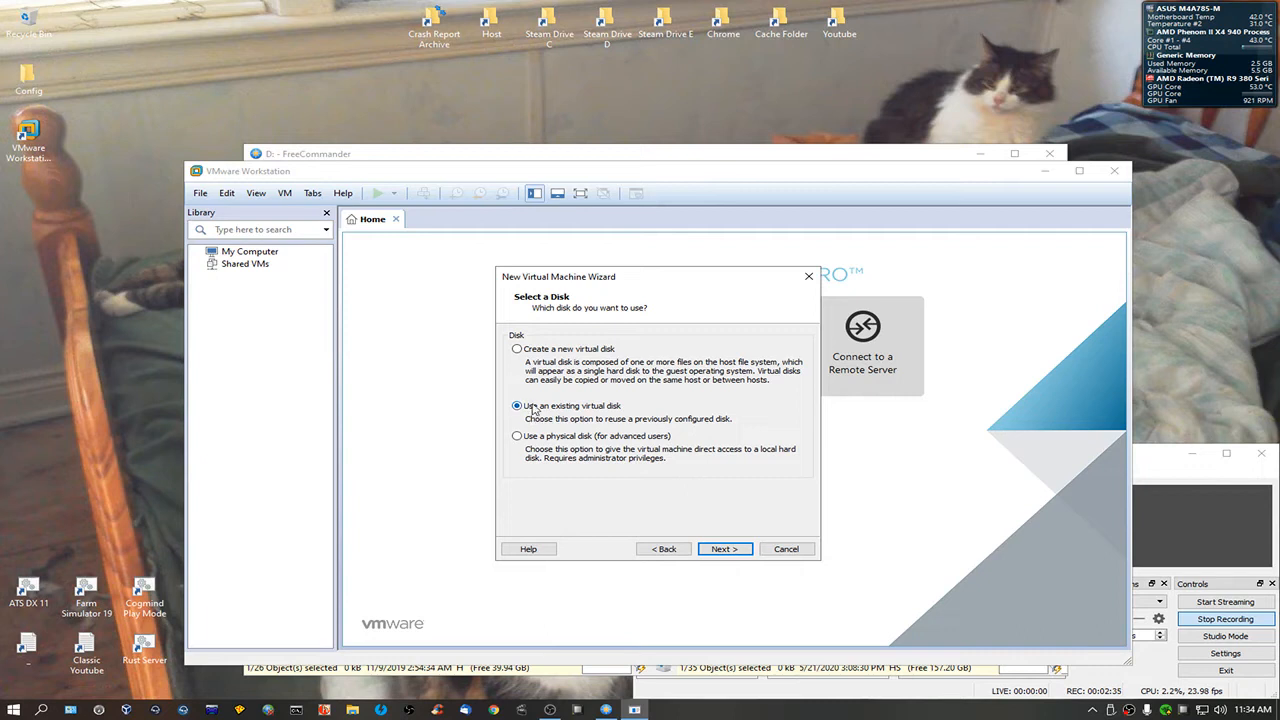
pyautogui.click(517, 348)
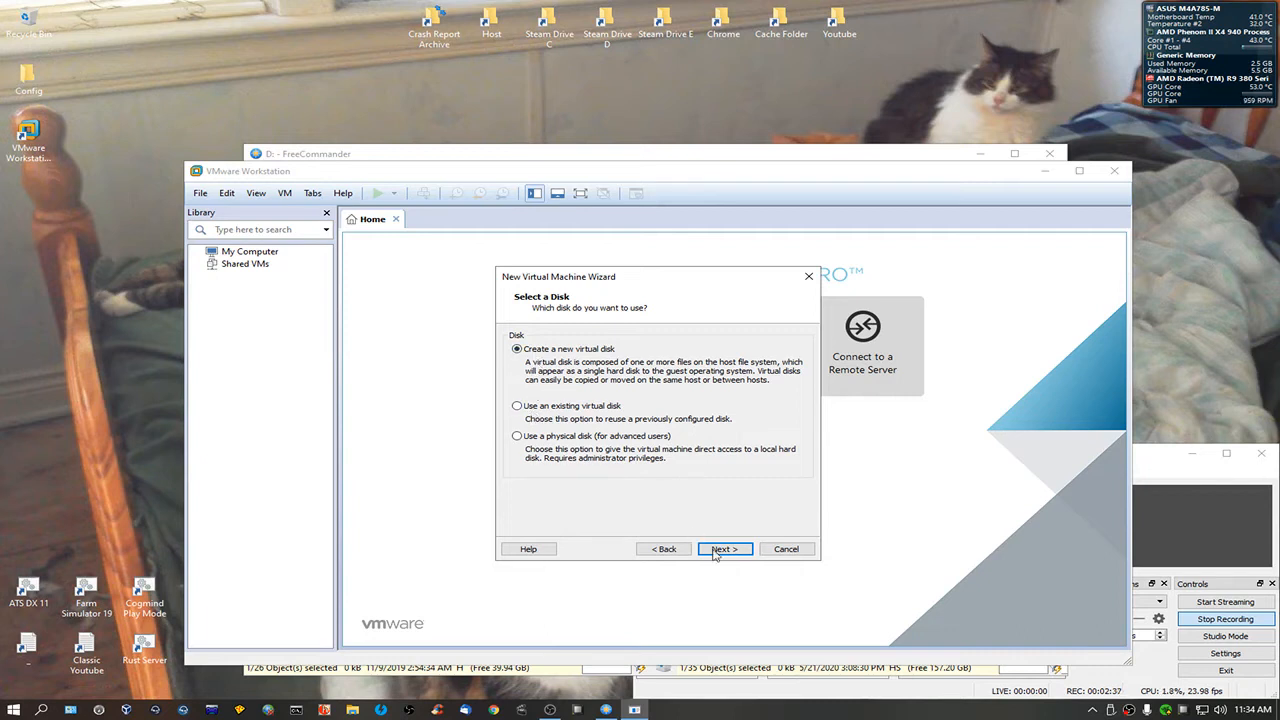
pyautogui.click(724, 548)
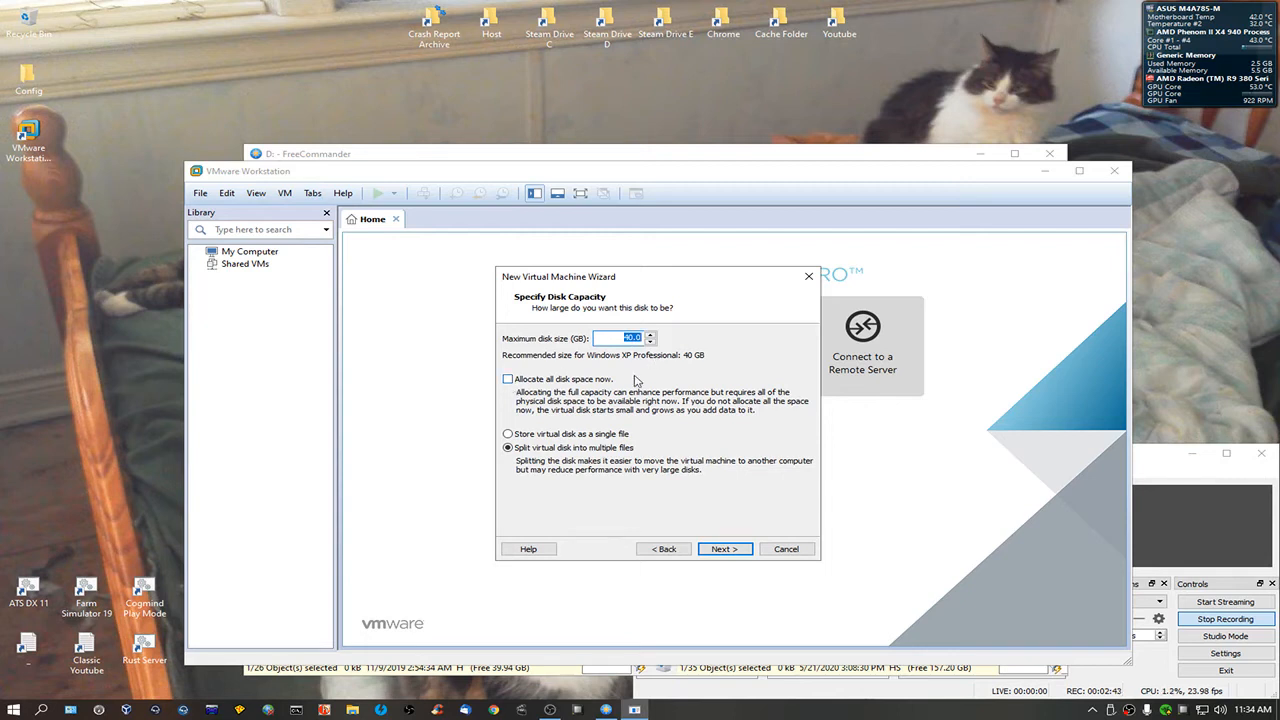
# Make the disk 10 GB stored as a single file, keep the default file name, and finish
pyautogui.write('10')
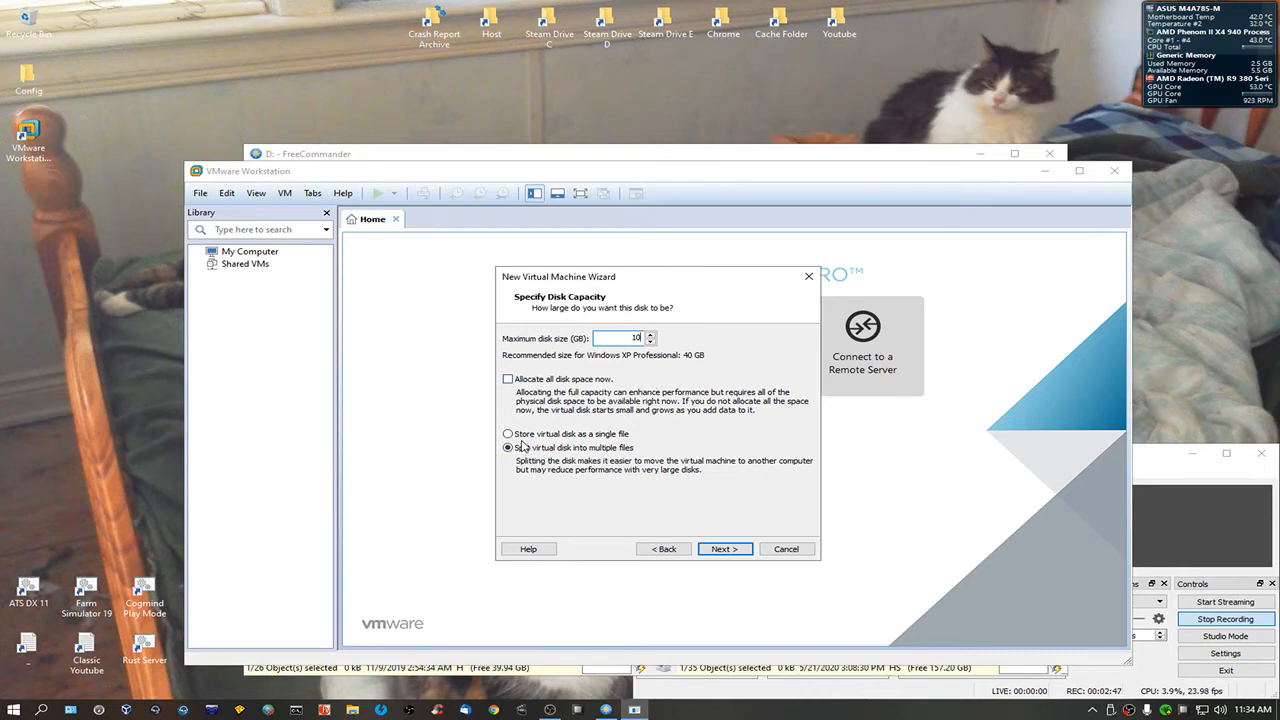
pyautogui.click(508, 433)
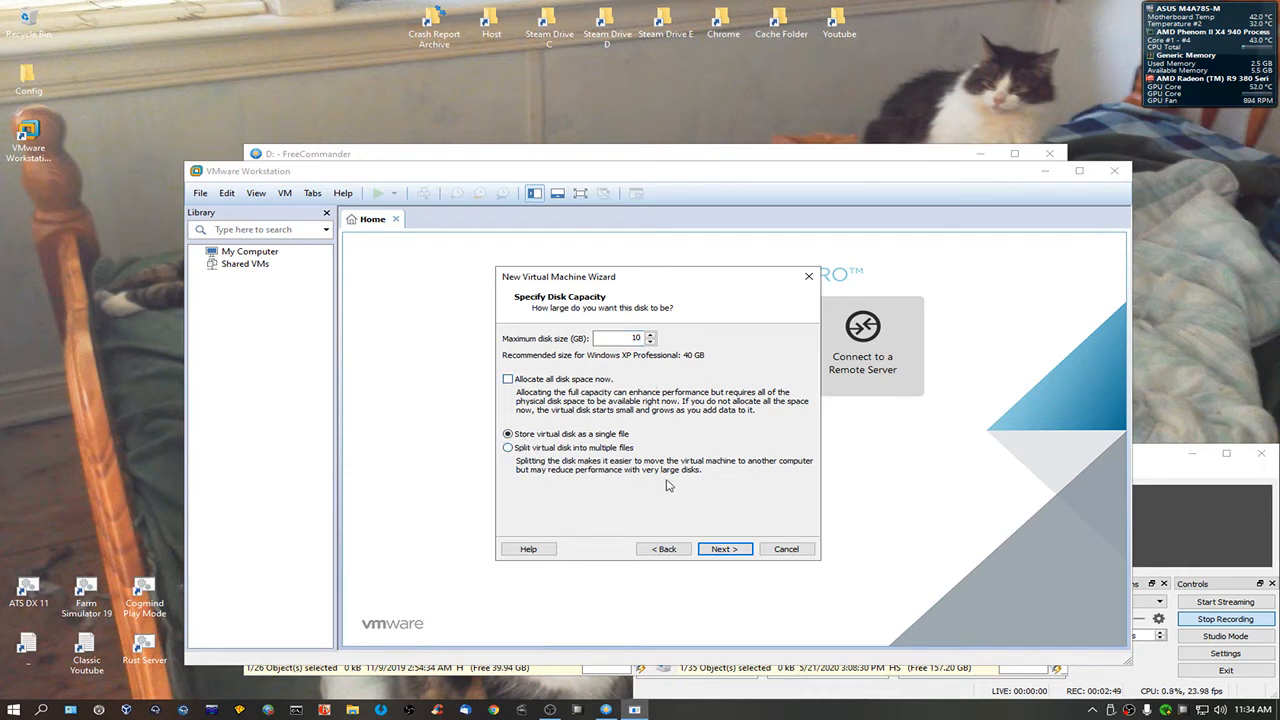
pyautogui.click(724, 548)
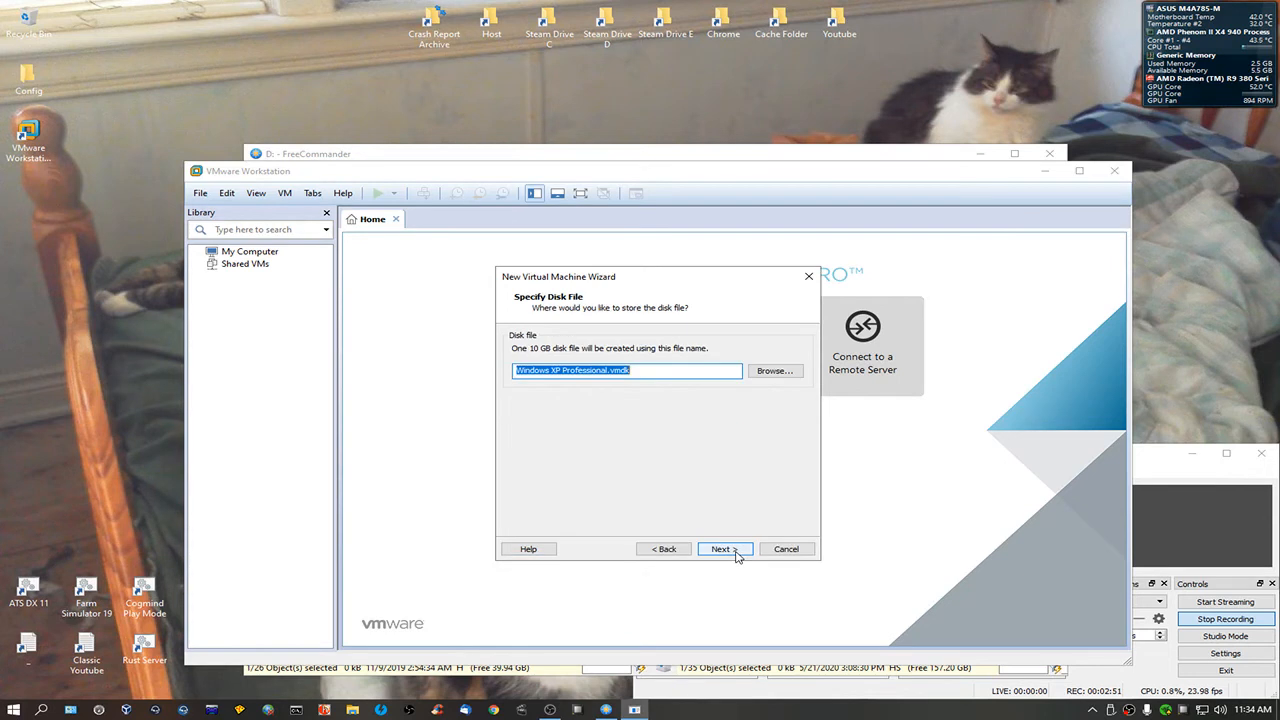
pyautogui.click(722, 548)
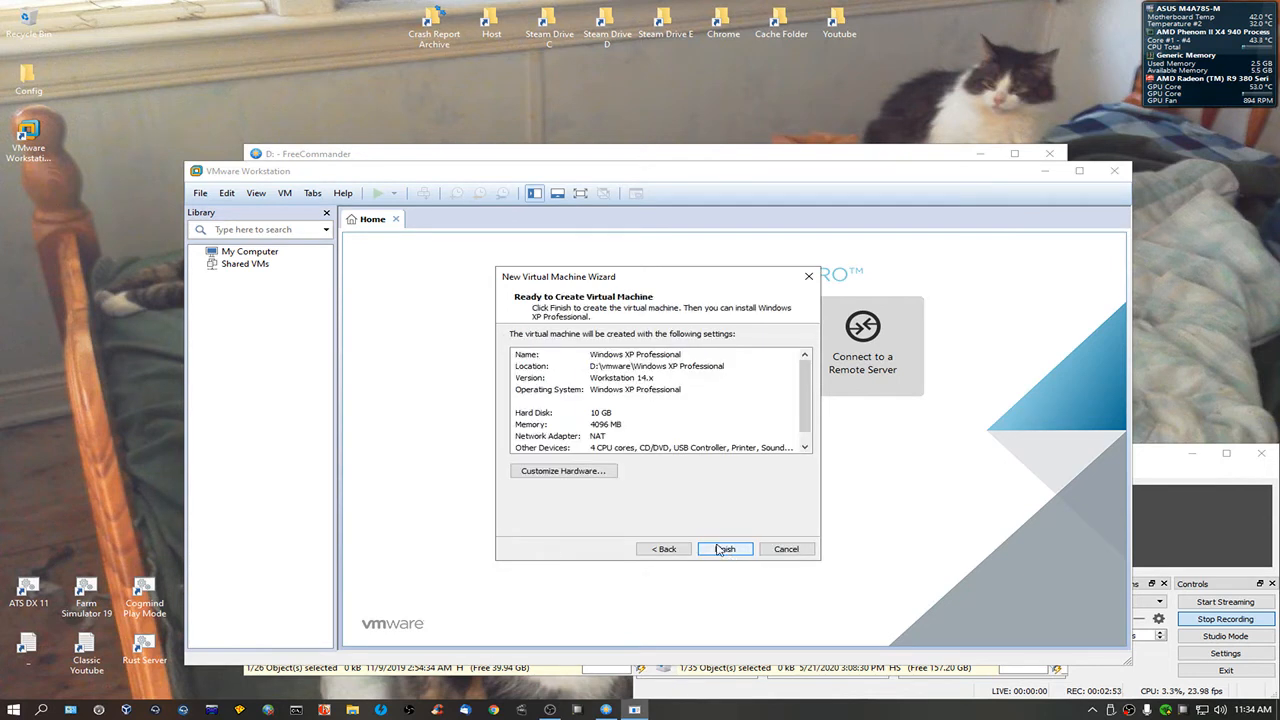
pyautogui.click(725, 548)
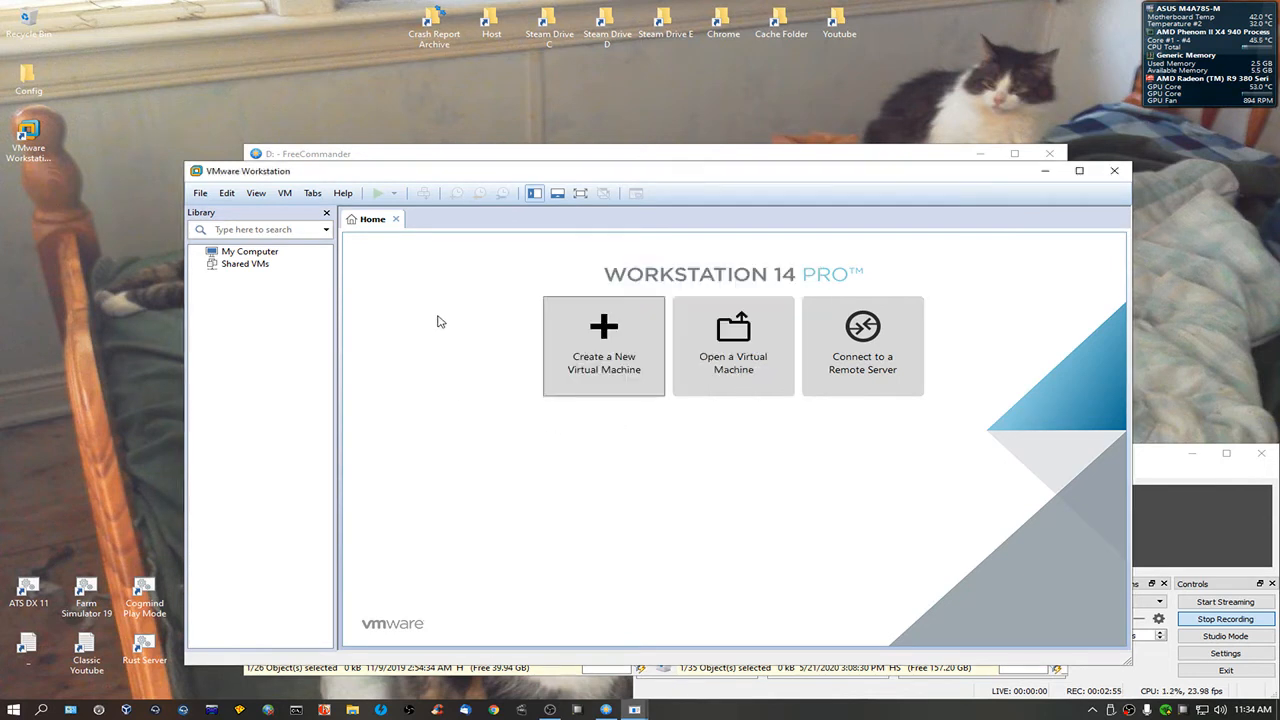
# Select the Windows XP Professional VM and open its Virtual Machine Settings
pyautogui.click(274, 263)
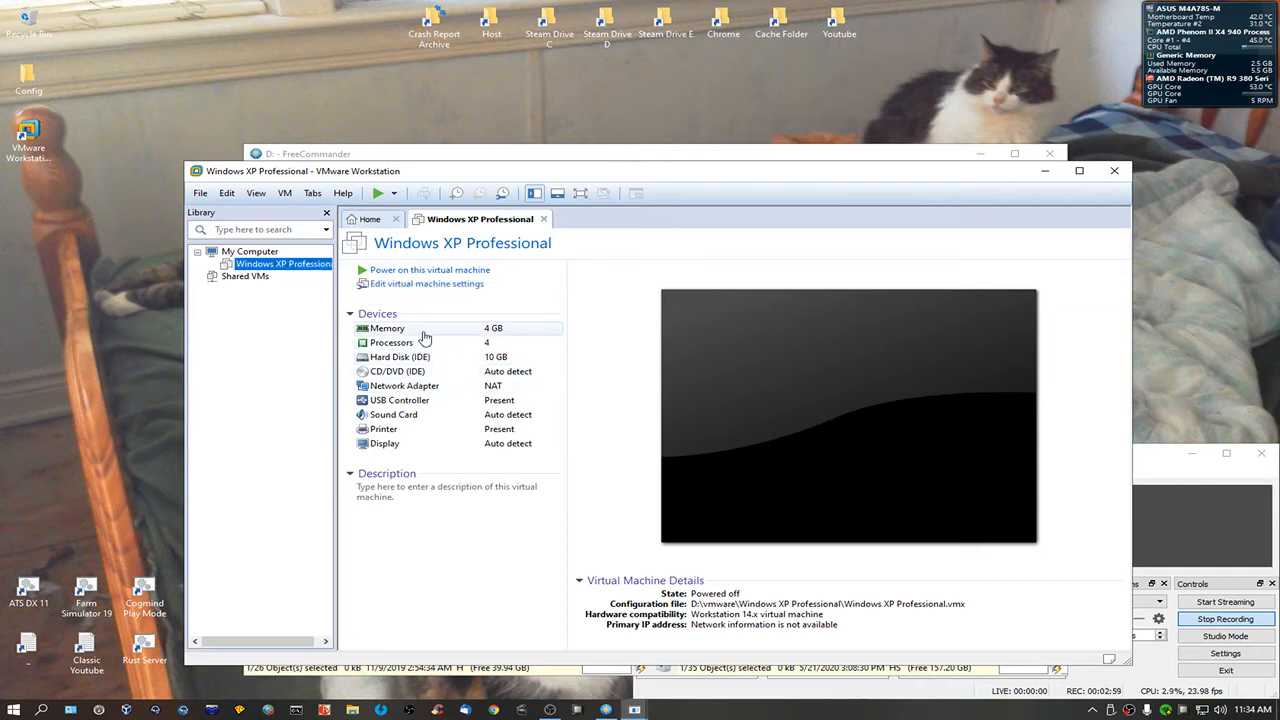
pyautogui.moveTo(413, 357)
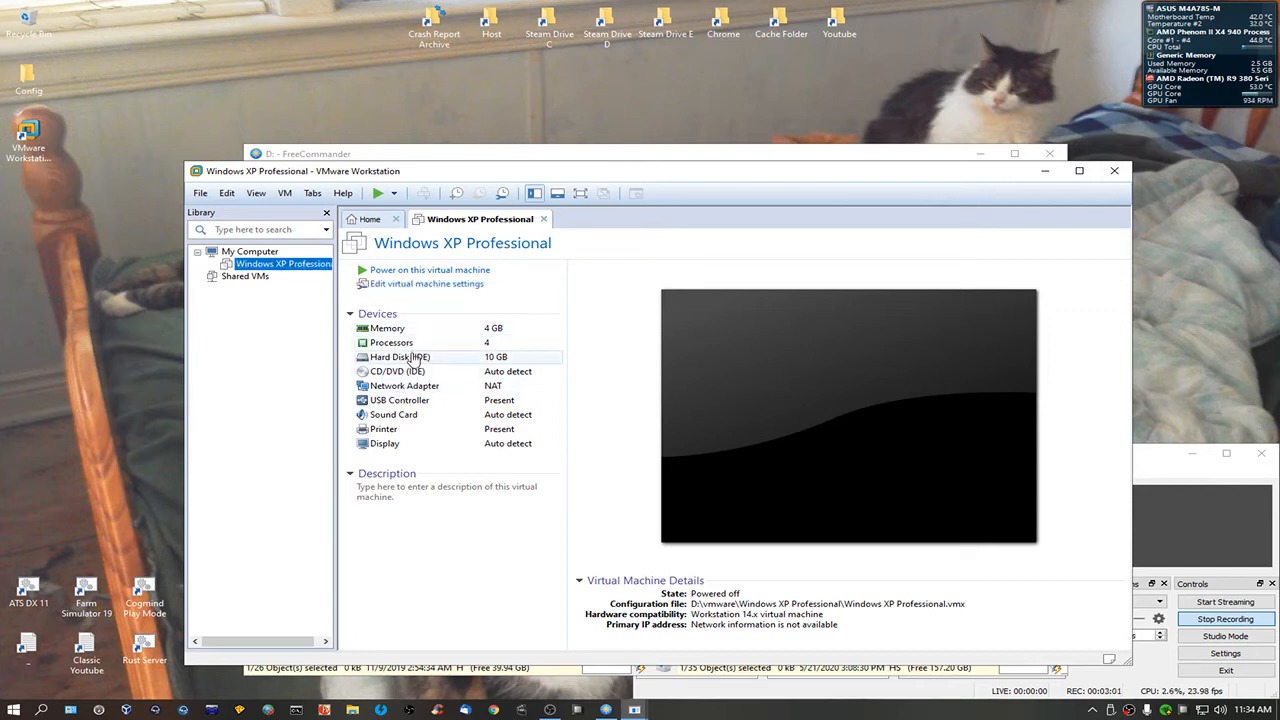
pyautogui.click(398, 371)
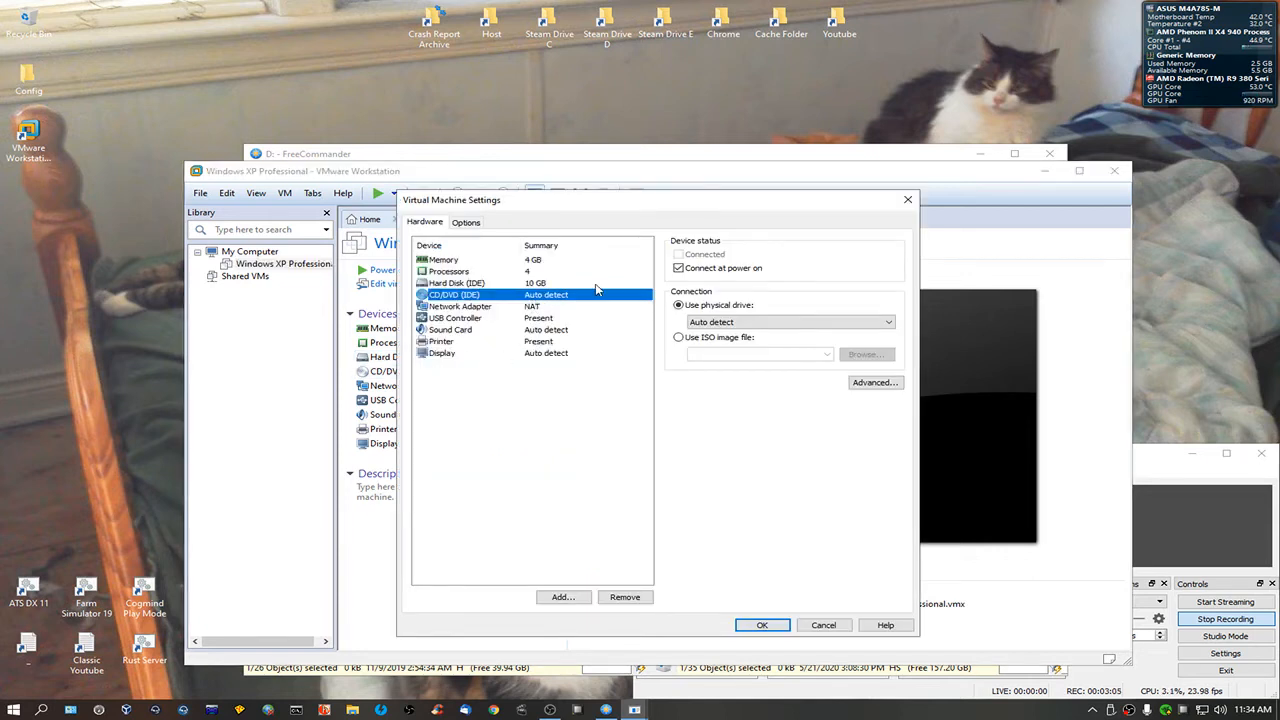
# Review Options pages (power, snapshots, AutoProtect, isolation, shared folders), then return to Hardware
pyautogui.click(465, 221)
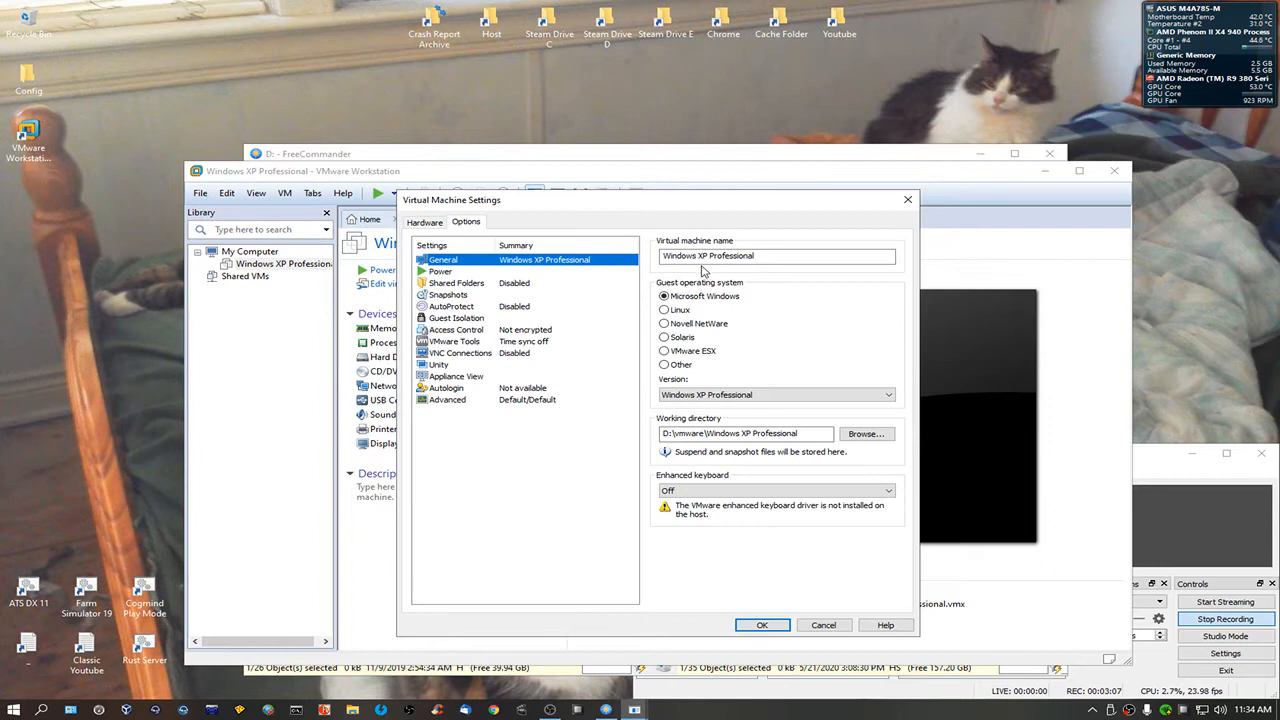
pyautogui.moveTo(603, 349)
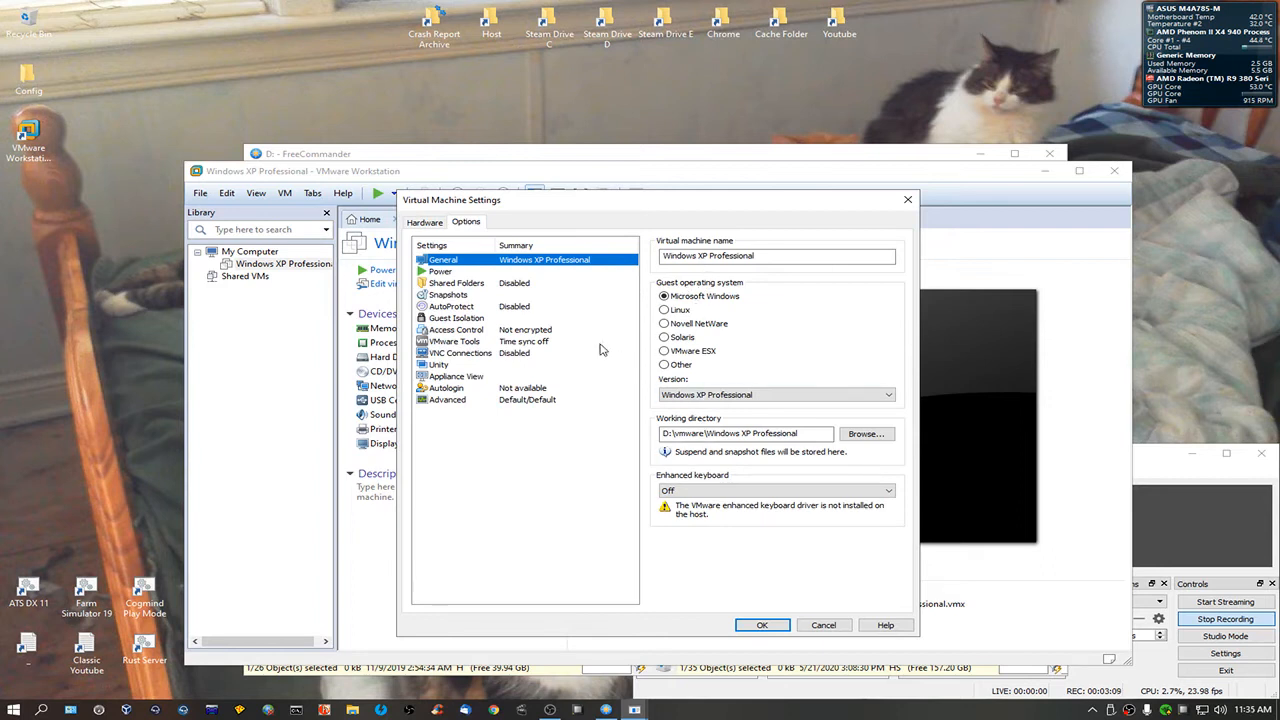
pyautogui.click(440, 271)
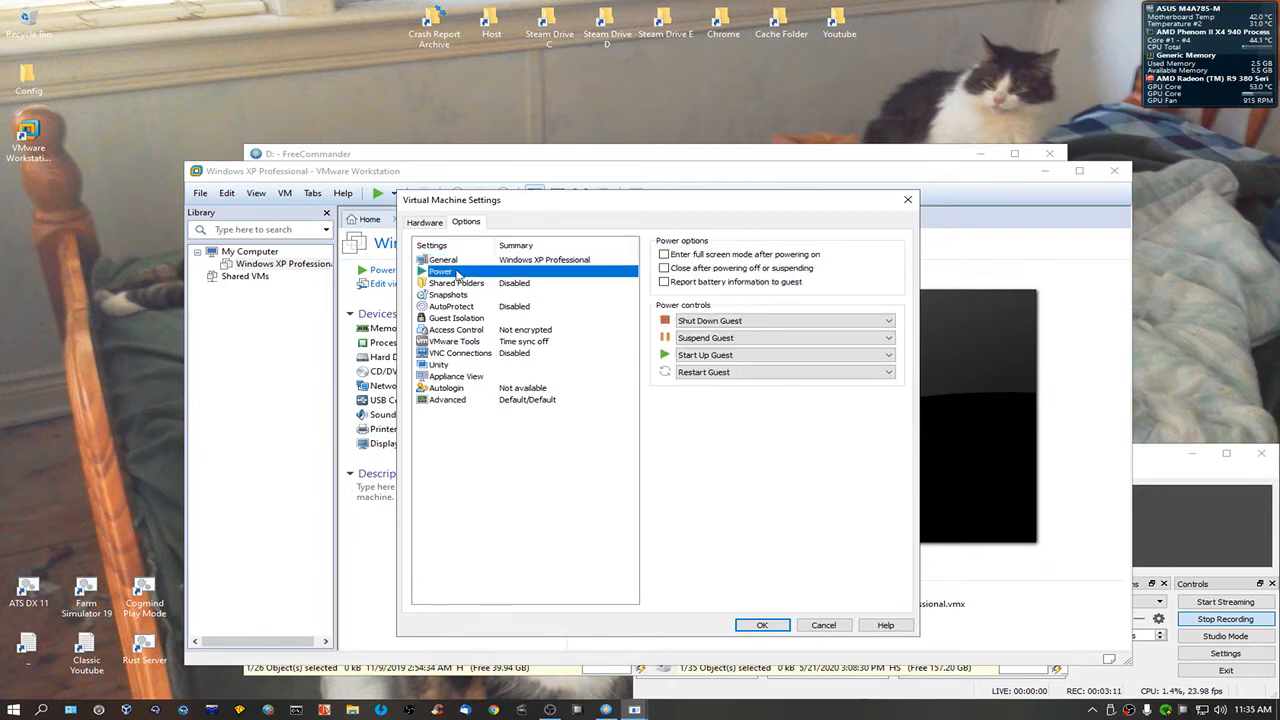
pyautogui.click(448, 294)
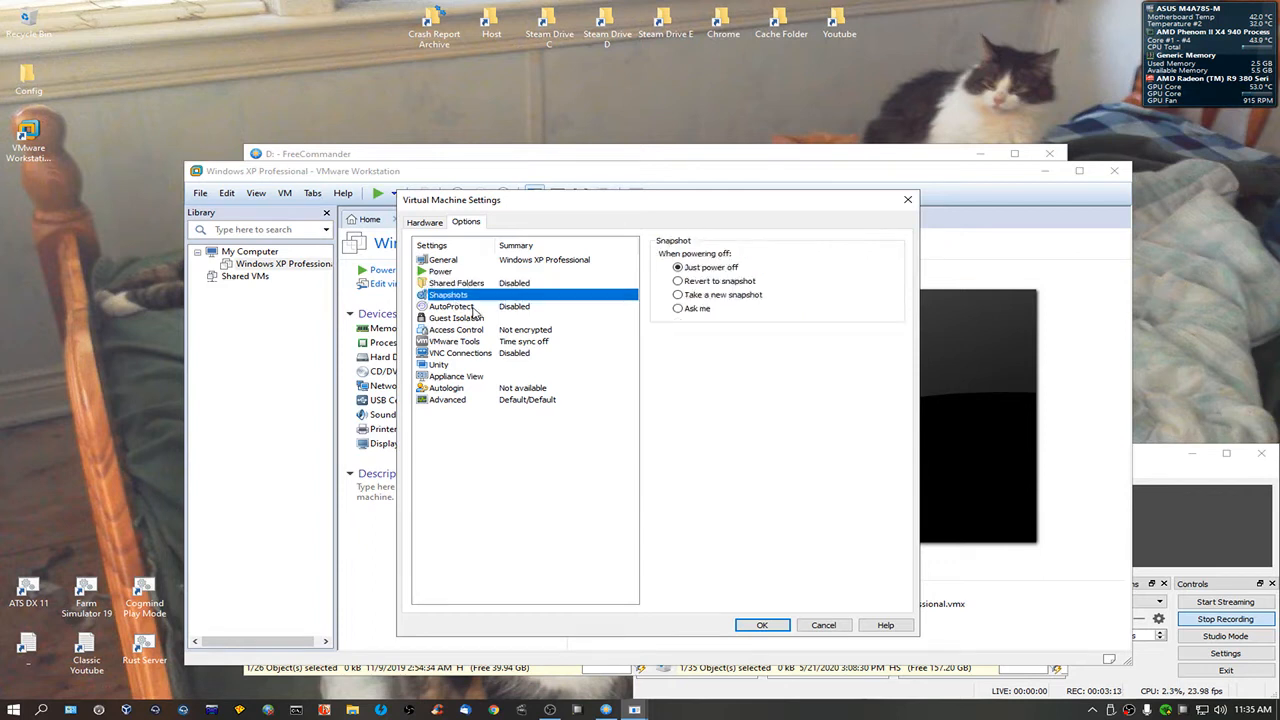
pyautogui.click(451, 306)
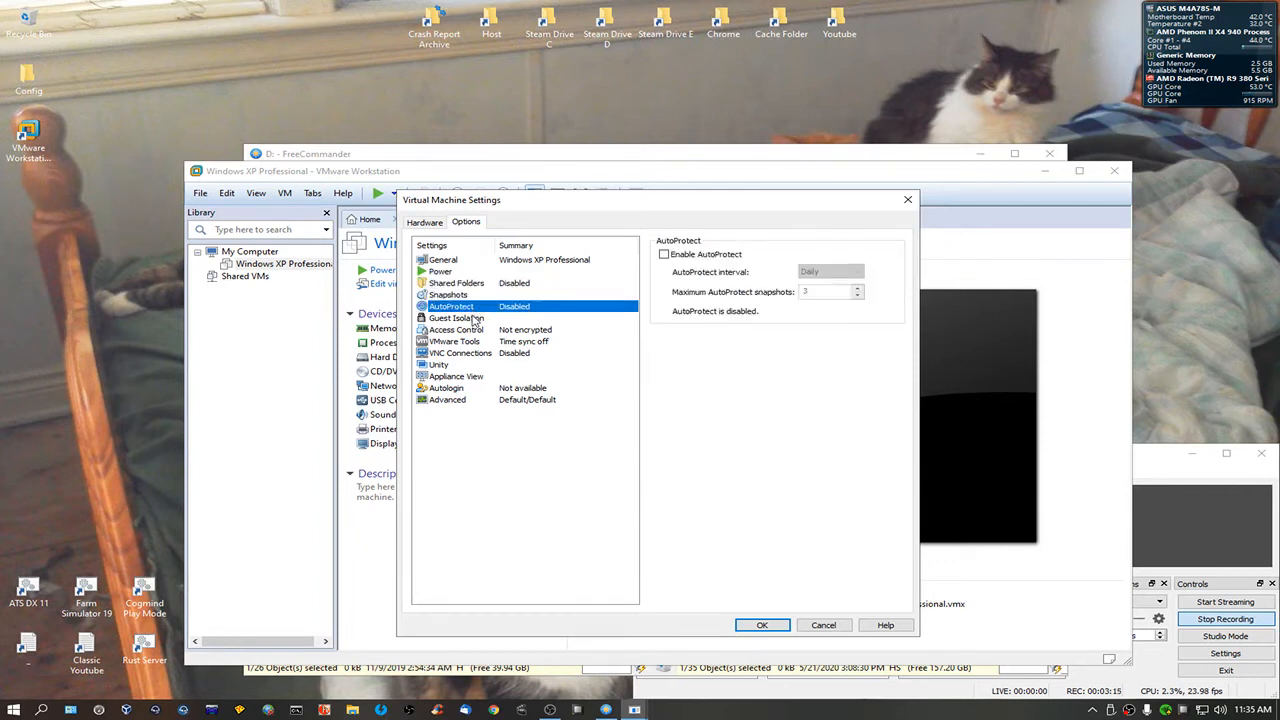
pyautogui.click(456, 318)
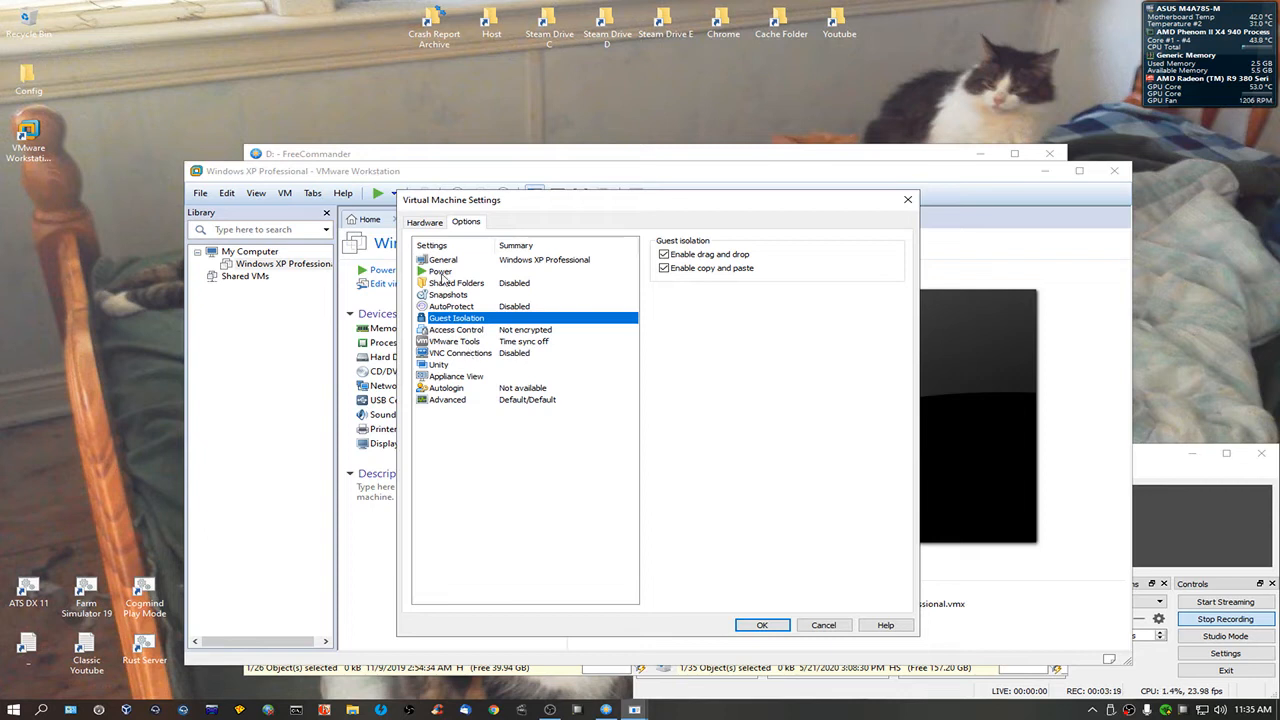
pyautogui.click(456, 283)
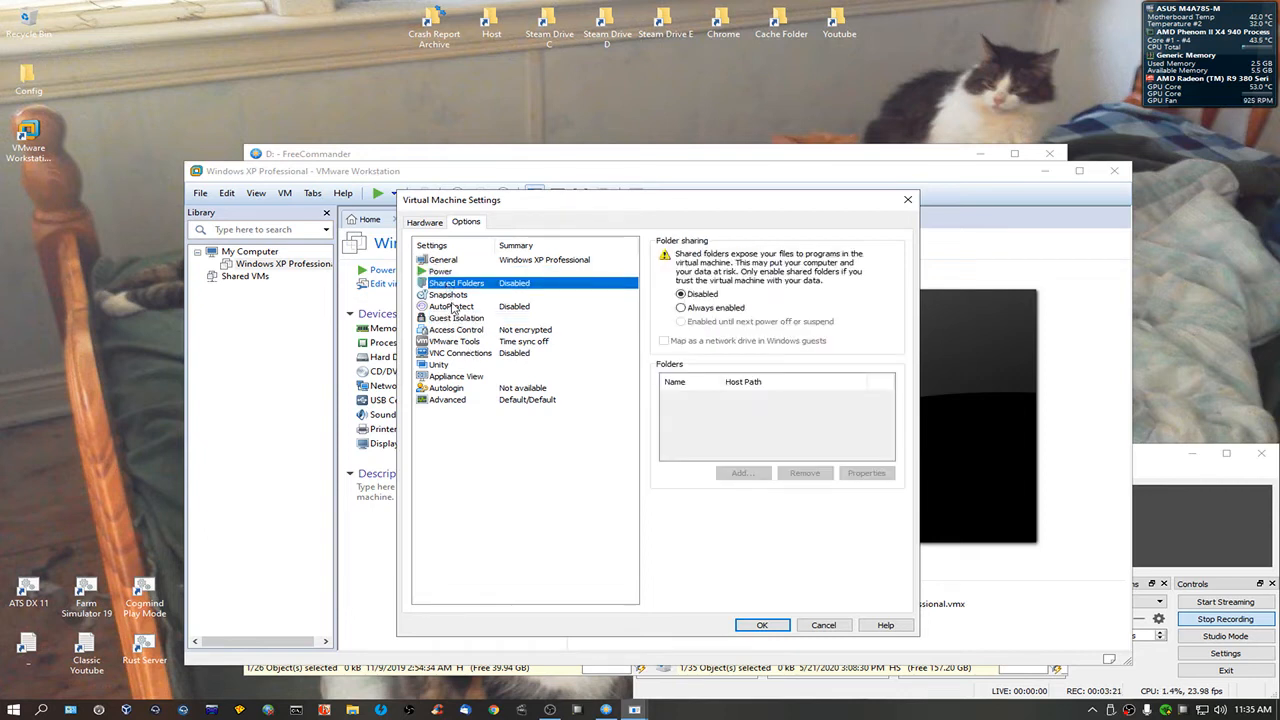
pyautogui.click(450, 306)
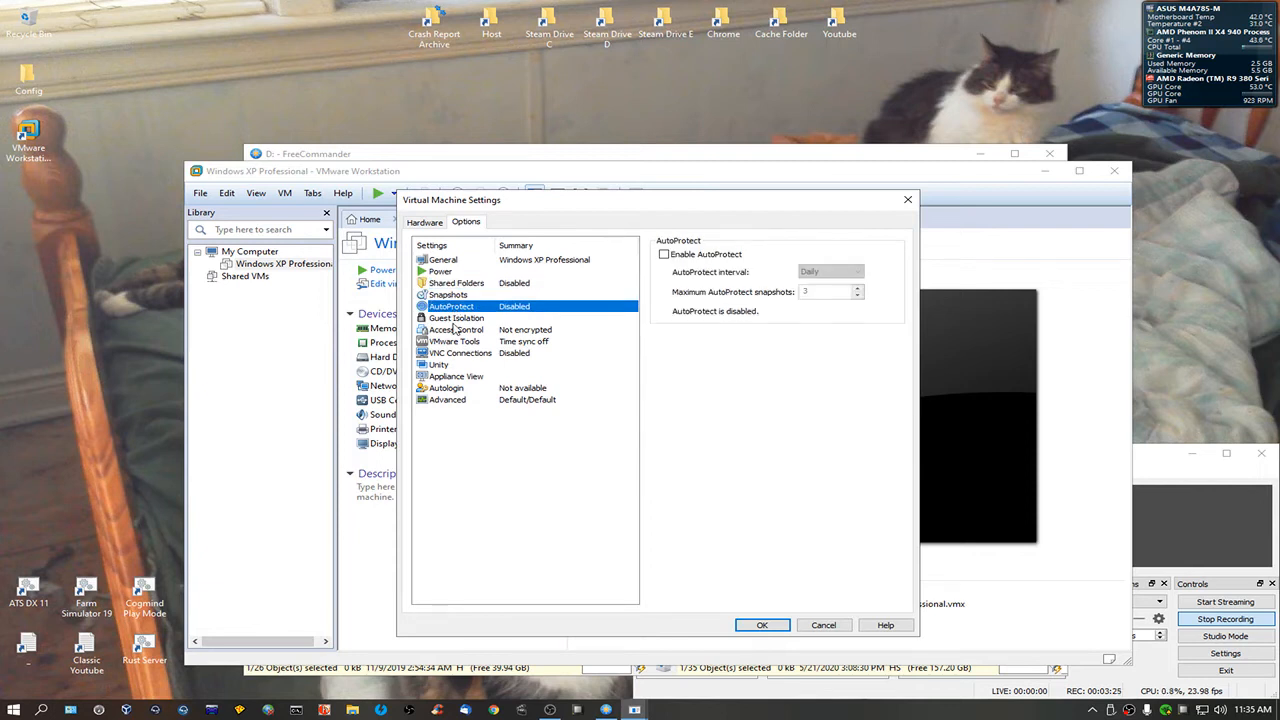
pyautogui.moveTo(601, 386)
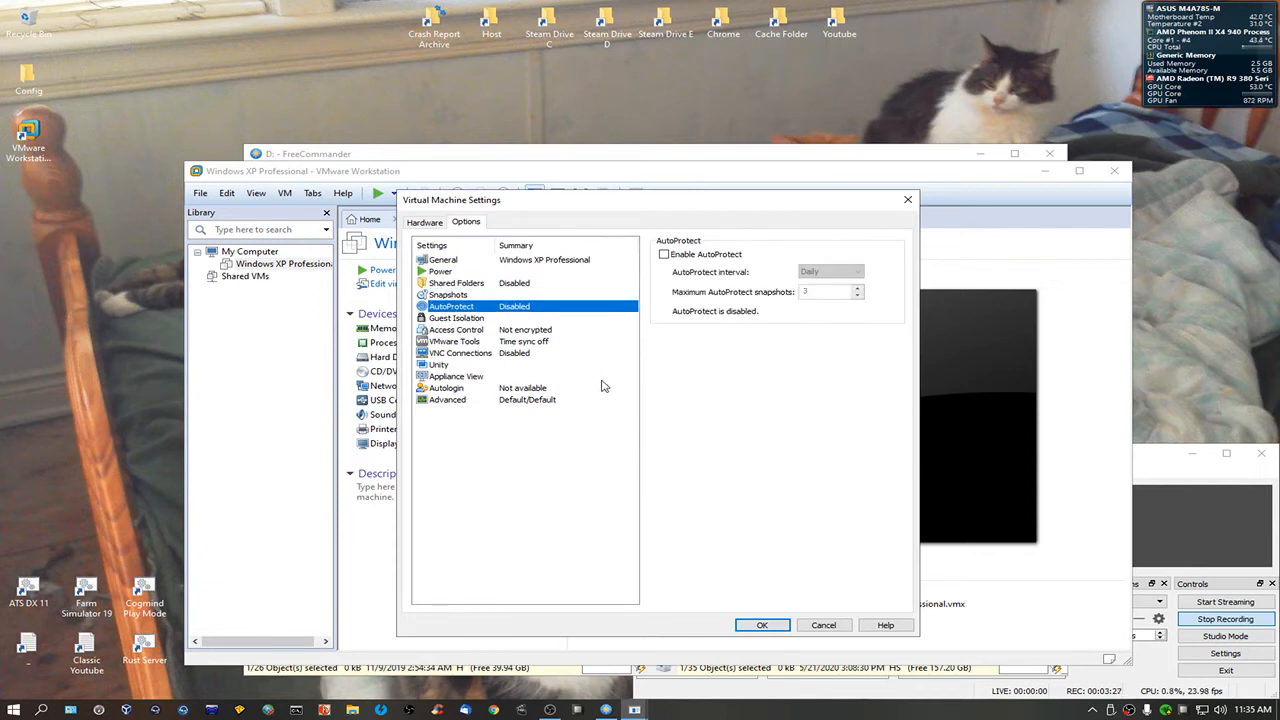
pyautogui.moveTo(514, 373)
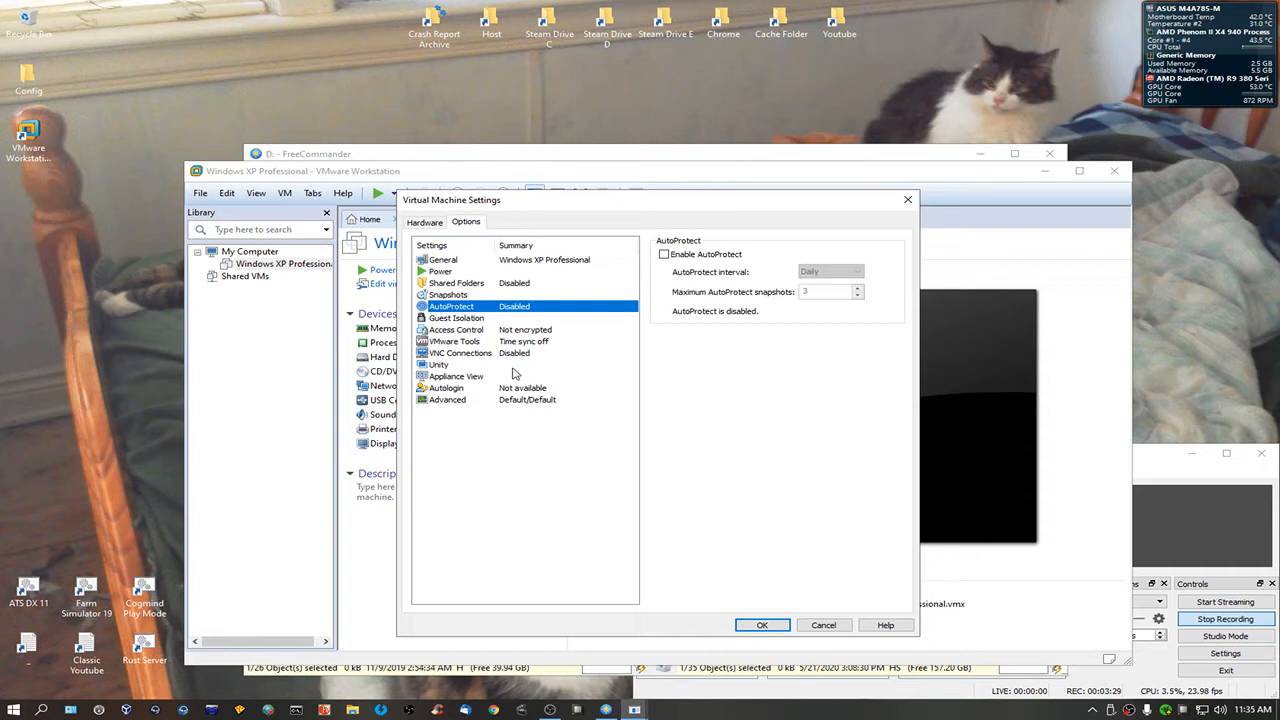
pyautogui.moveTo(462, 406)
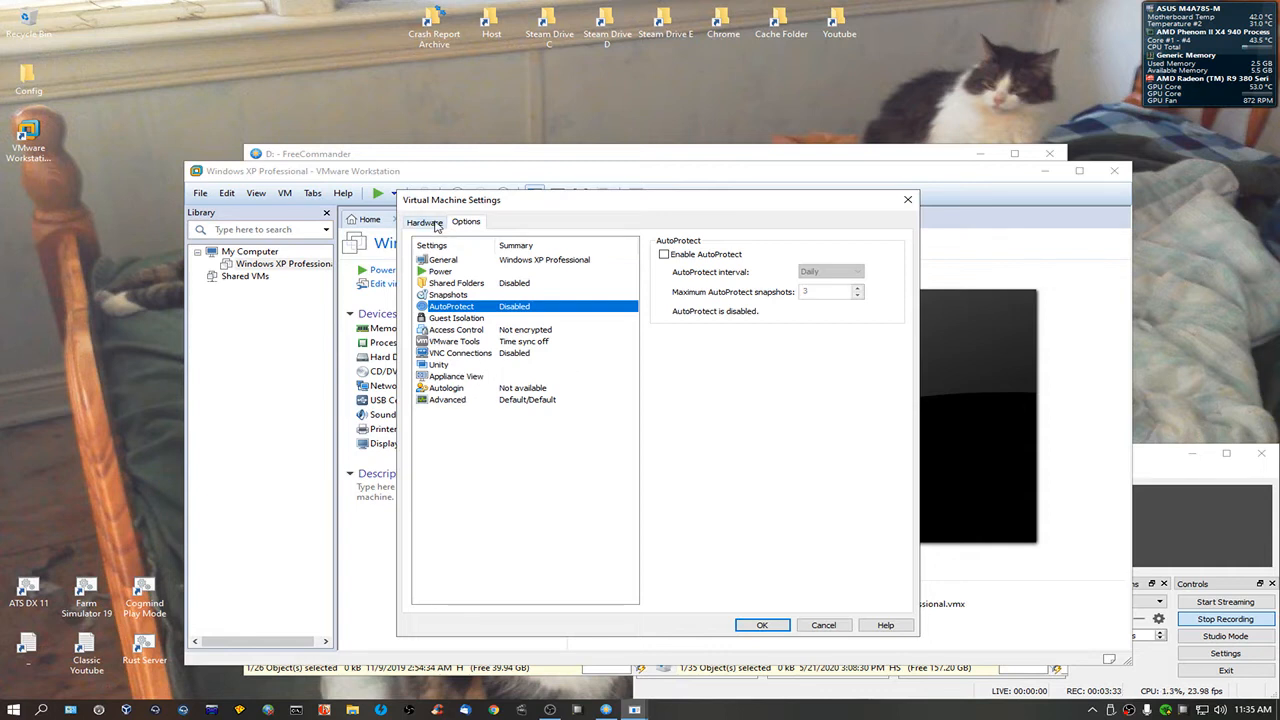
pyautogui.click(424, 221)
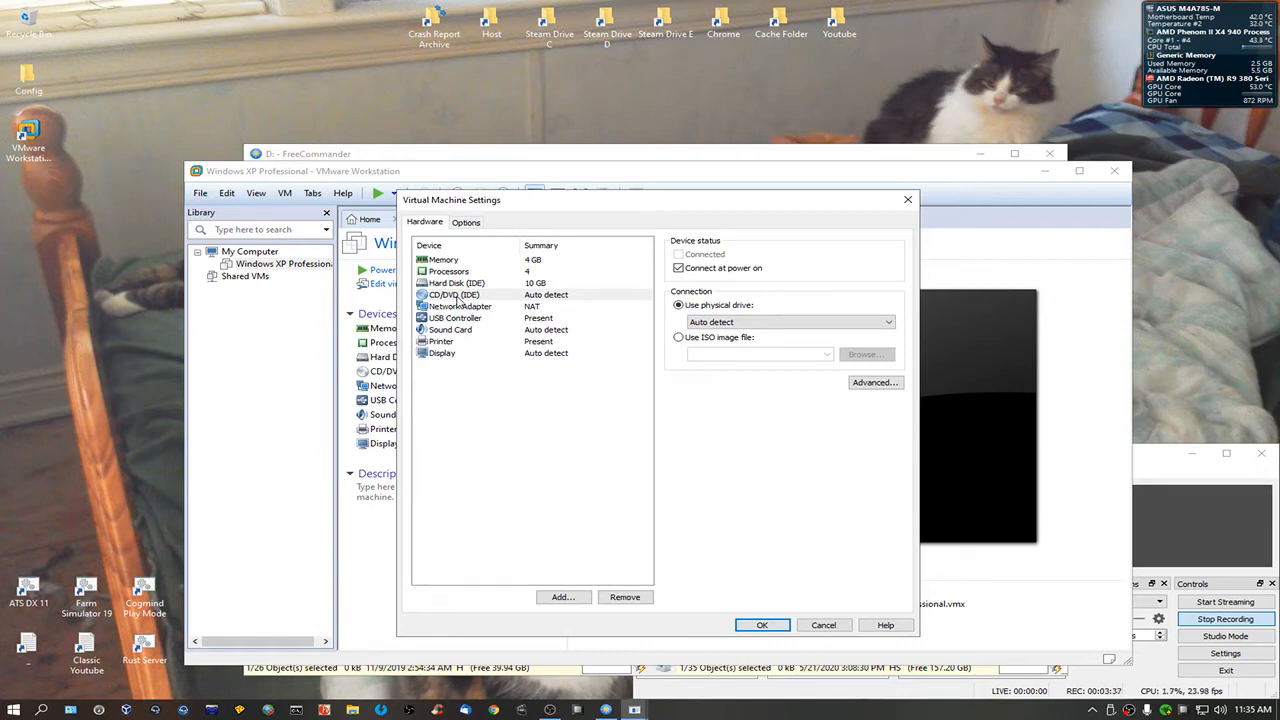
# Point the CD/DVD drive at WXPVOL_EN.iso in the Windows XP Pro SP3 folder and apply
pyautogui.click(679, 337)
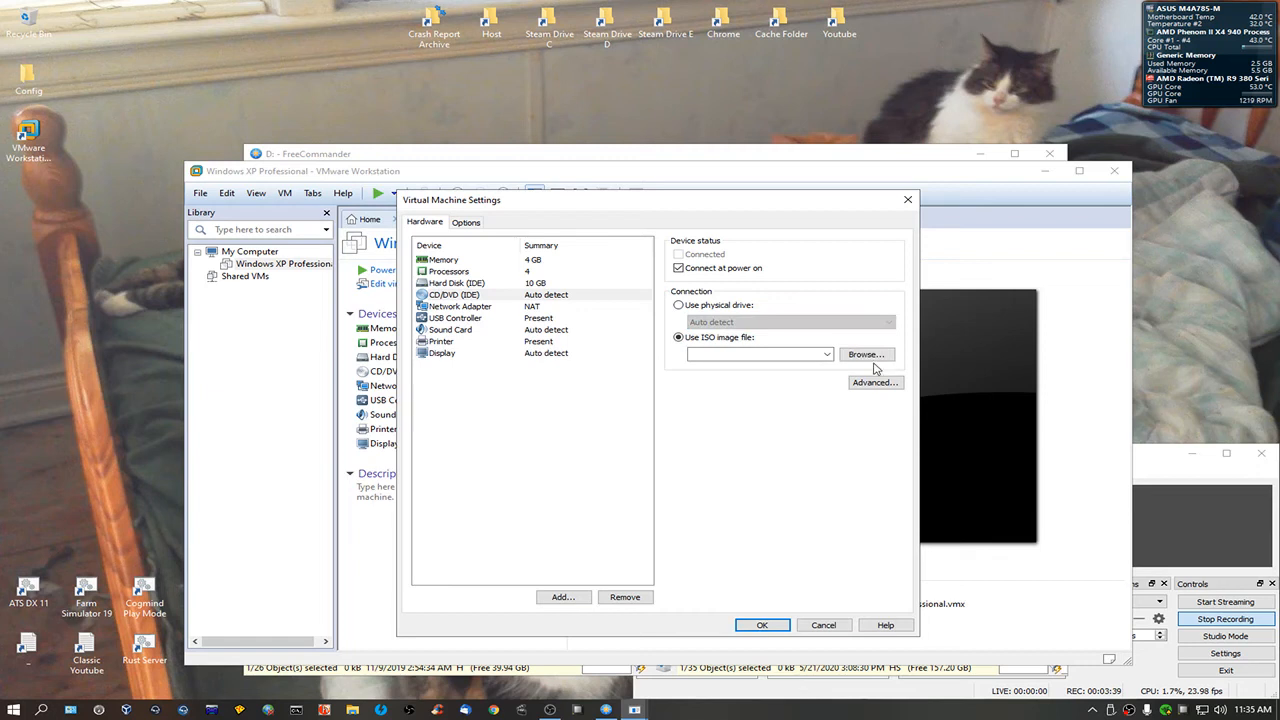
pyautogui.click(865, 354)
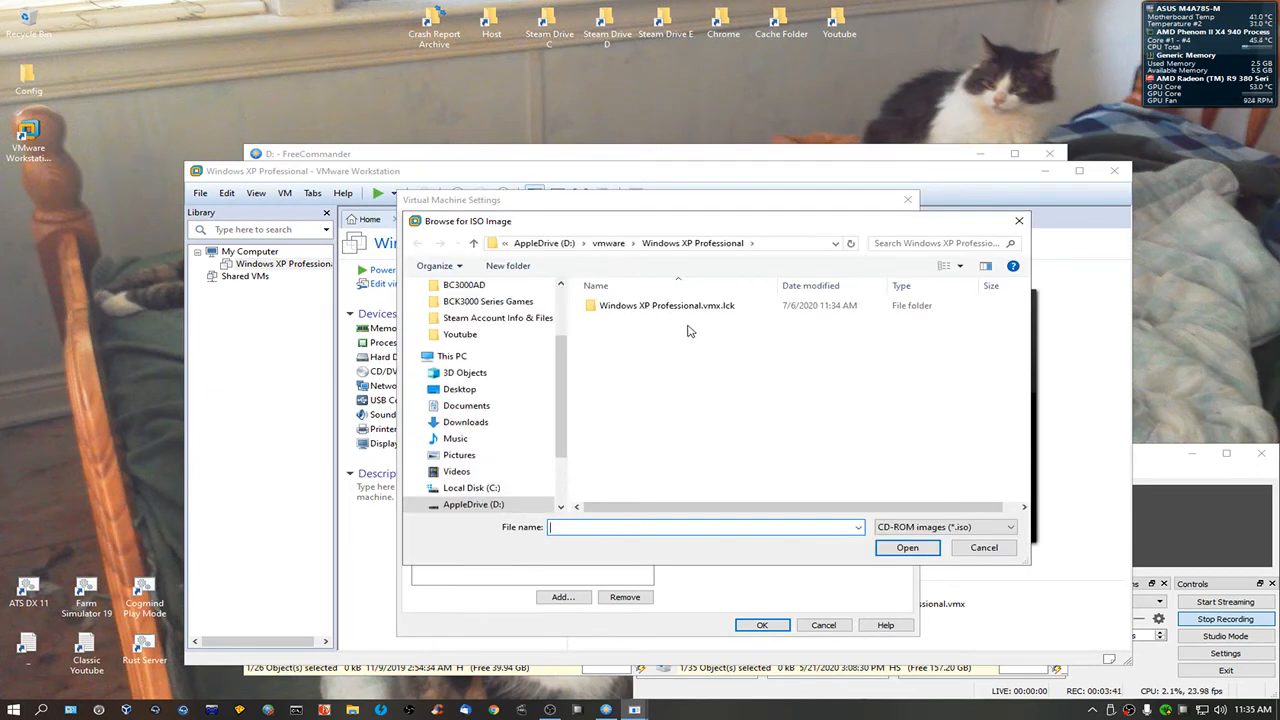
pyautogui.scroll(-3)
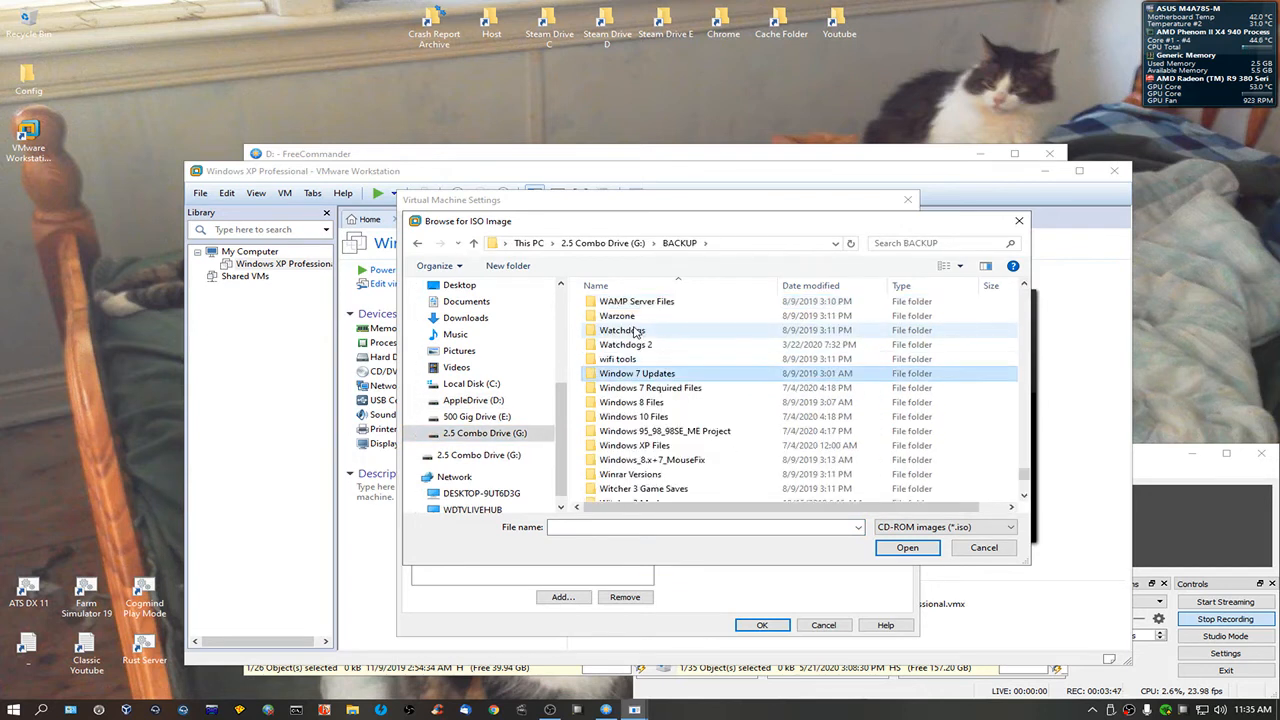
pyautogui.doubleClick(633, 445)
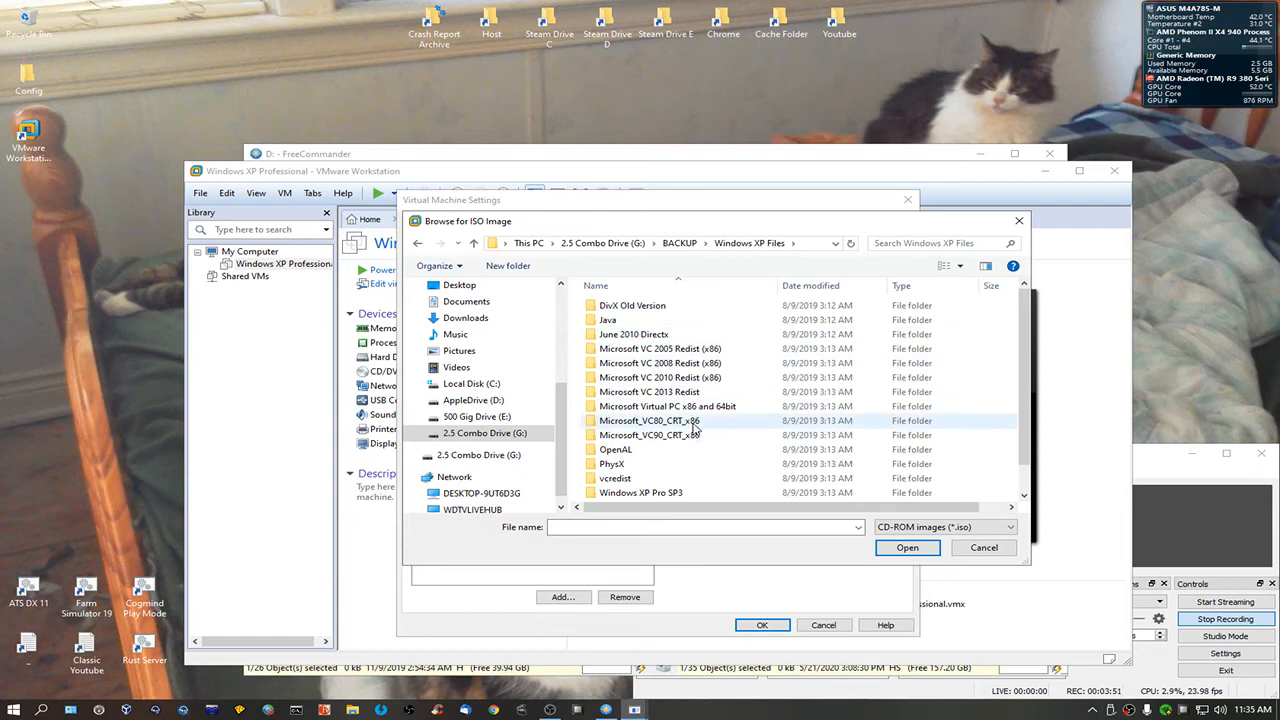
pyautogui.doubleClick(641, 492)
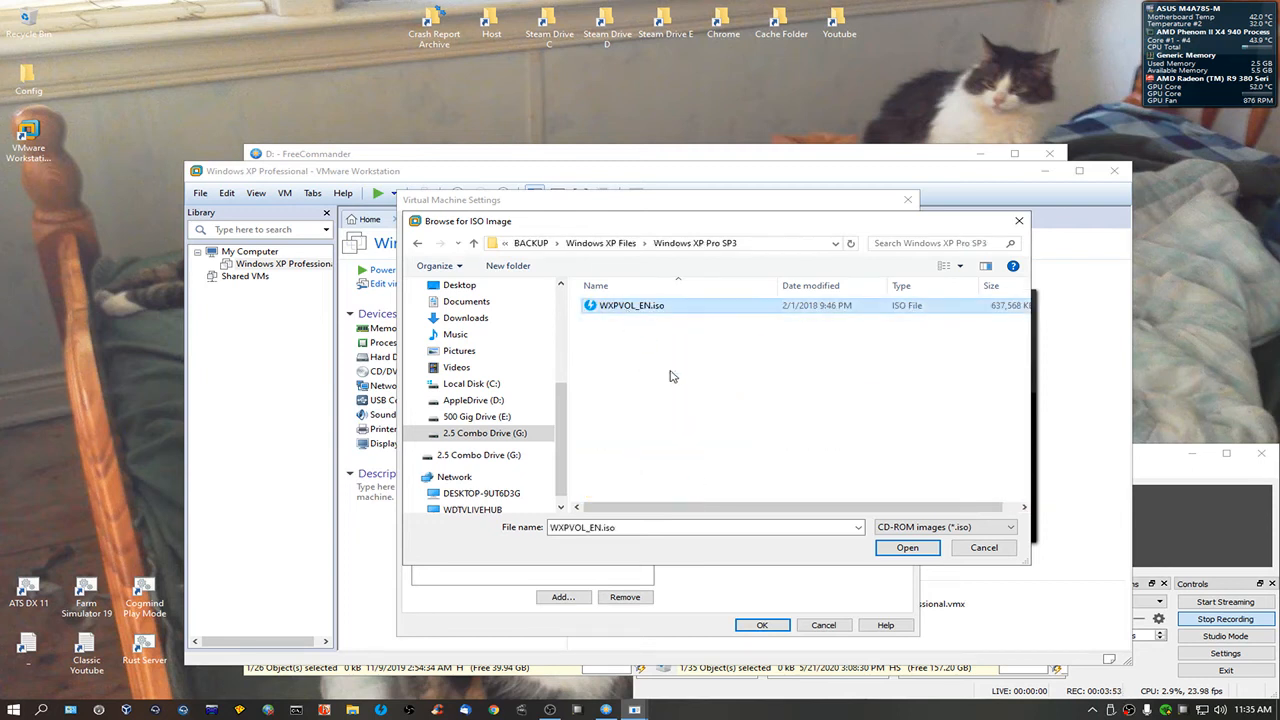
pyautogui.click(906, 547)
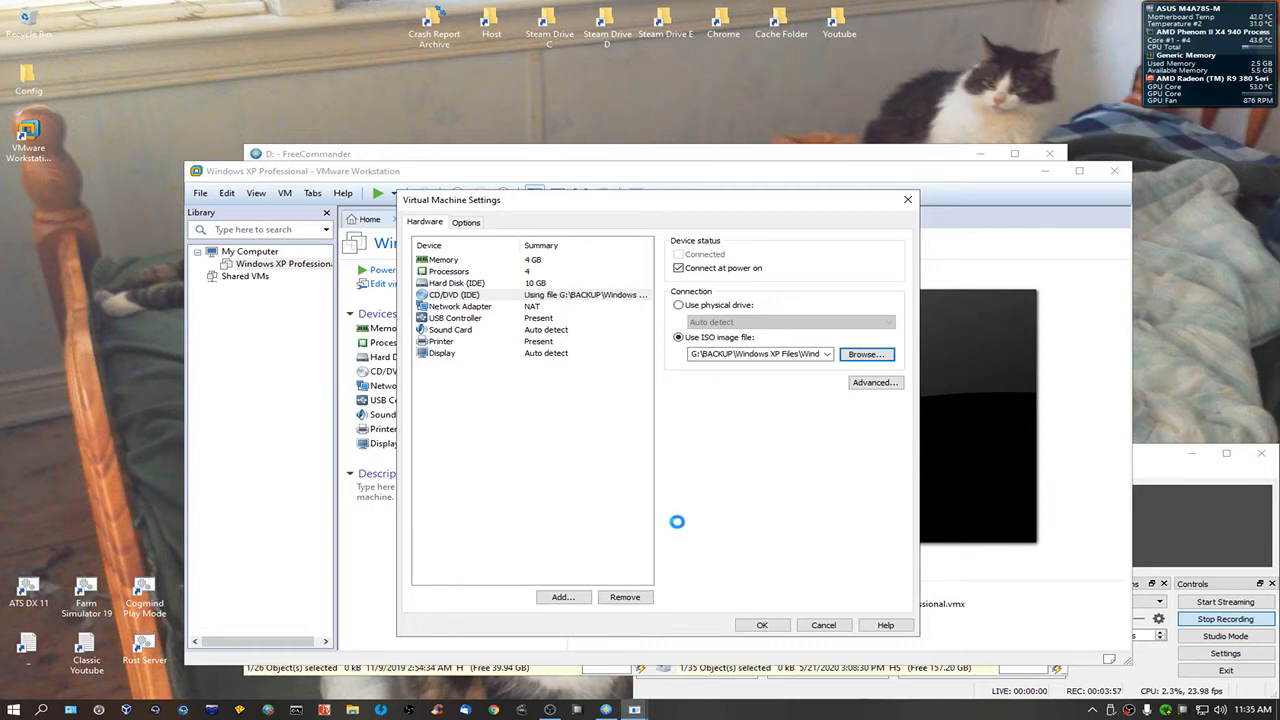
pyautogui.click(761, 624)
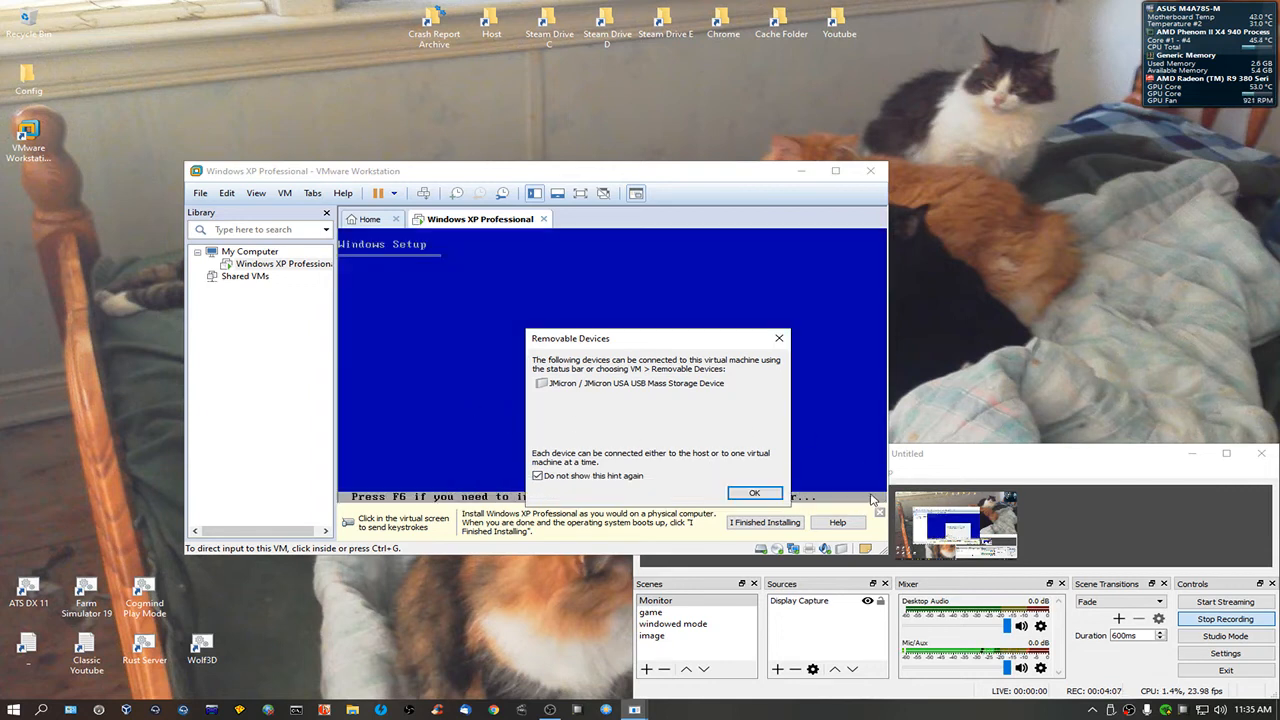
# Dismiss the Removable Devices notice so Windows XP setup continues
pyautogui.click(755, 492)
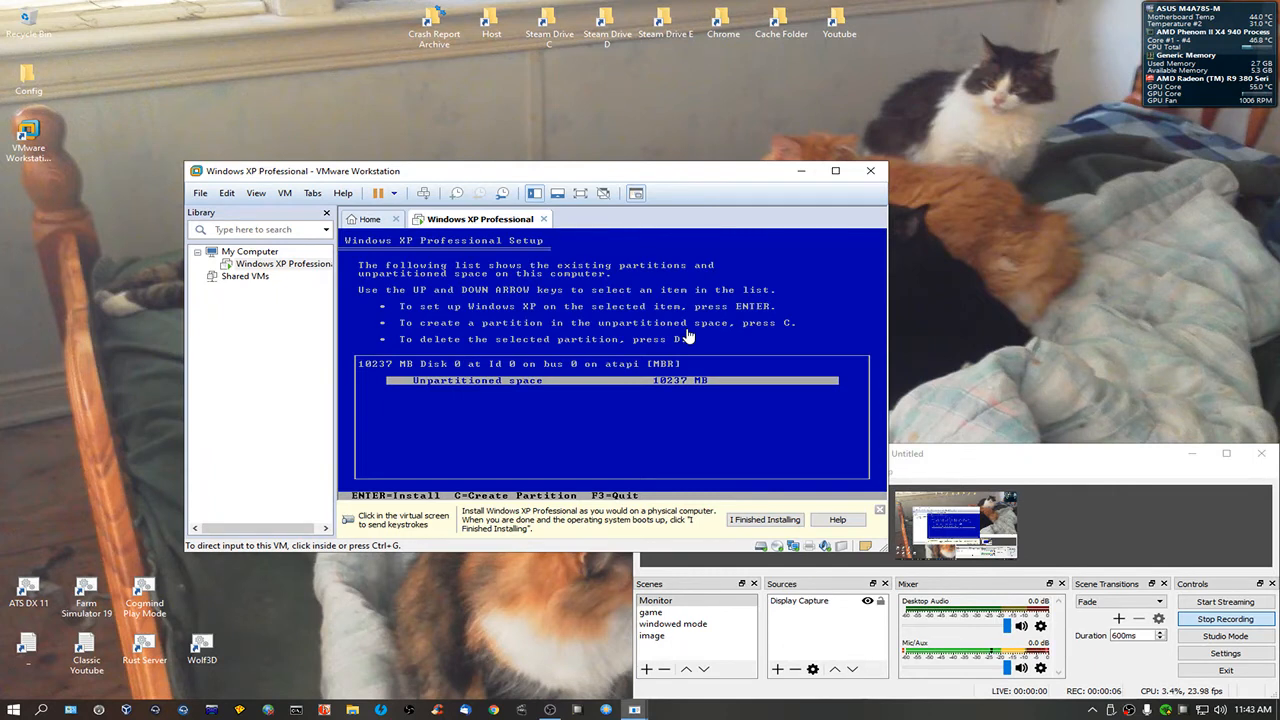
pyautogui.moveTo(629, 397)
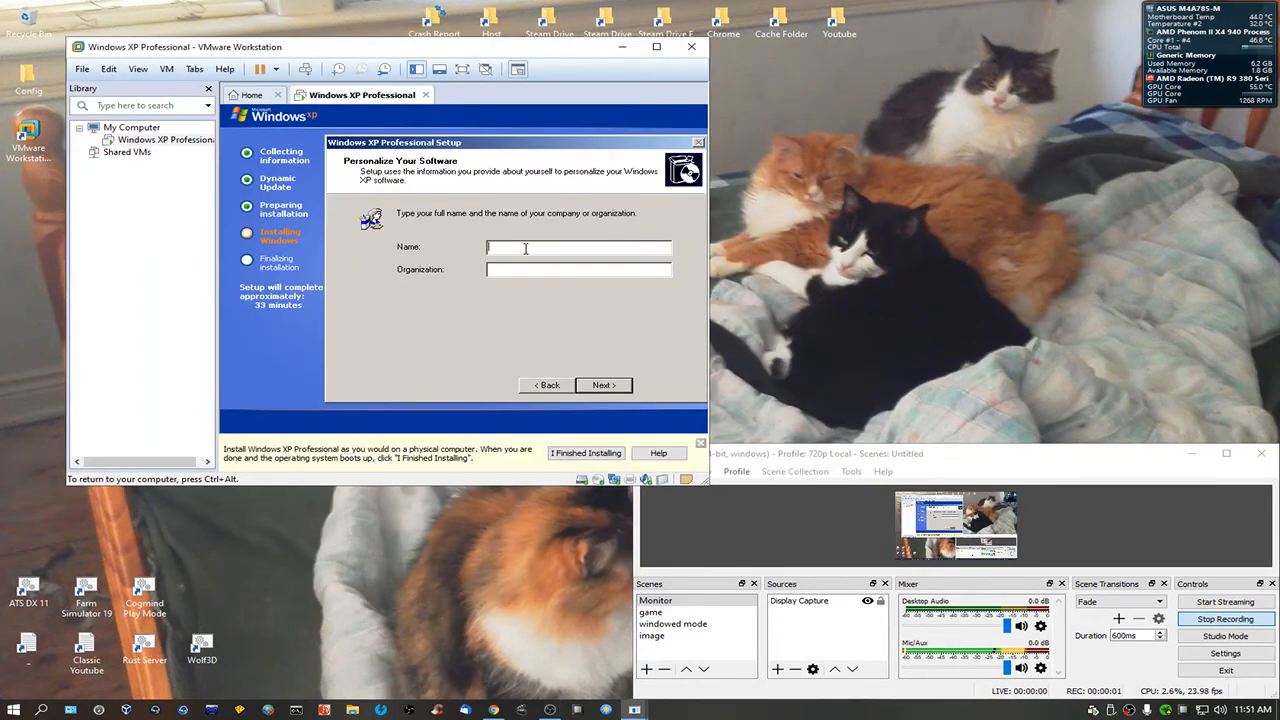
# Enter 'pickles' as the owner name and accept the default computer name and date/time
pyautogui.write('p')
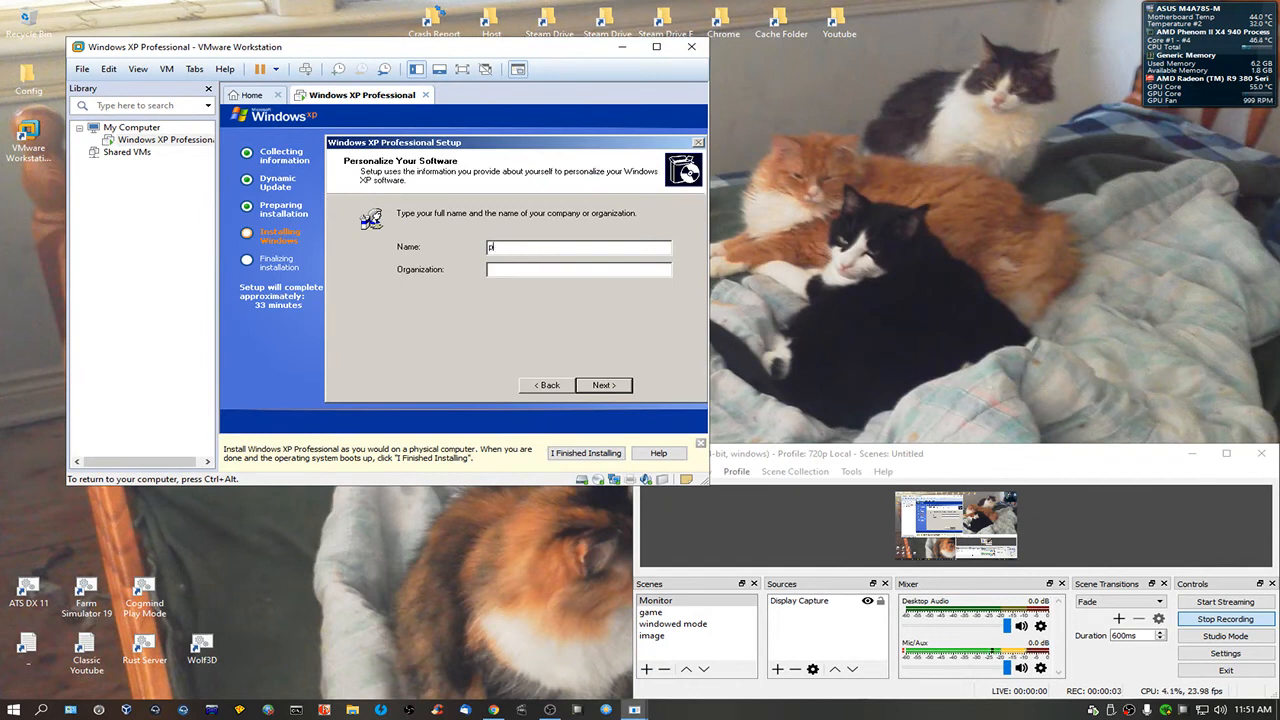
pyautogui.write('pickles')
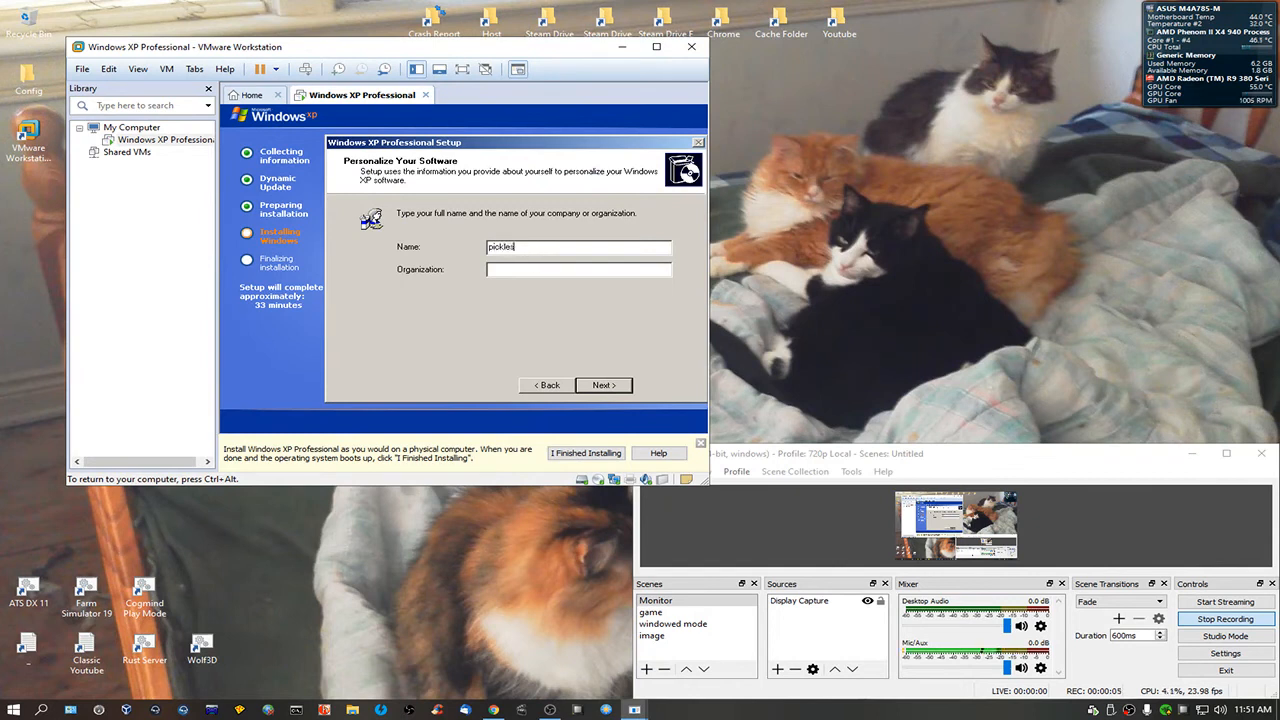
pyautogui.click(603, 385)
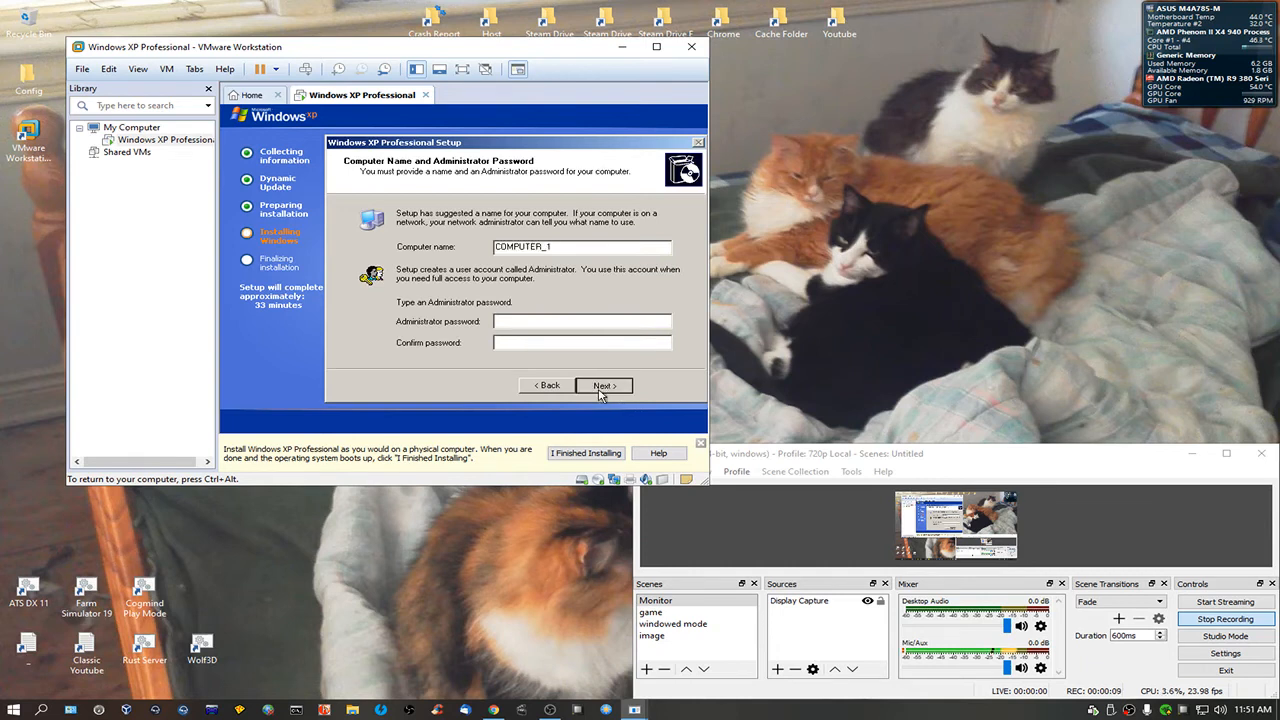
pyautogui.click(603, 385)
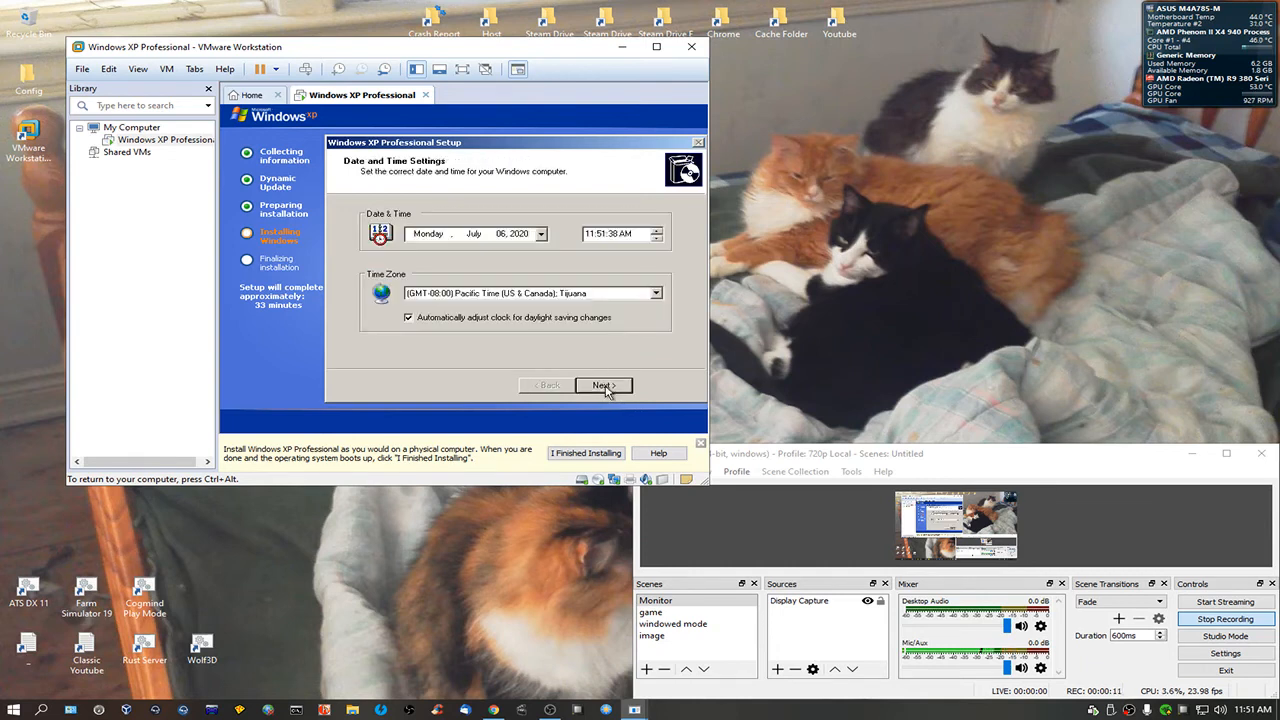
pyautogui.click(603, 385)
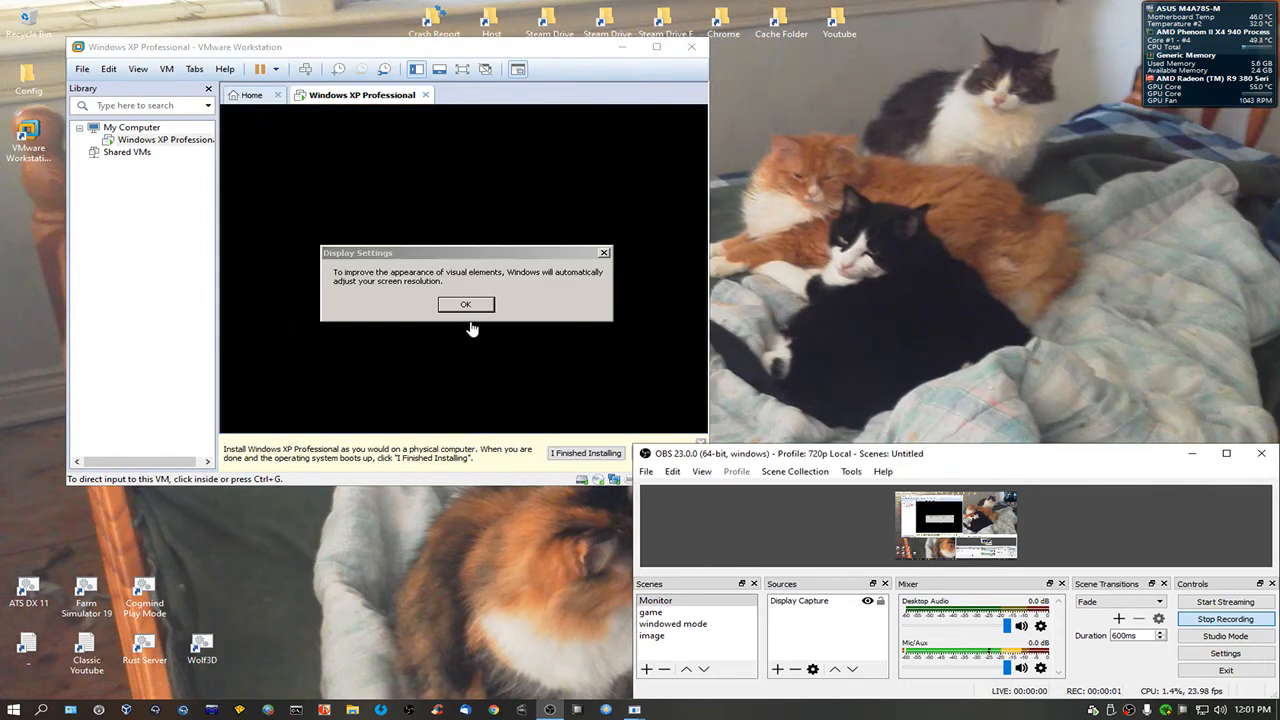
pyautogui.moveTo(478, 322)
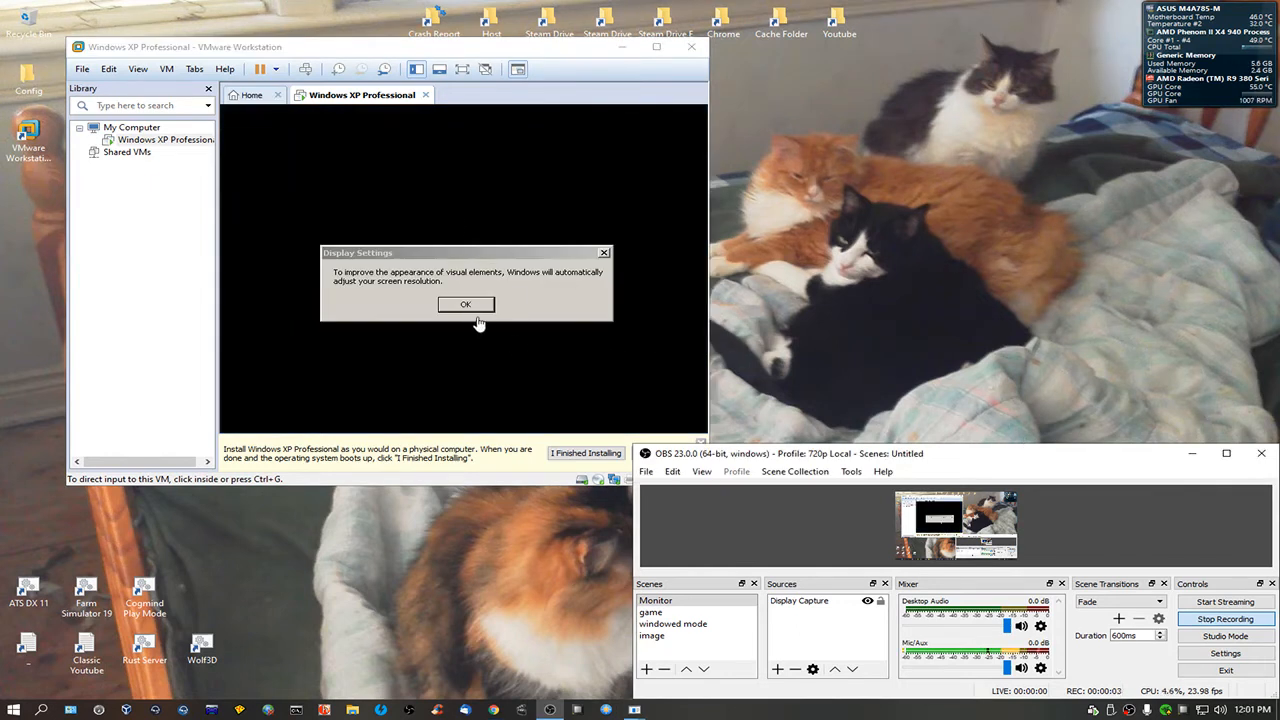
# Accept the automatic display resolution adjustment and keep the new resolution
pyautogui.click(465, 304)
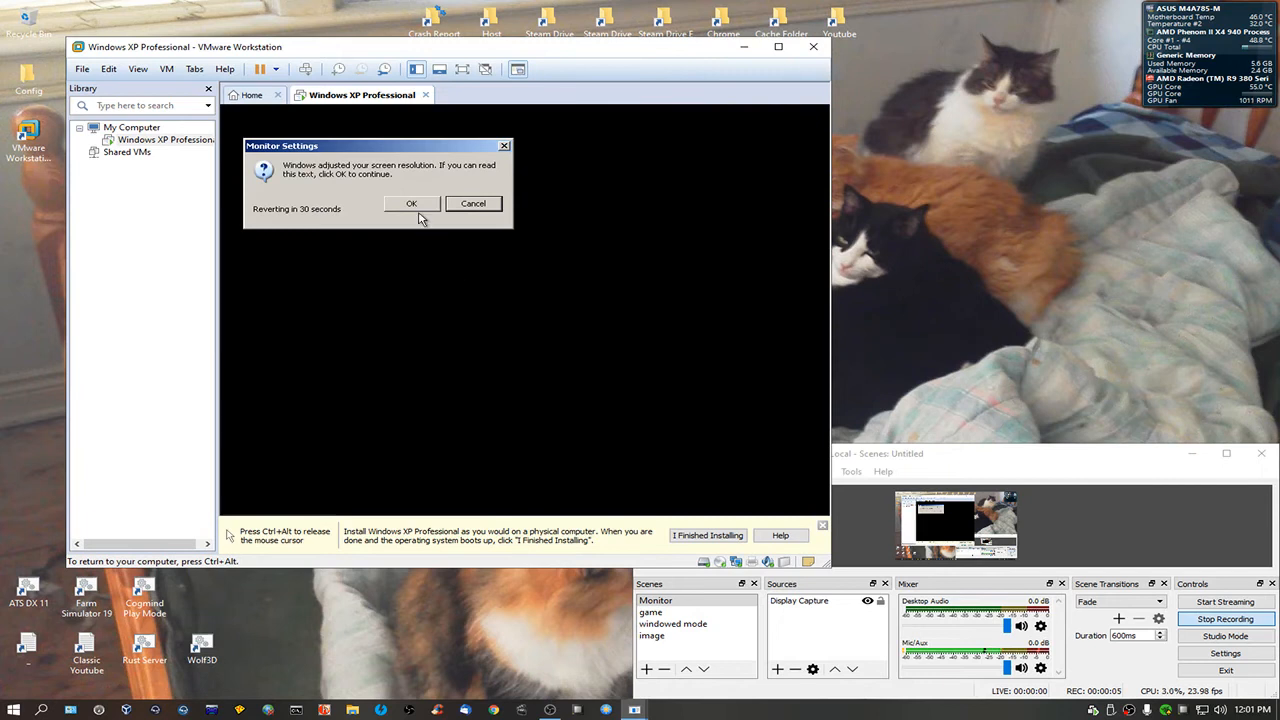
pyautogui.click(411, 203)
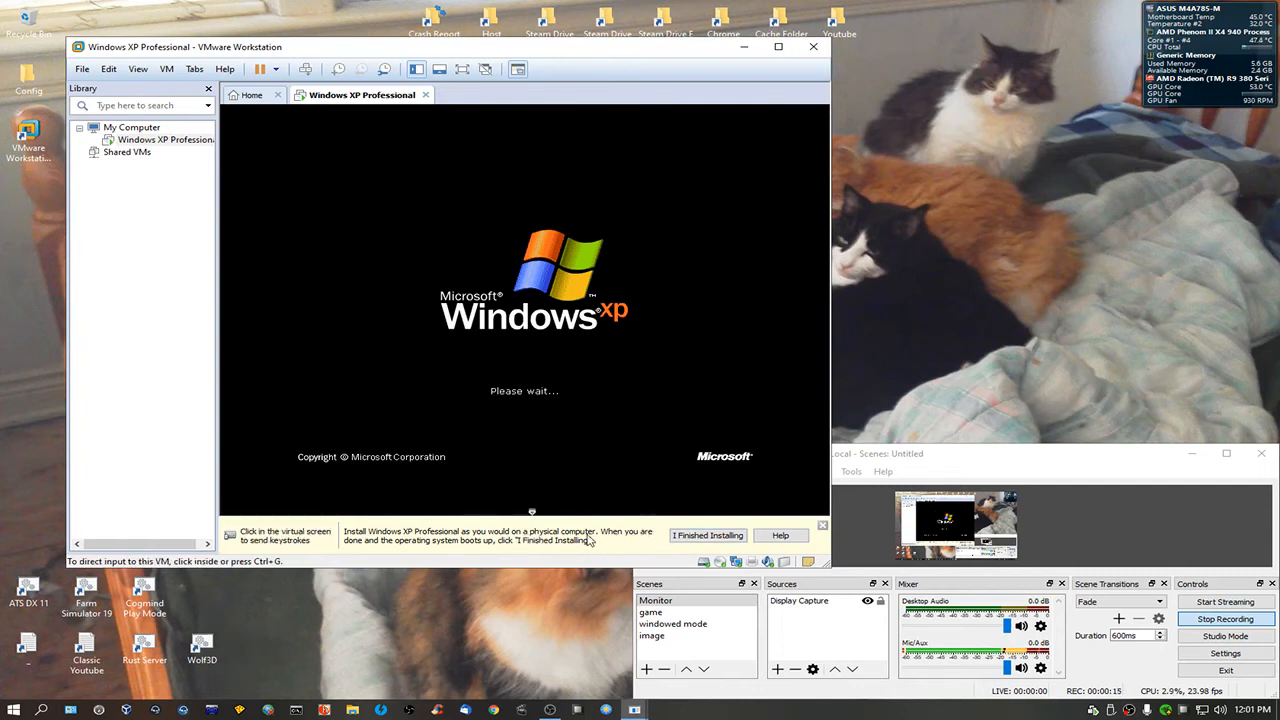
# Capture input in the VM screen while Windows XP boots to its welcome screen
pyautogui.click(497, 330)
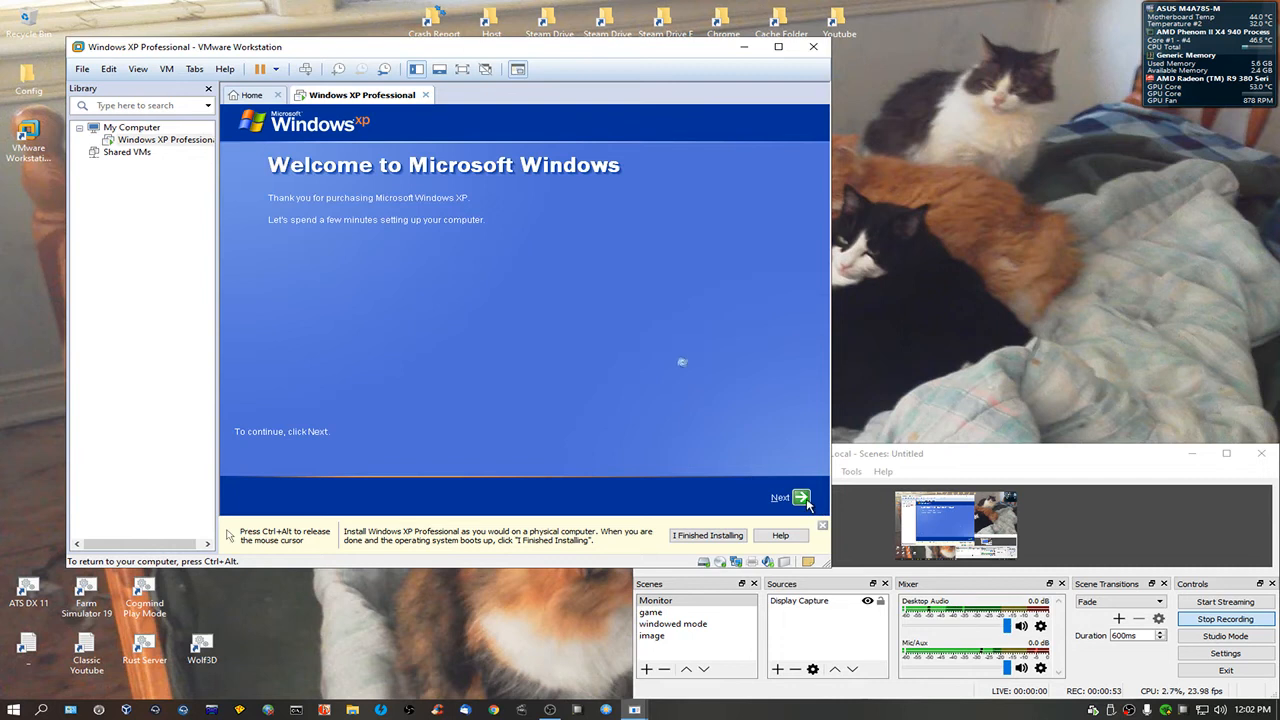
# Start the Windows XP welcome wizard, skipping Automatic Updates and Microsoft registration
pyautogui.click(798, 497)
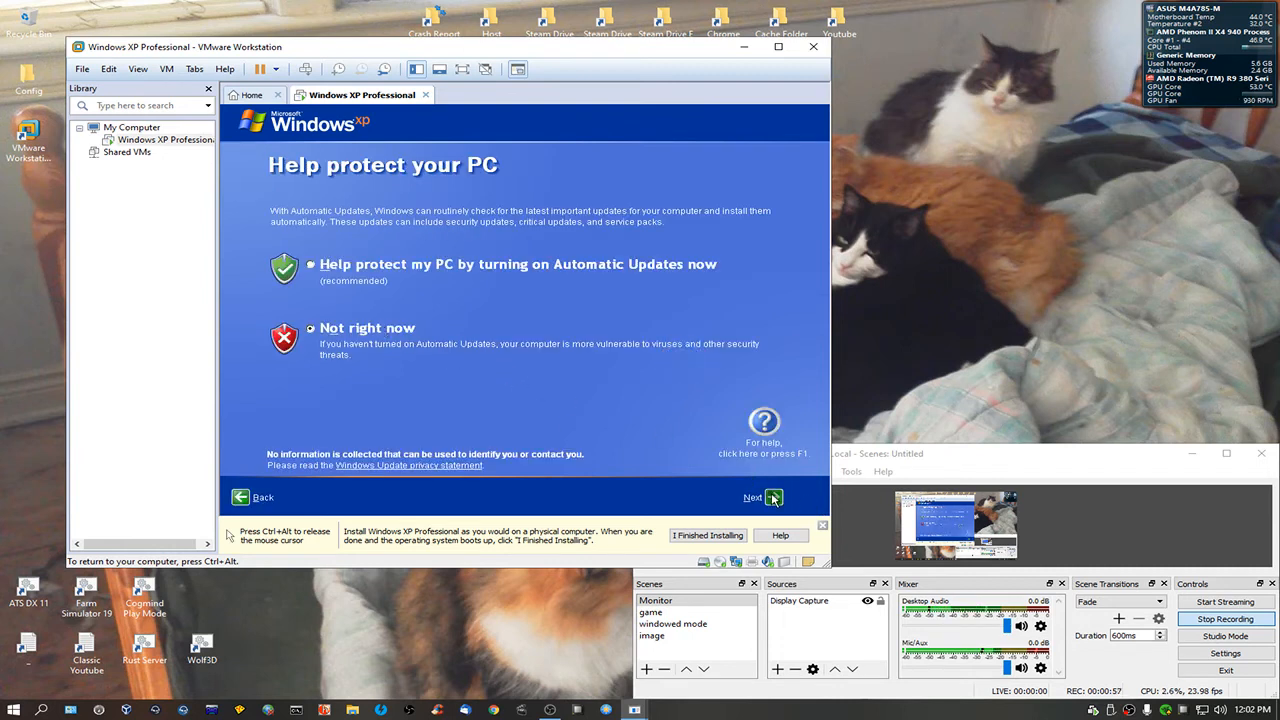
pyautogui.moveTo(585, 415)
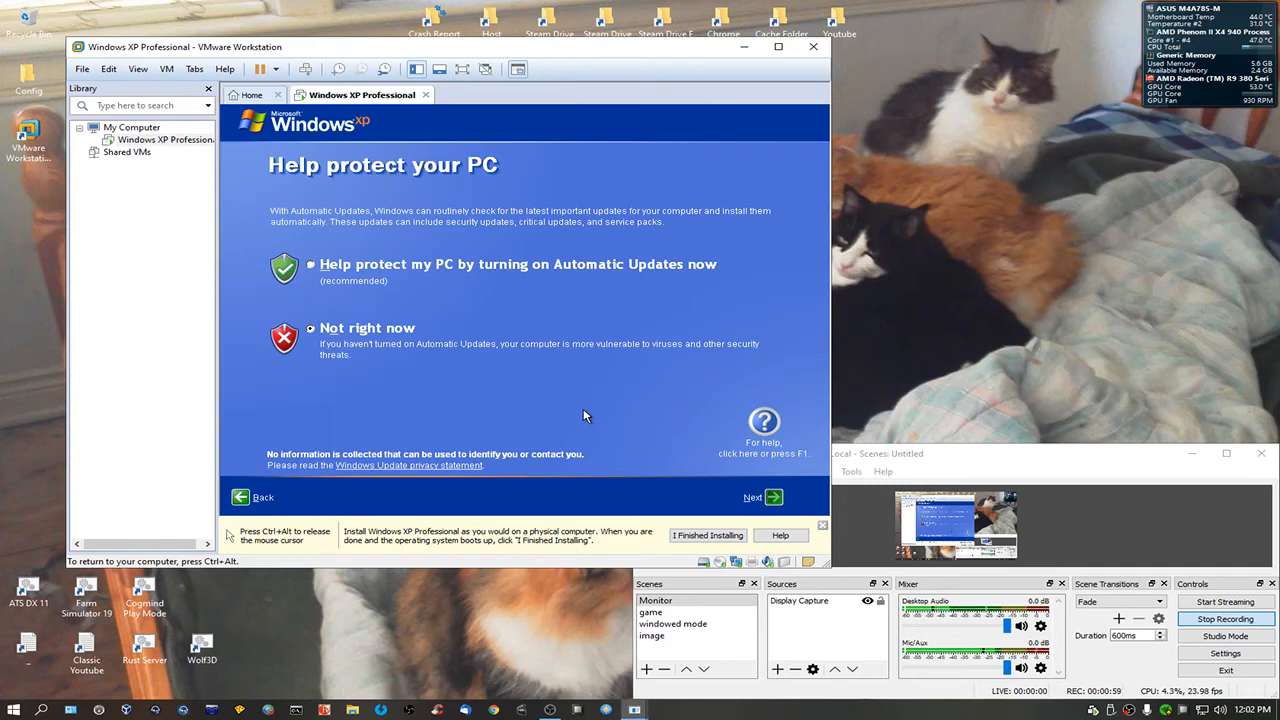
pyautogui.click(772, 497)
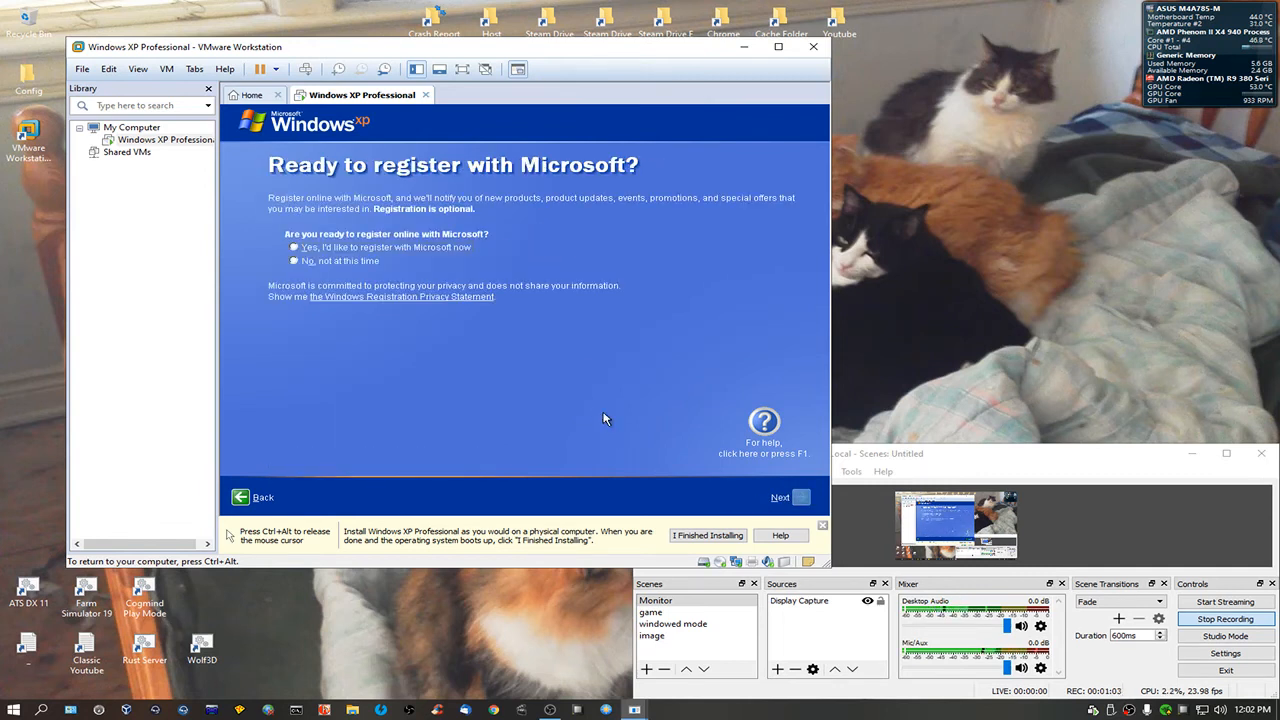
pyautogui.click(293, 260)
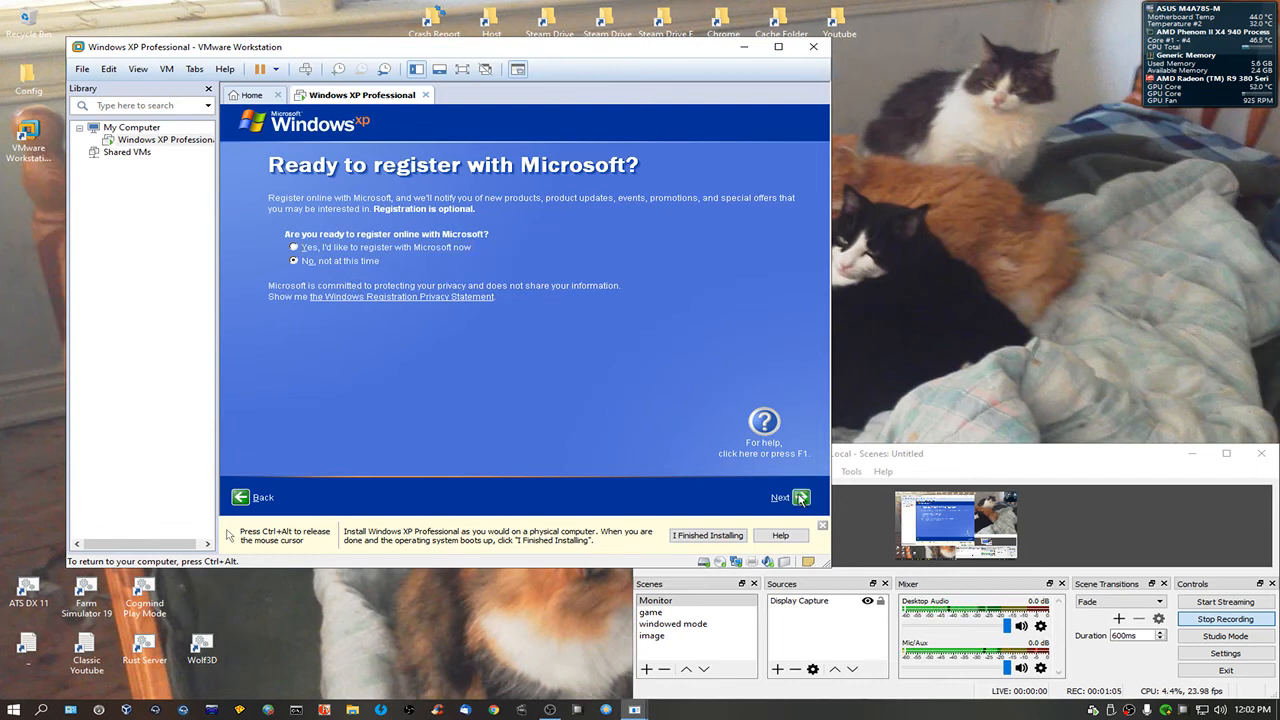
pyautogui.click(780, 497)
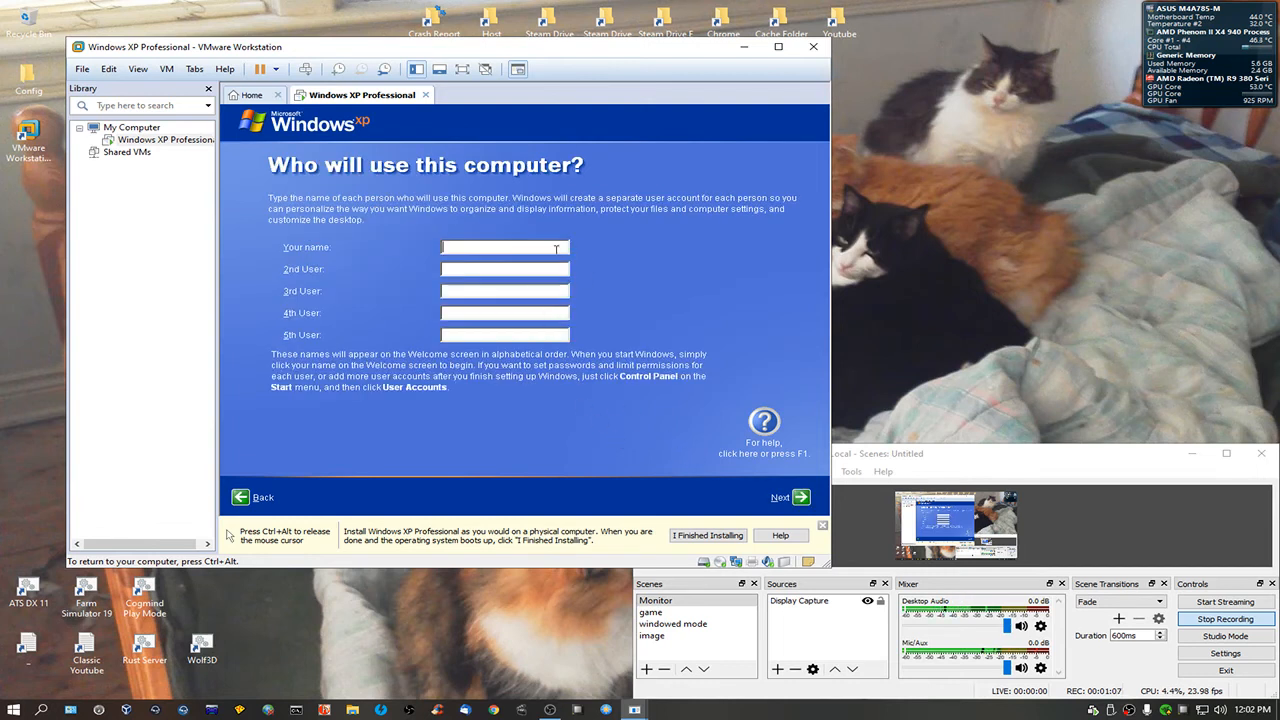
# Enter 'pickles' as the user name and continue to the Thank you! page
pyautogui.write('p')
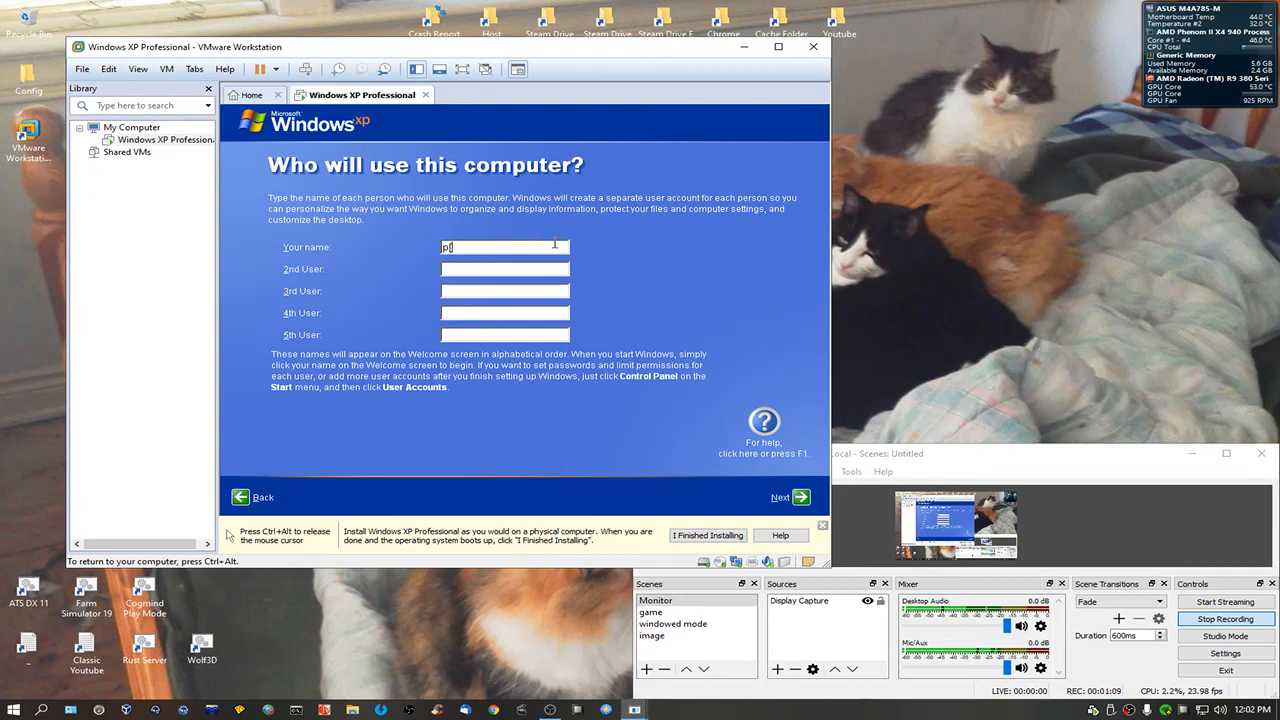
pyautogui.write('ickles')
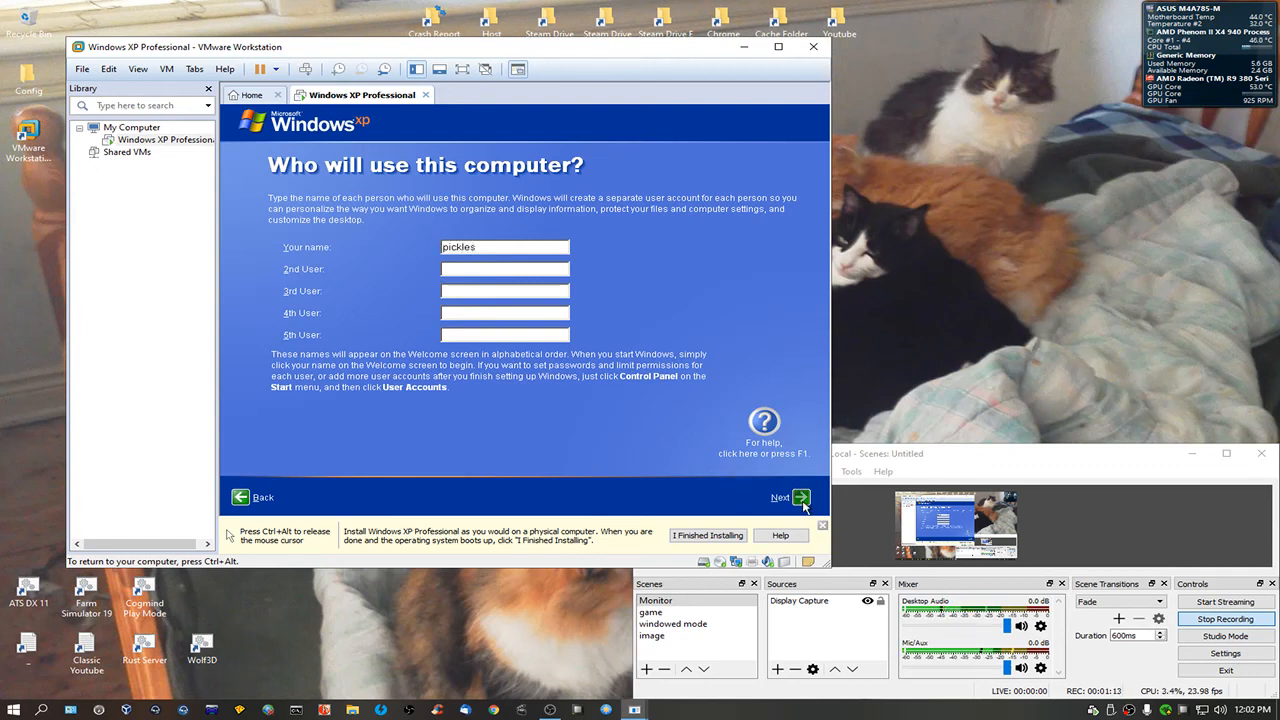
pyautogui.click(799, 497)
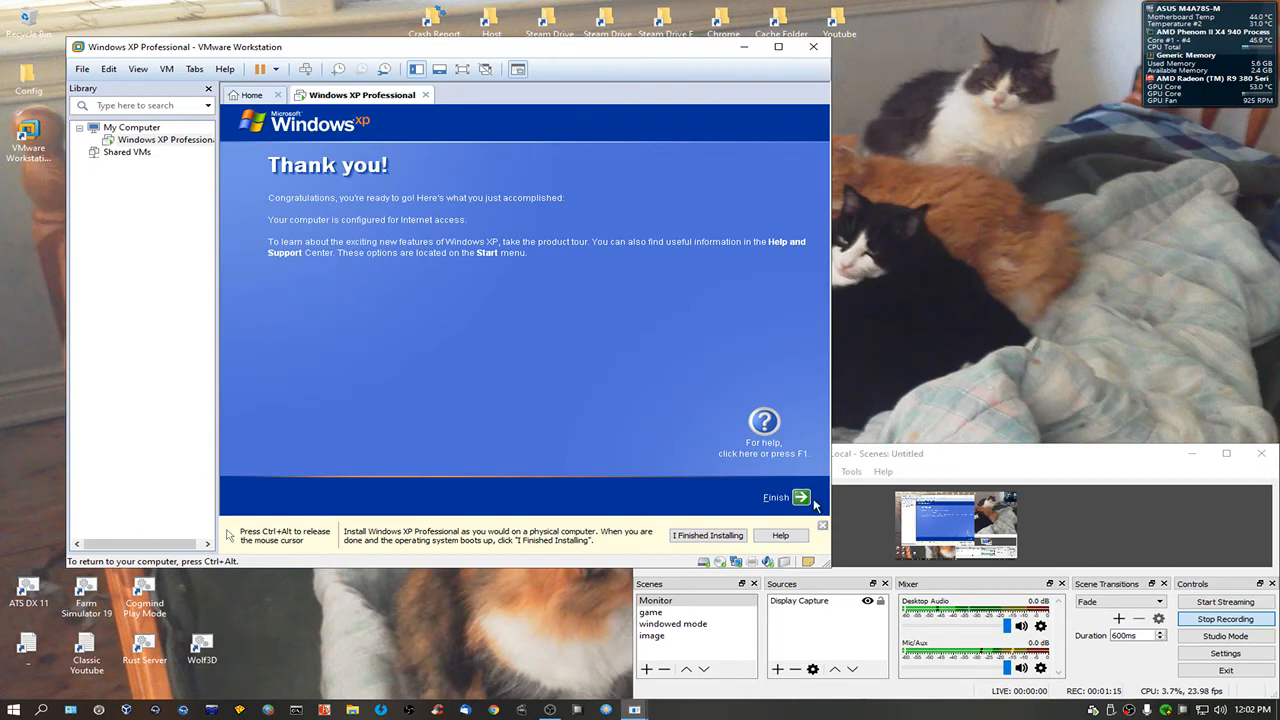
pyautogui.moveTo(665, 425)
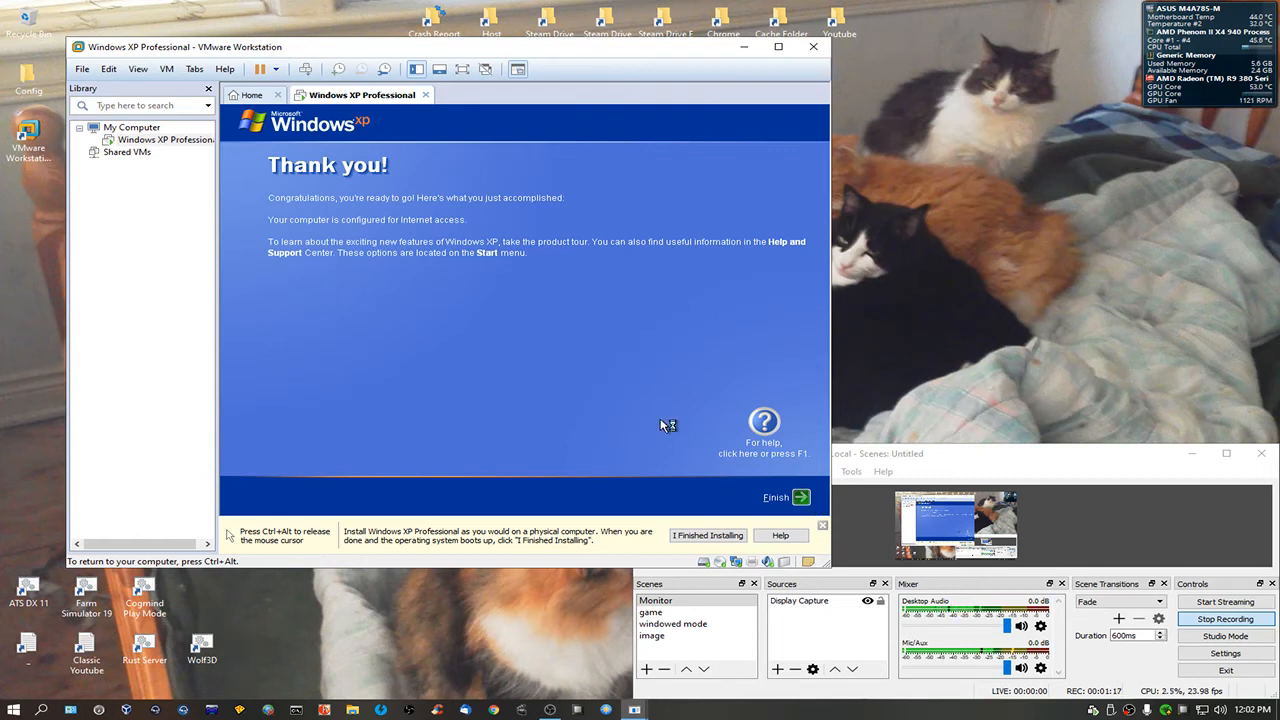
# Finish the Windows XP first-run wizard on the Thank you! page
pyautogui.click(776, 497)
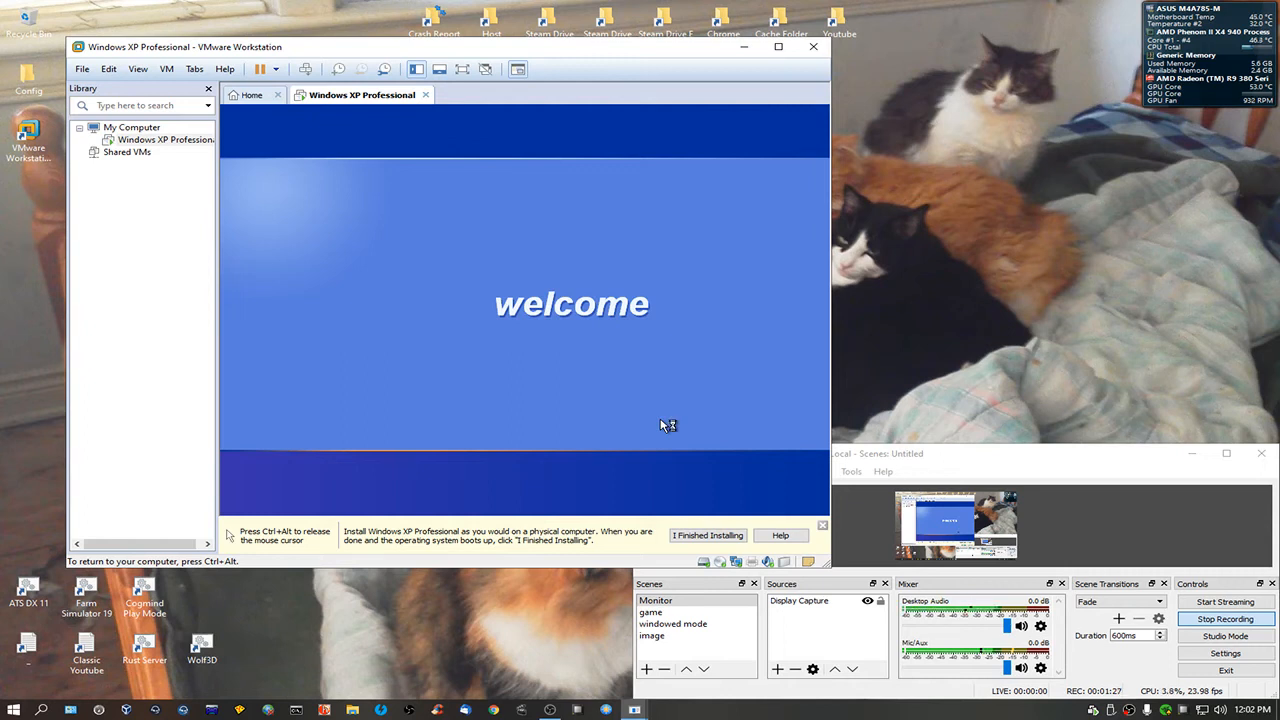
pyautogui.moveTo(611, 412)
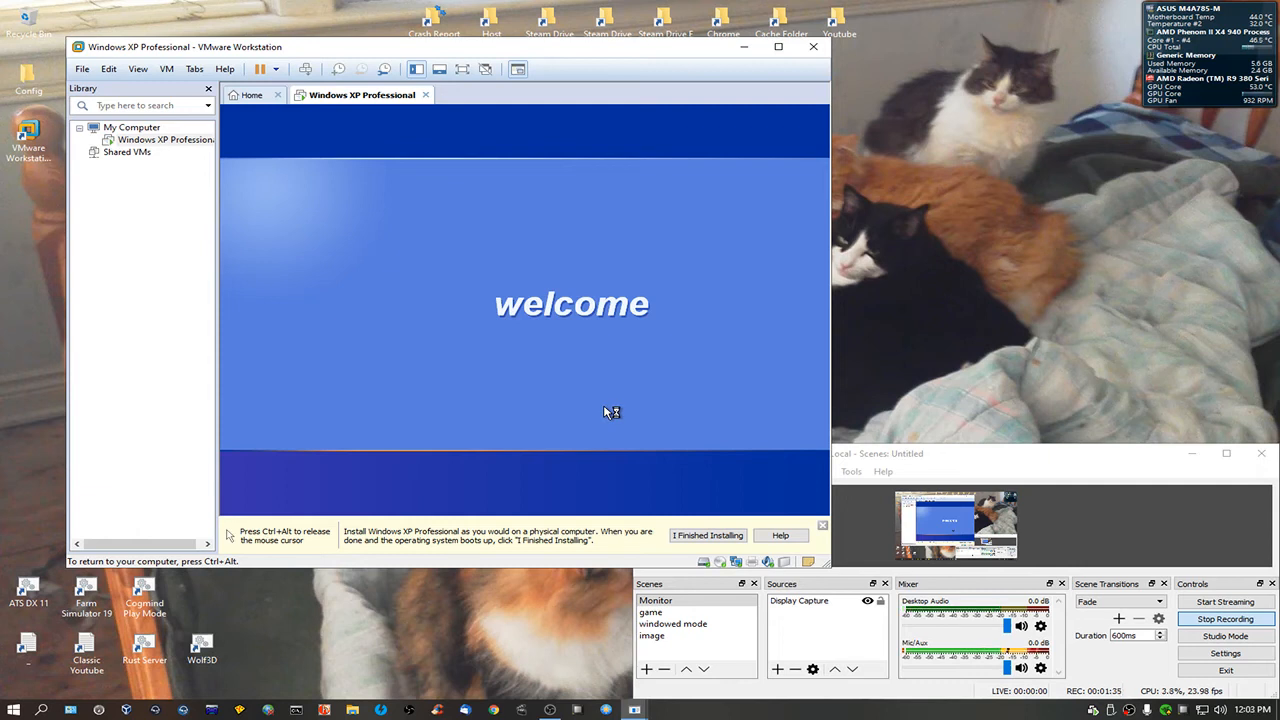
pyautogui.moveTo(517, 263)
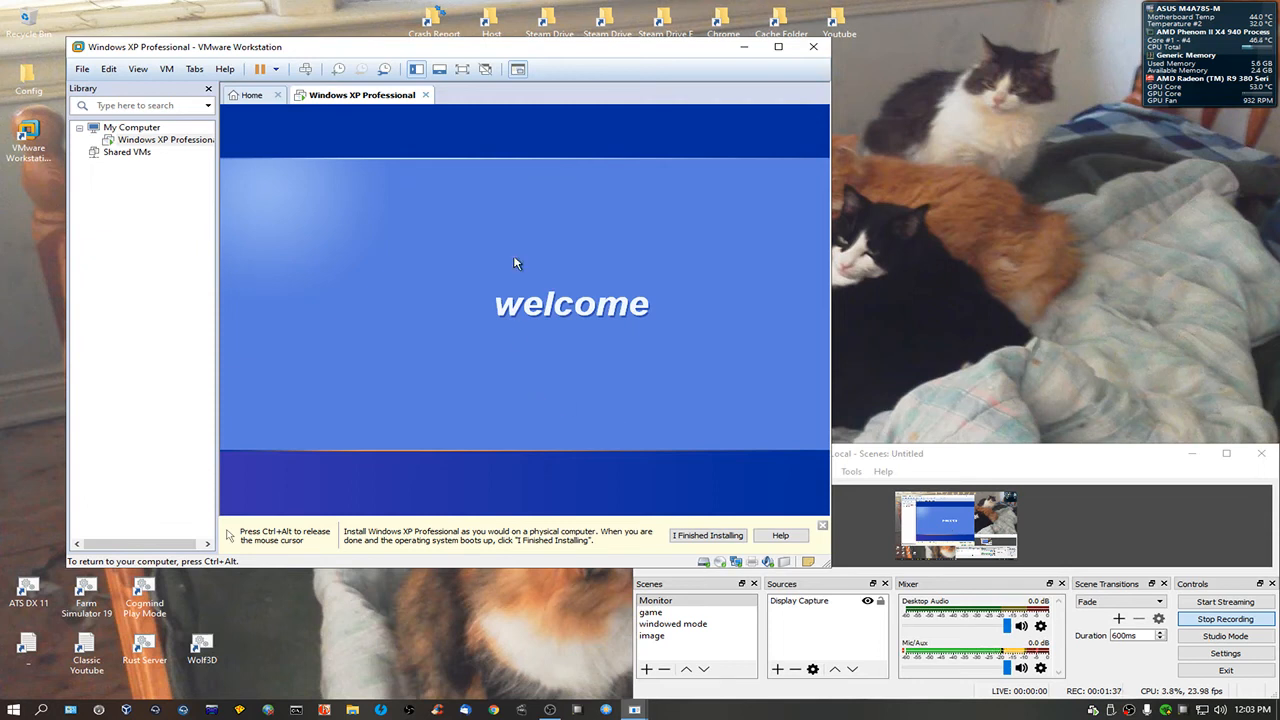
pyautogui.moveTo(266, 200)
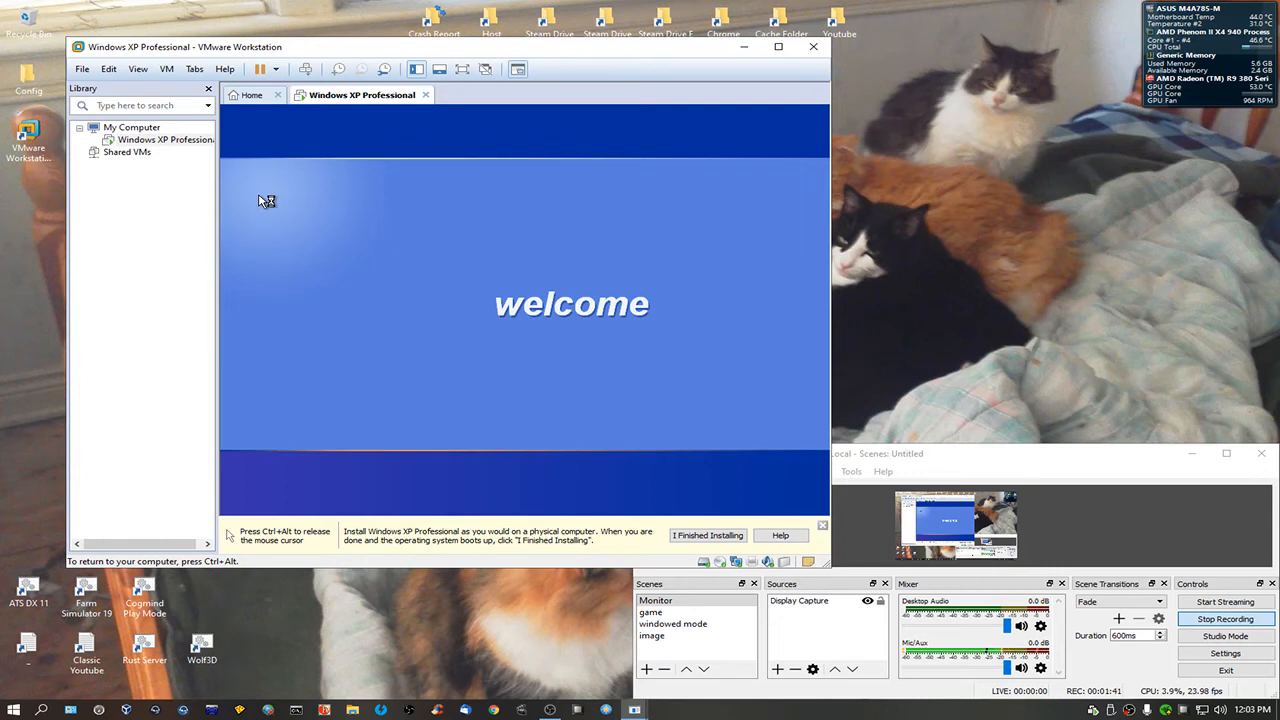
pyautogui.moveTo(434, 263)
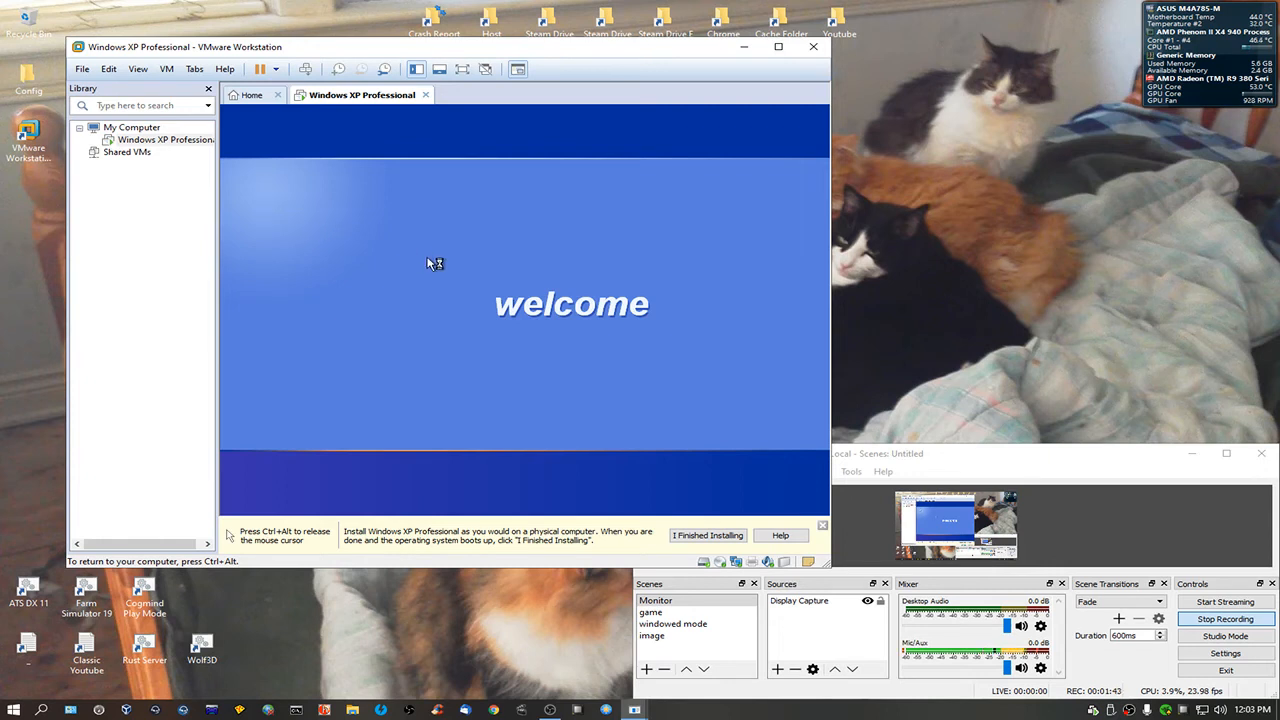
pyautogui.moveTo(428, 263)
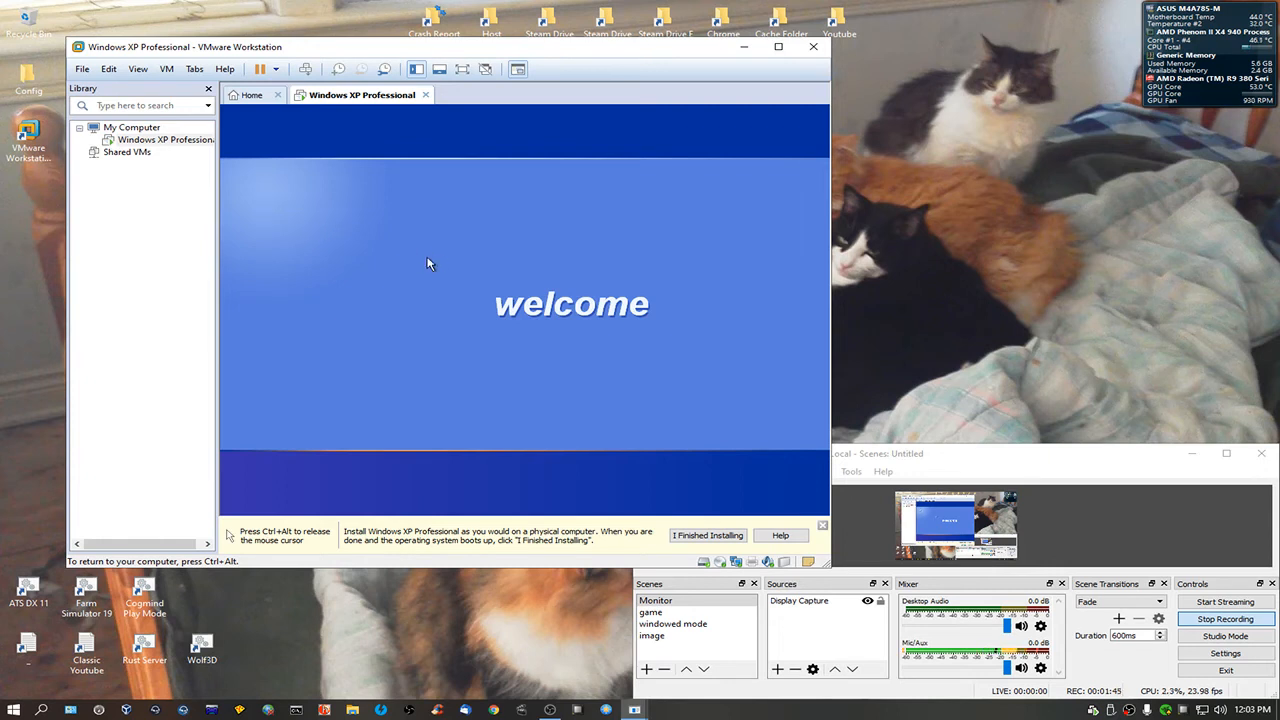
pyautogui.moveTo(400, 276)
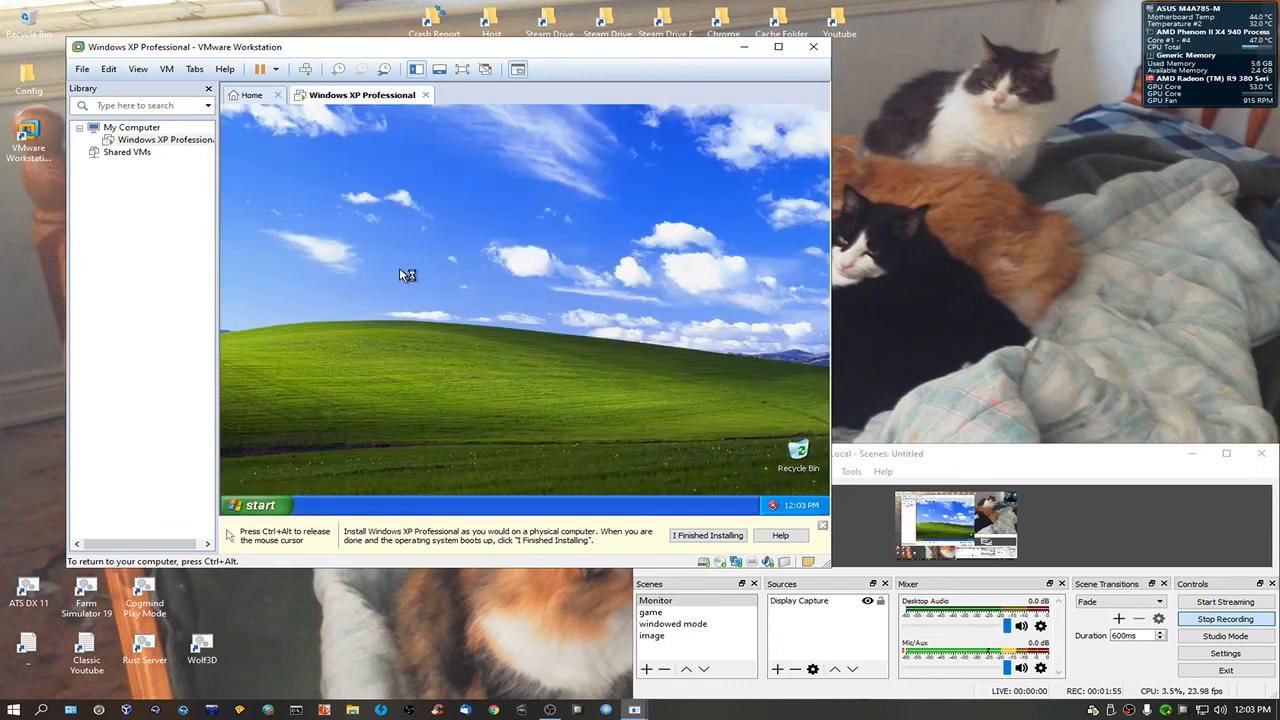
pyautogui.moveTo(600, 345)
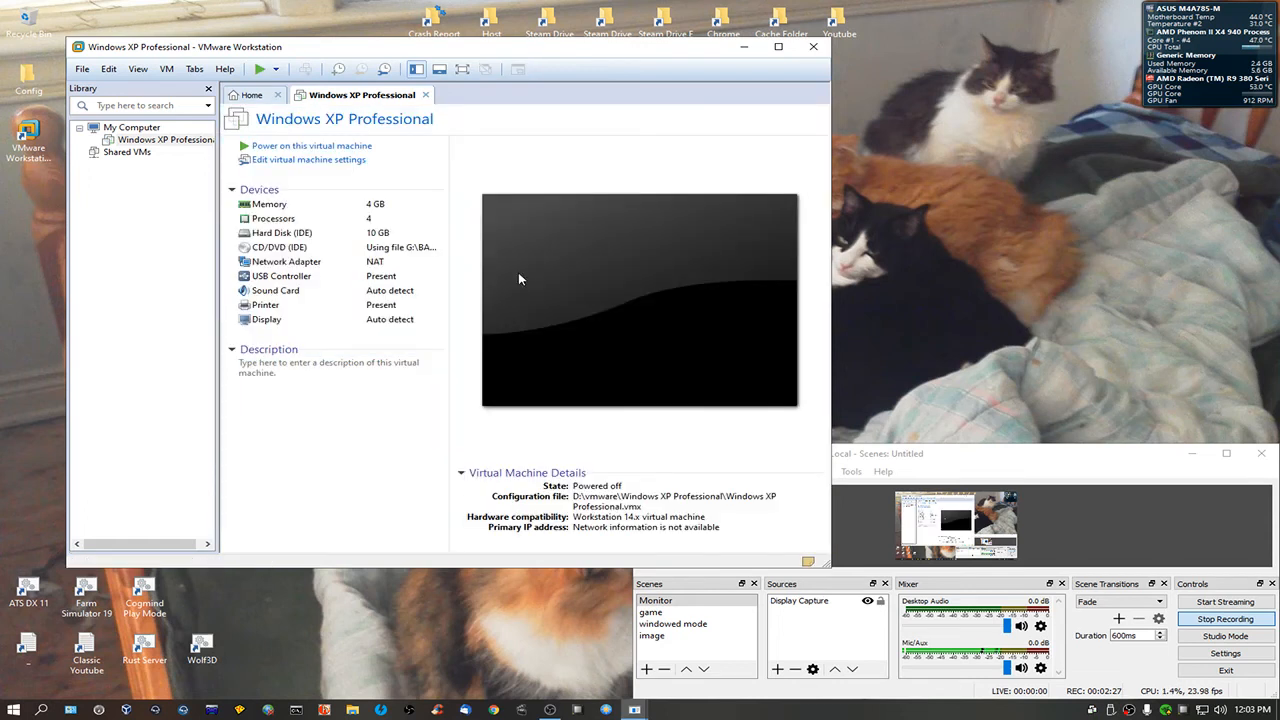
pyautogui.click(82, 69)
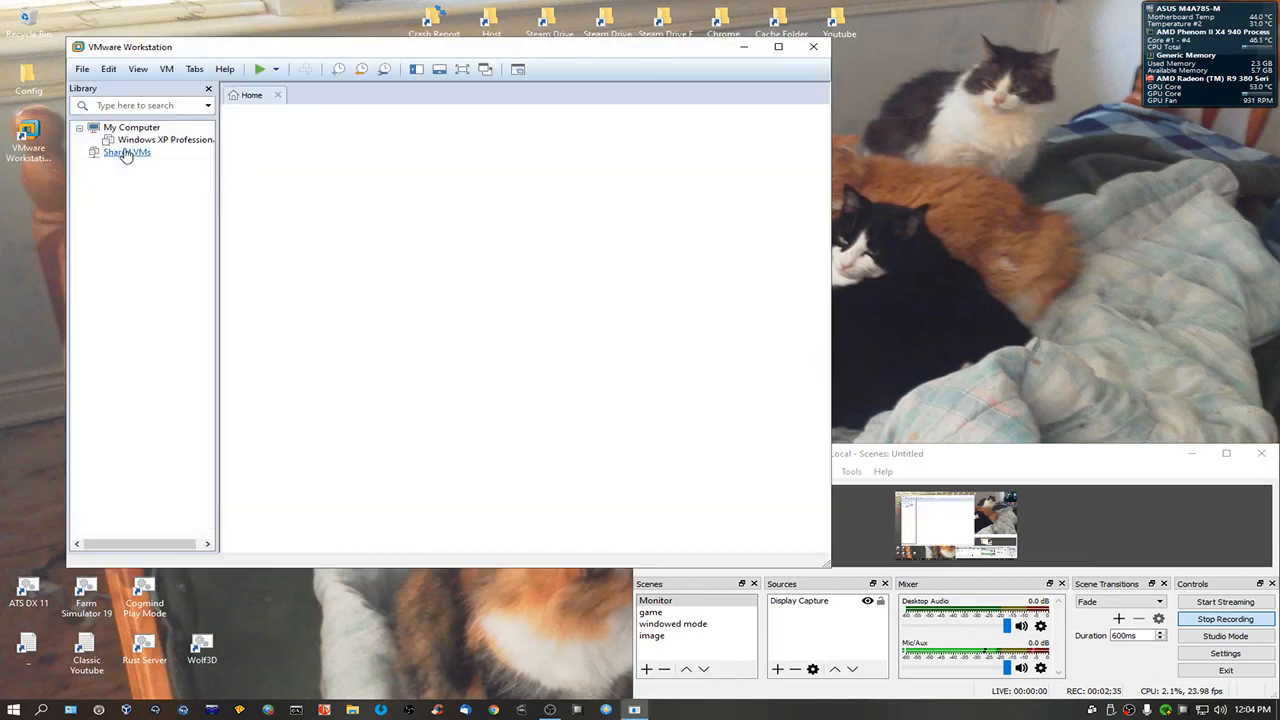
pyautogui.click(155, 139)
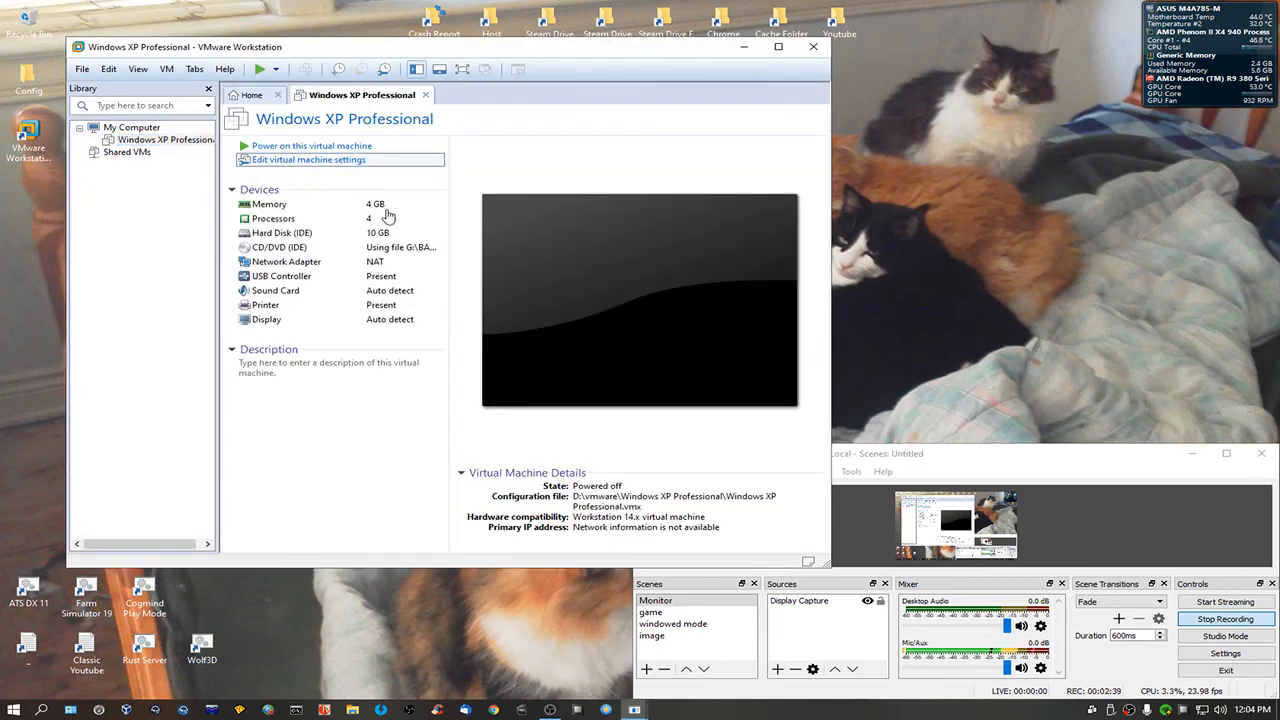
# Switch the VM's CD/DVD (IDE) drive from the ISO to physical drive Auto detect
pyautogui.click(307, 159)
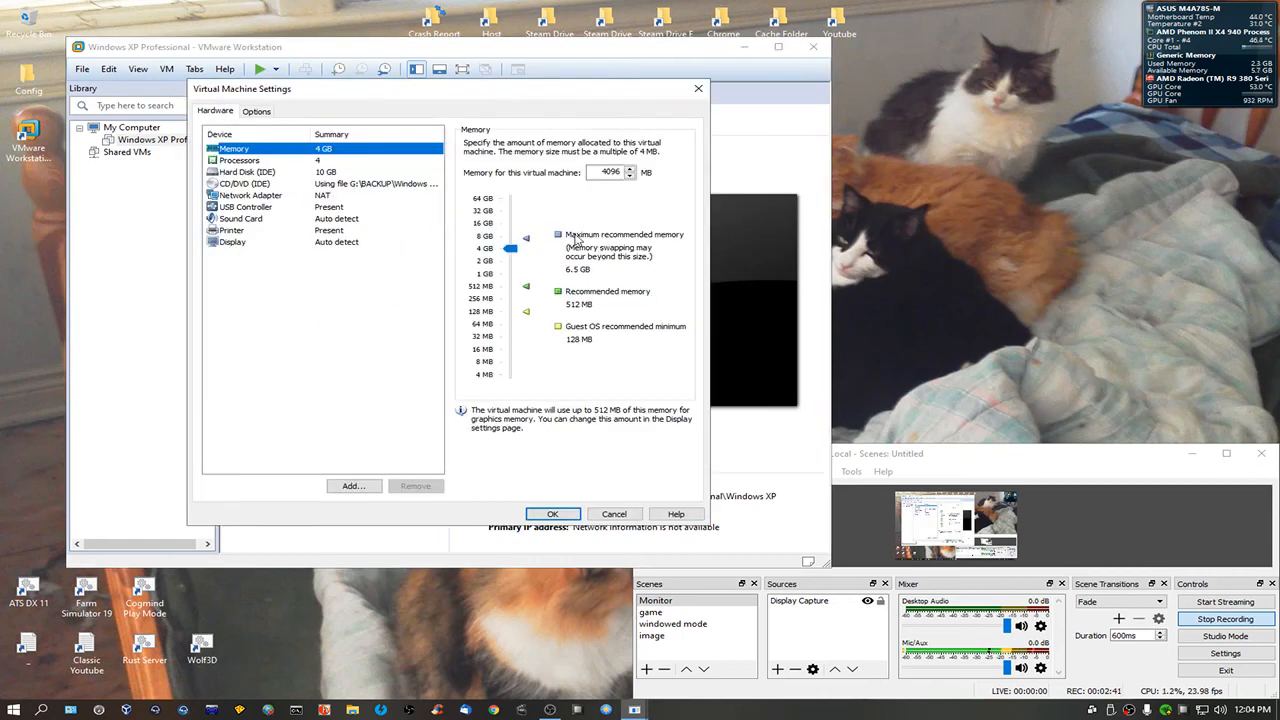
pyautogui.moveTo(335, 193)
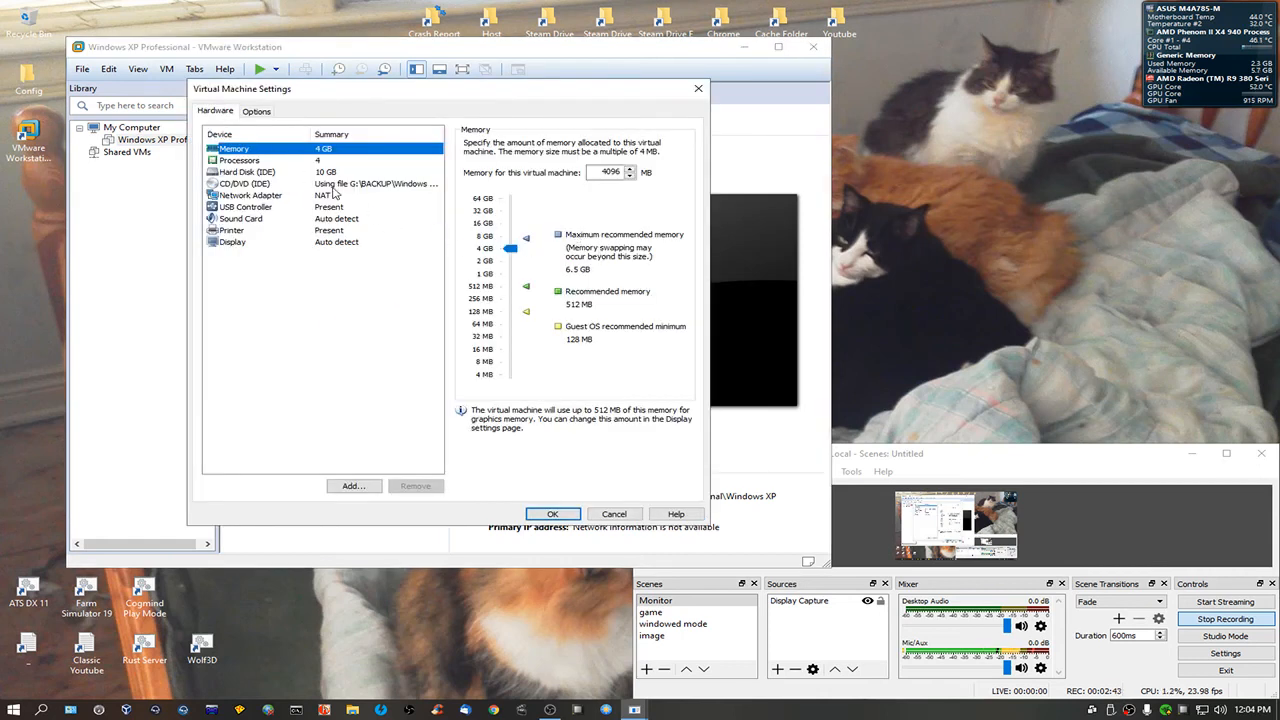
pyautogui.click(245, 183)
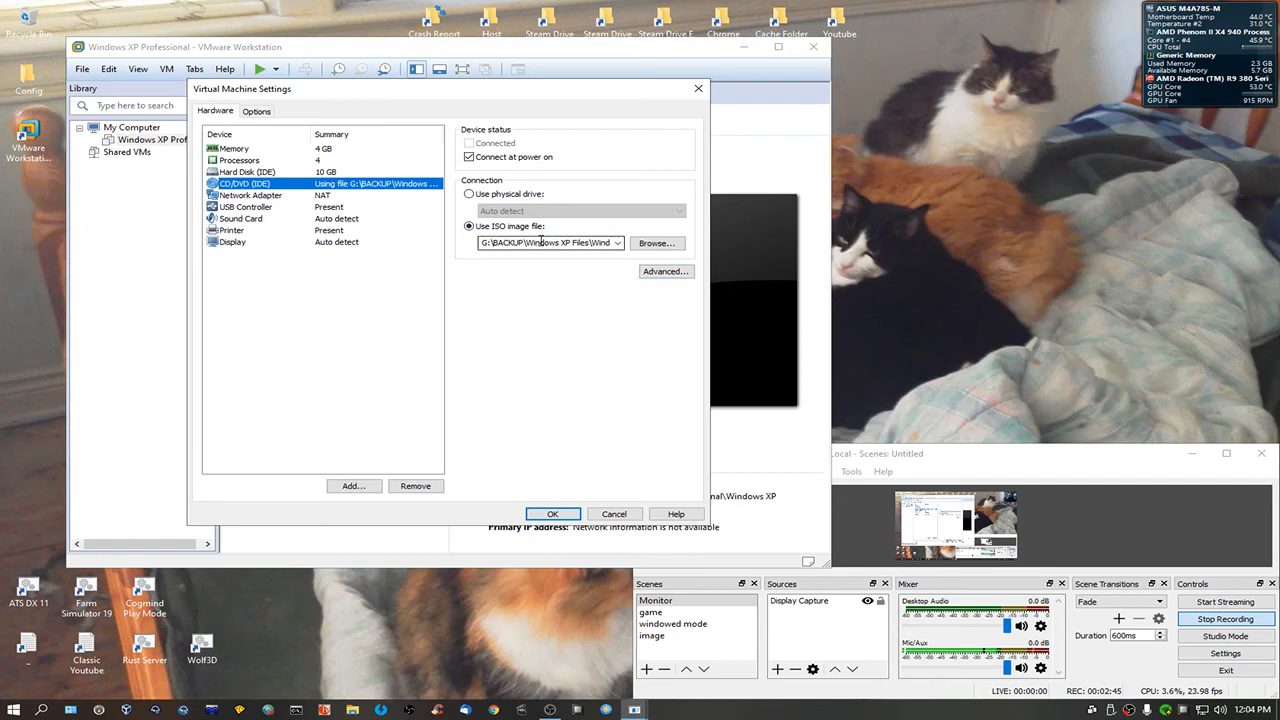
pyautogui.click(468, 193)
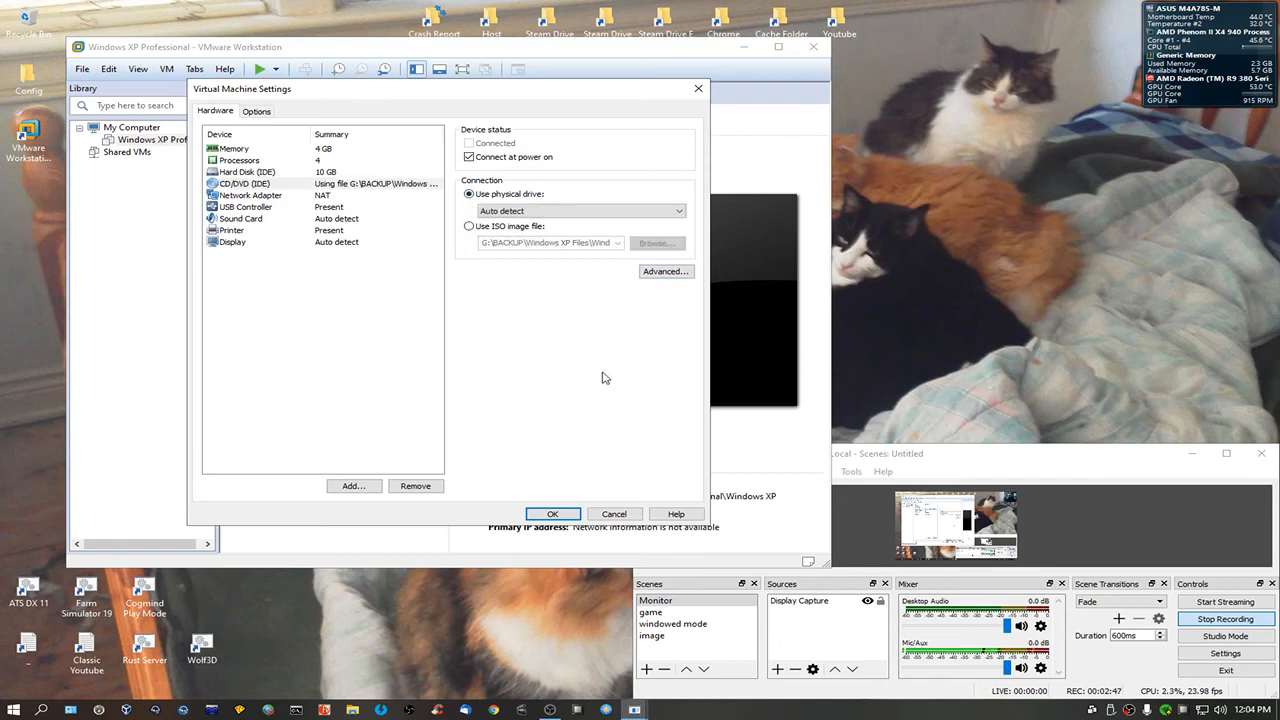
pyautogui.click(552, 513)
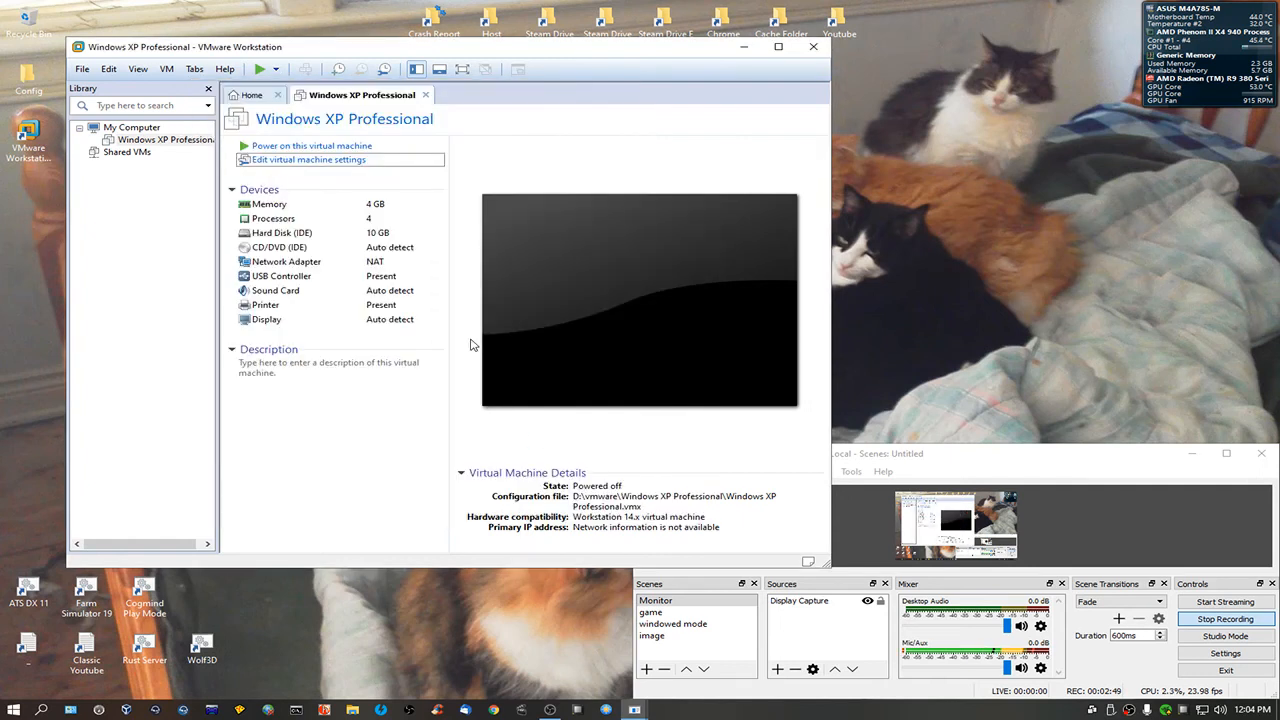
pyautogui.moveTo(449, 222)
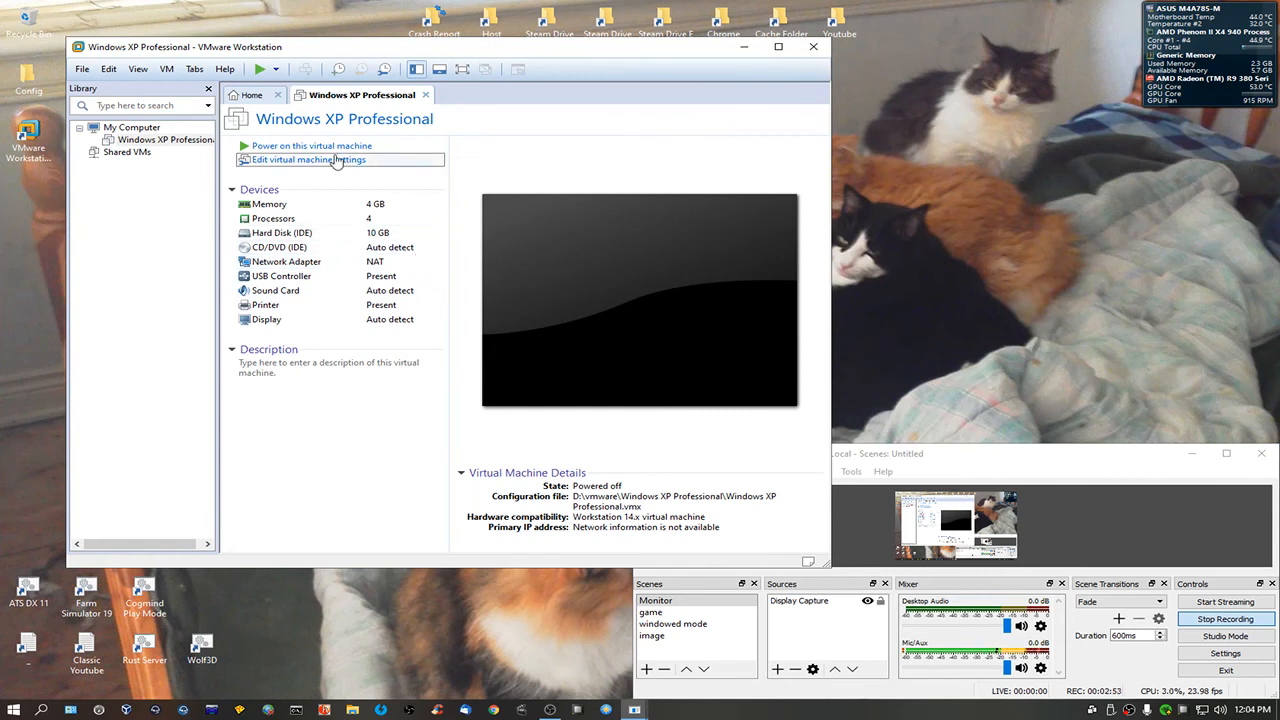
pyautogui.moveTo(312, 145)
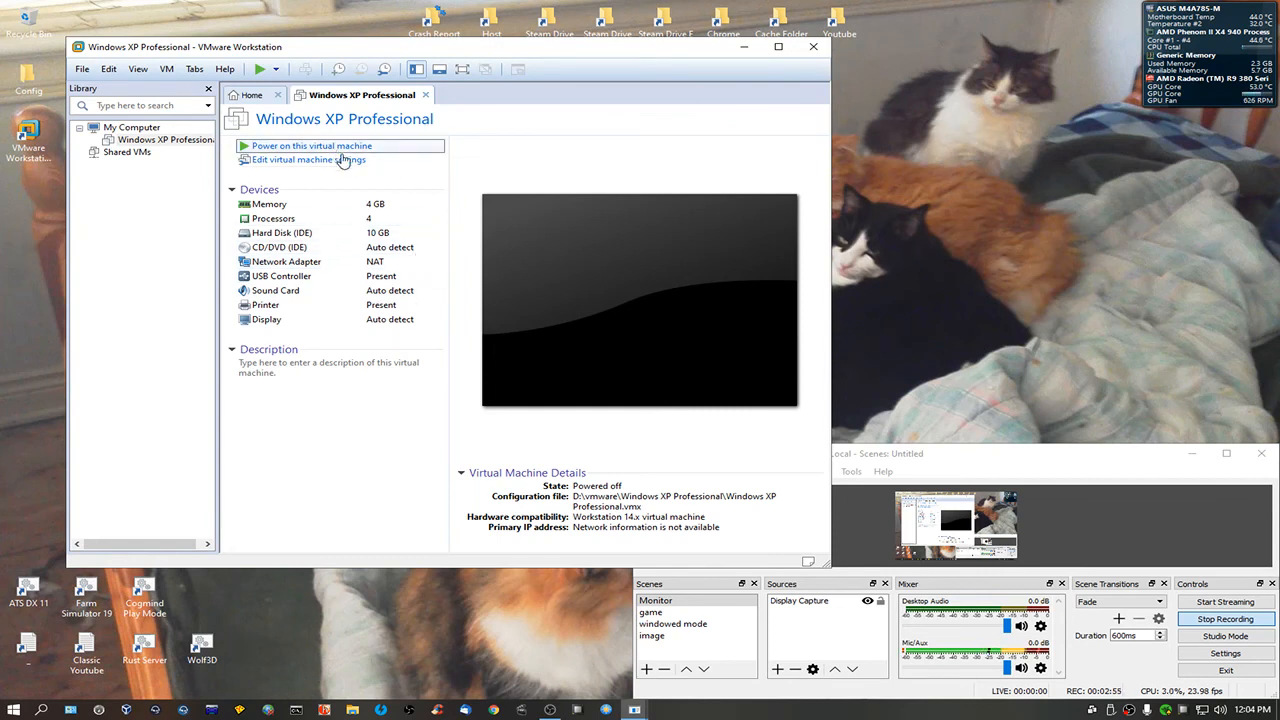
# Power on the Windows XP VM and dismiss the XP tour balloon on the desktop
pyautogui.click(311, 145)
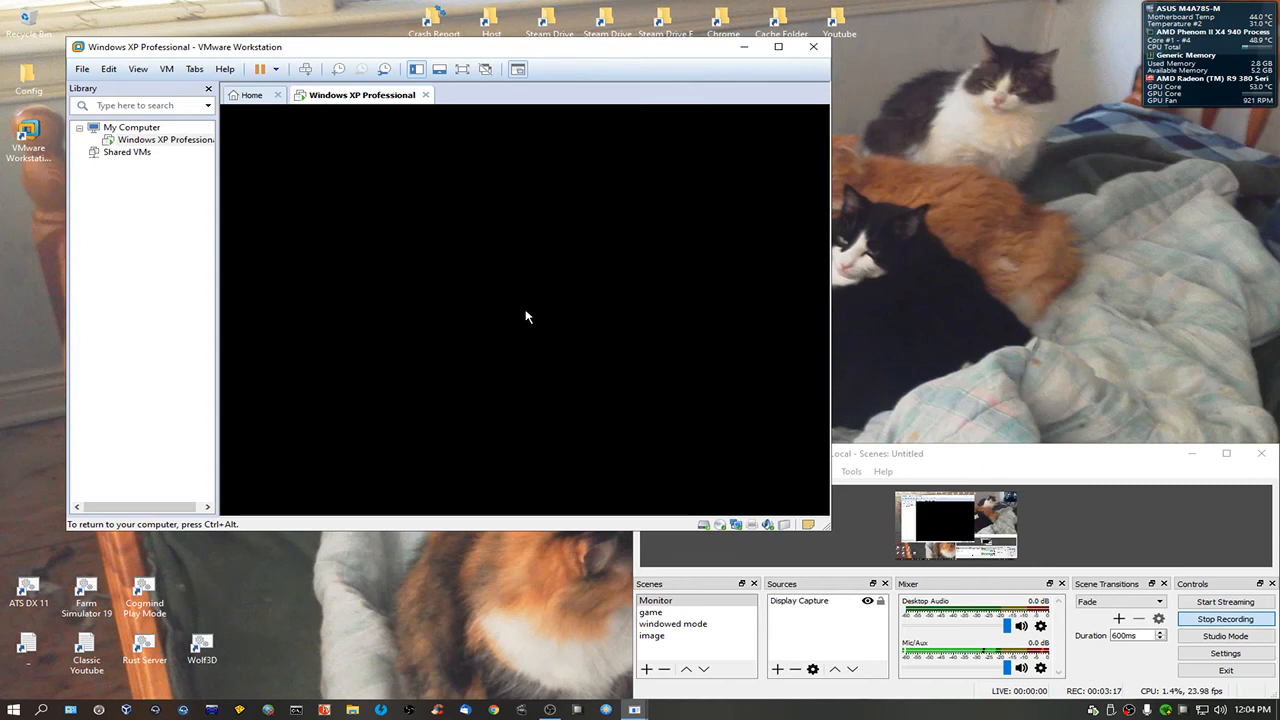
pyautogui.moveTo(565, 330)
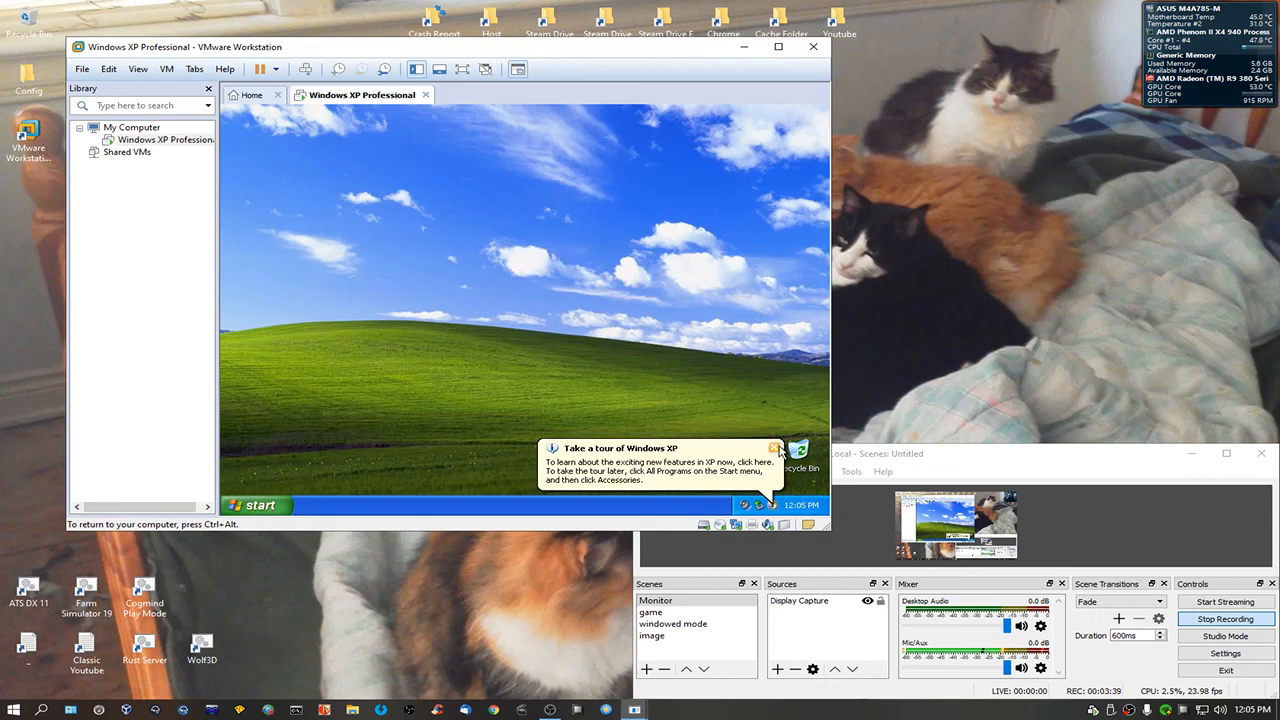
pyautogui.click(778, 447)
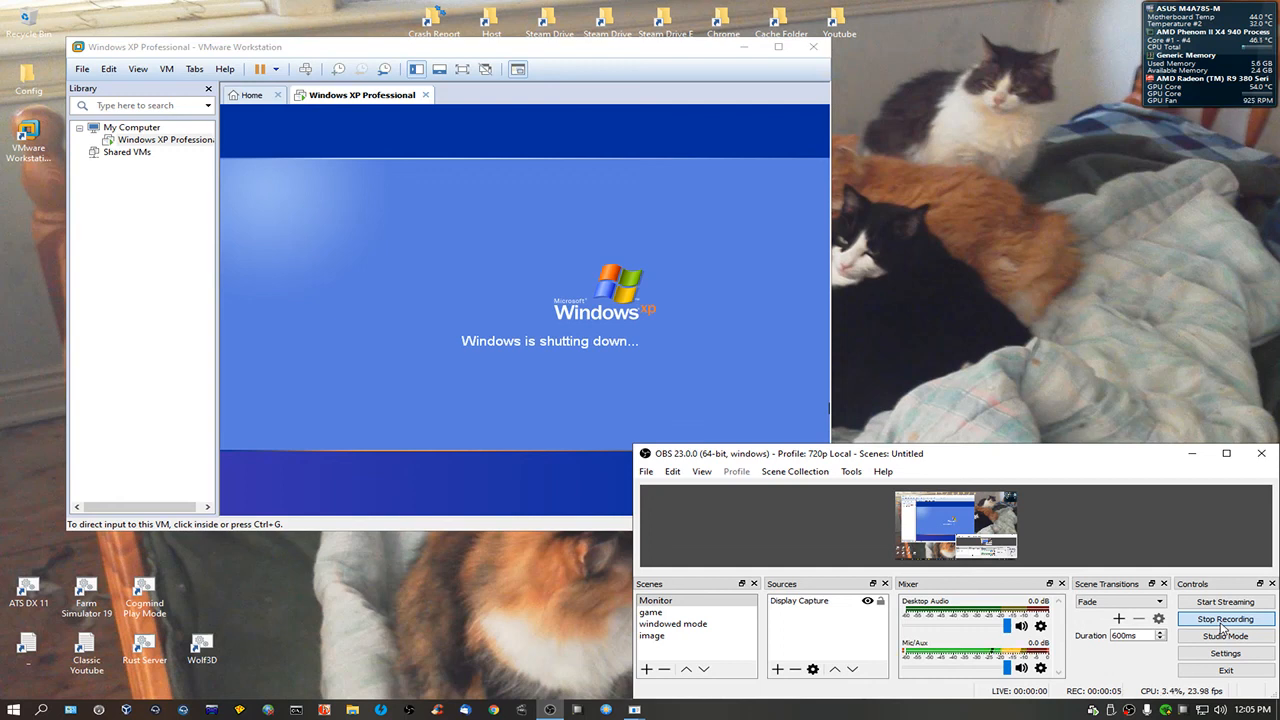
pyautogui.moveTo(648, 232)
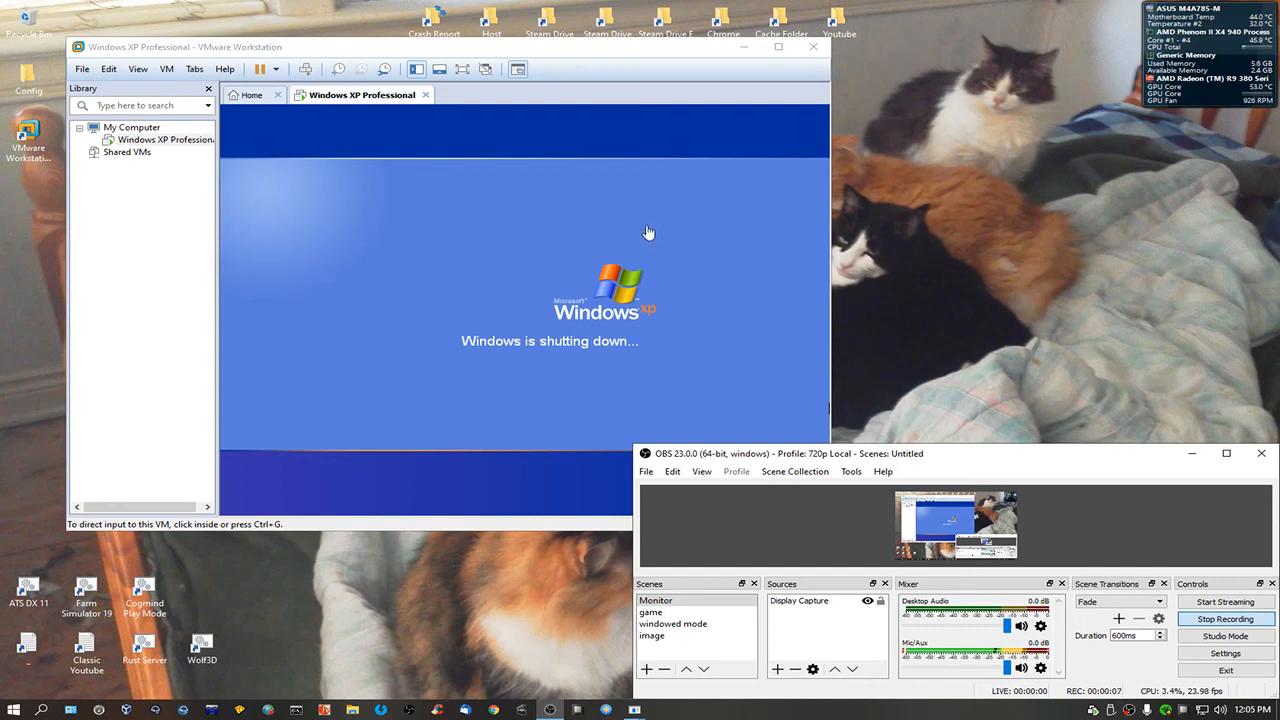
pyautogui.moveTo(588, 270)
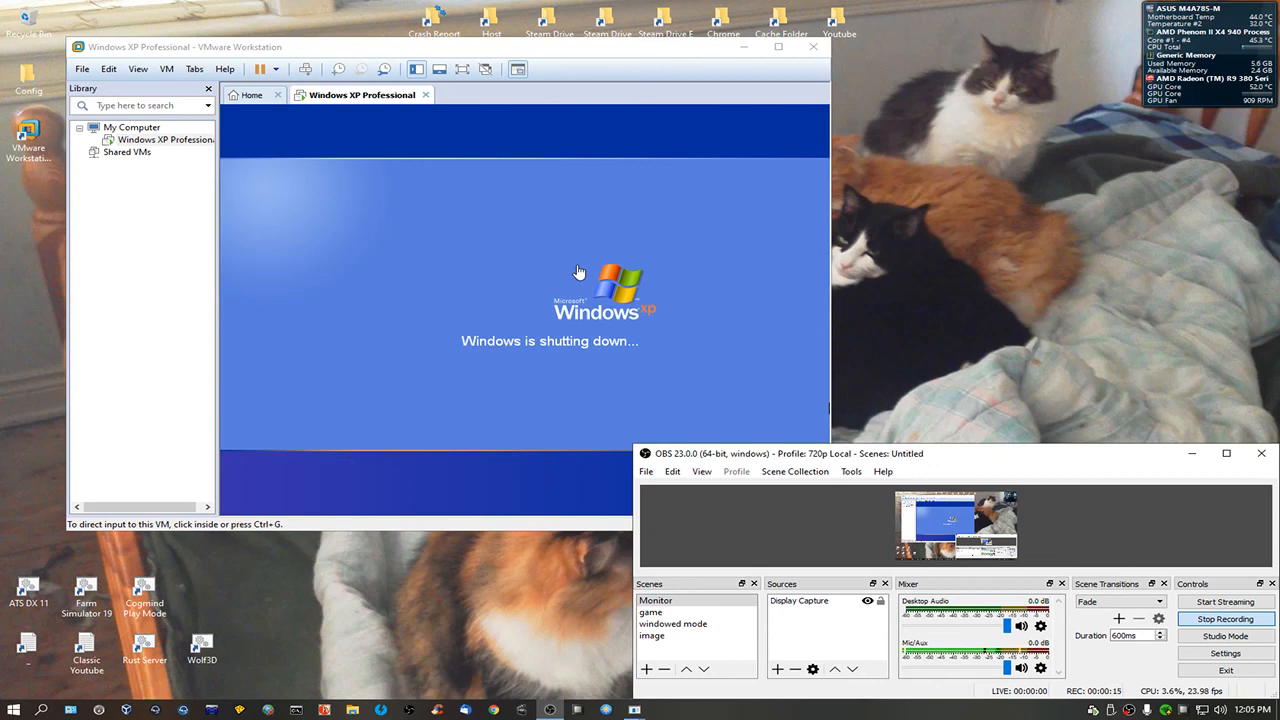
pyautogui.moveTo(519, 250)
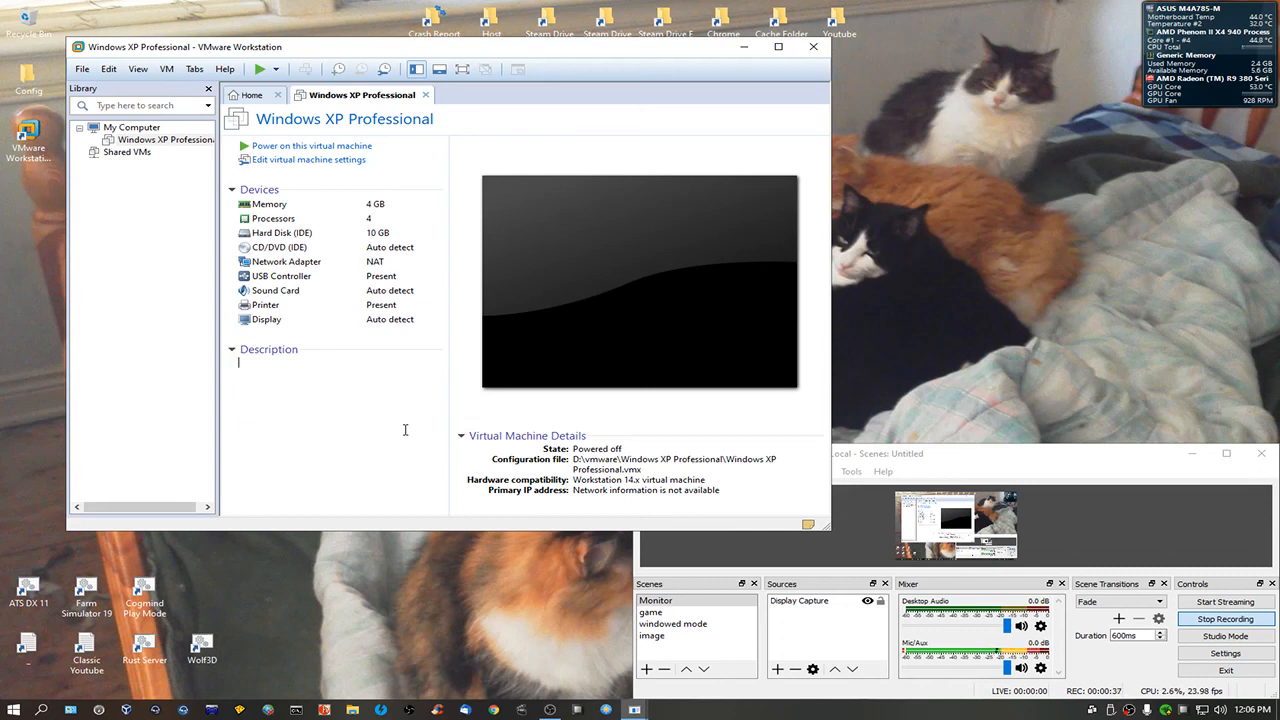
pyautogui.moveTo(400, 427)
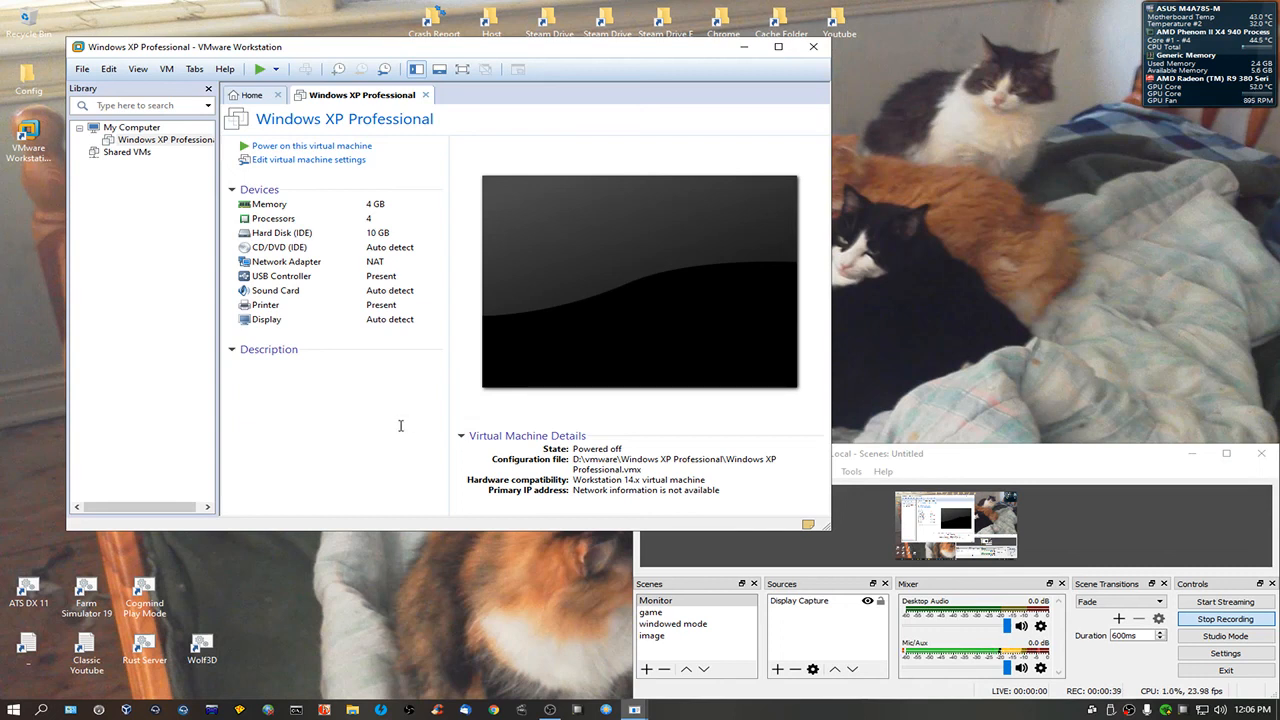